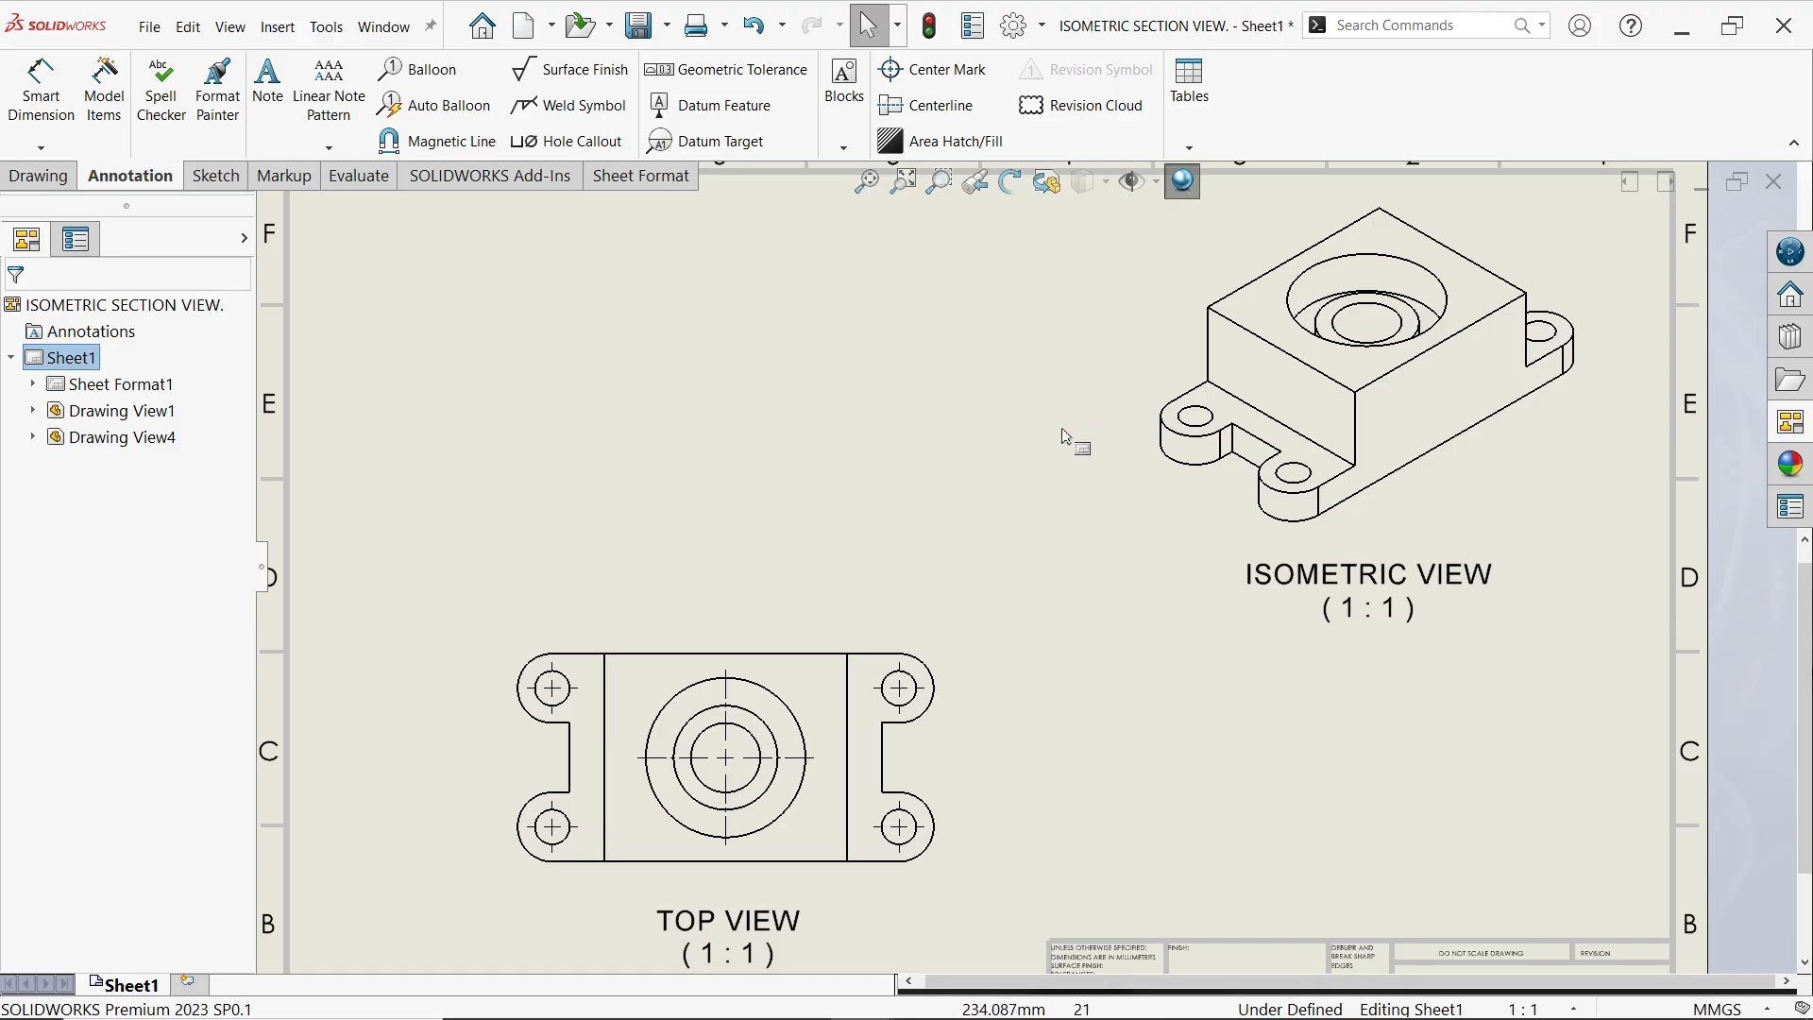
{"action": "mouse_move", "coordinate": [1032, 633]}
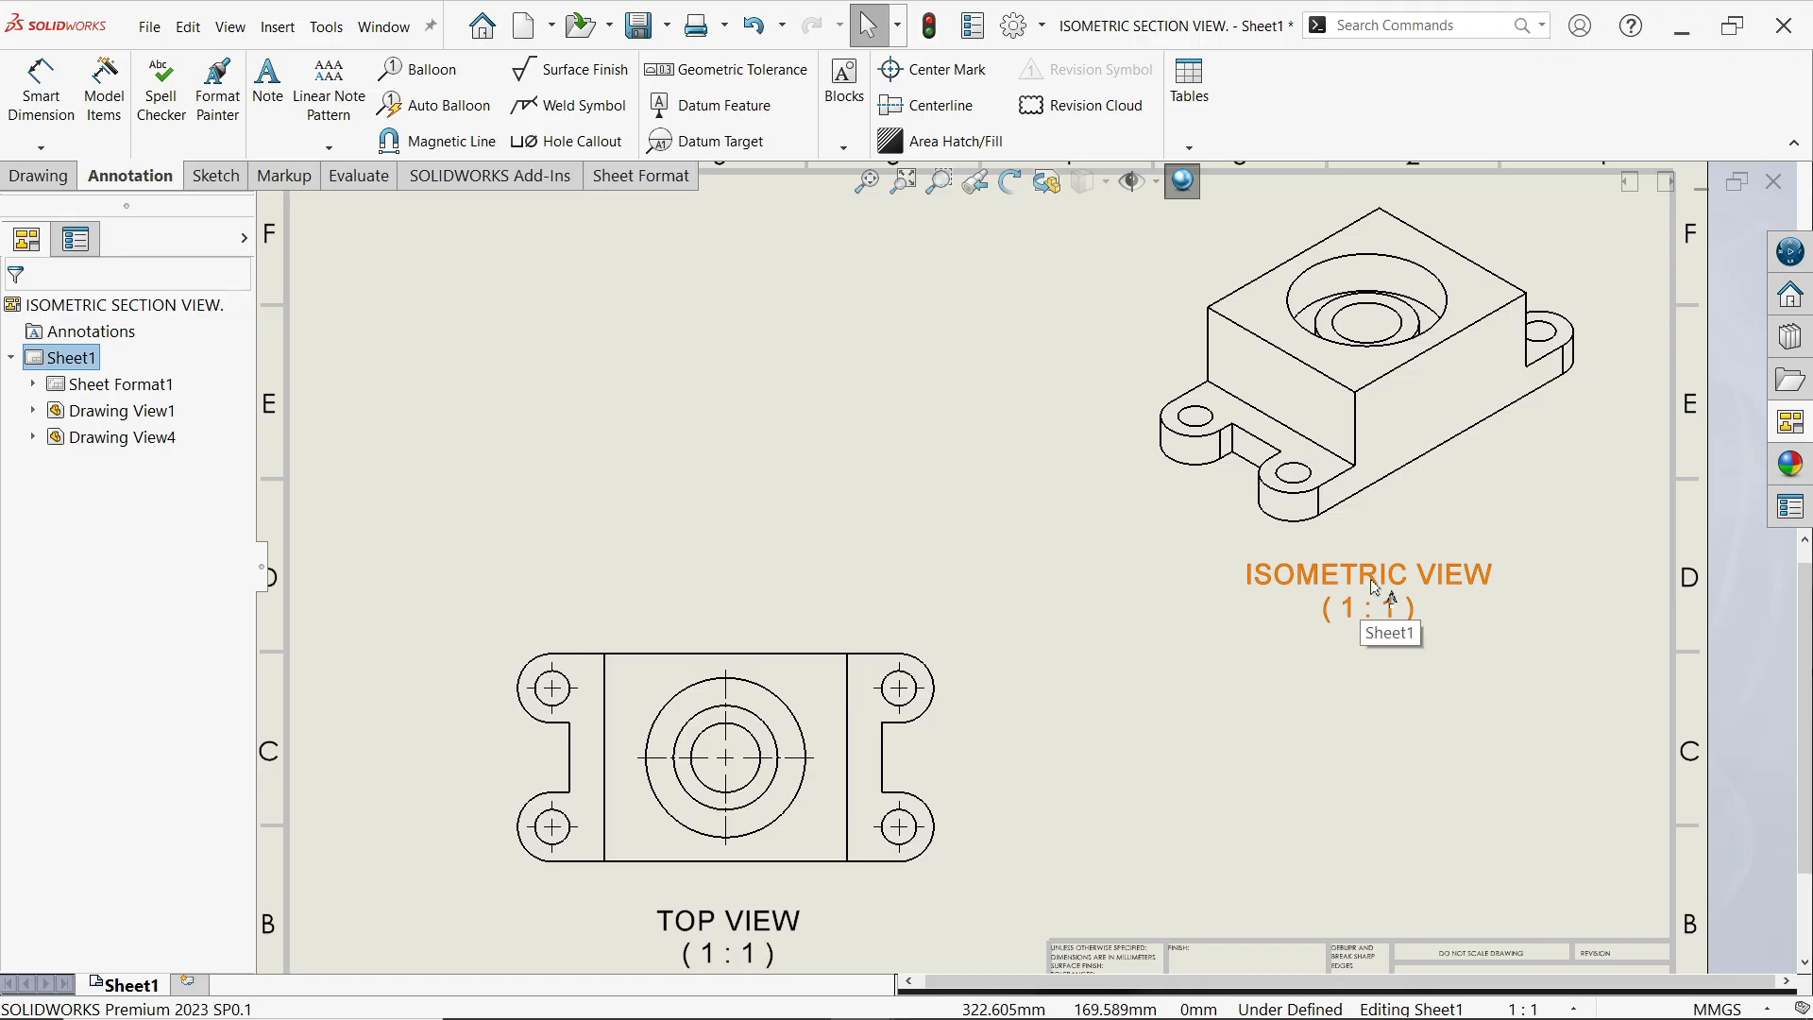
{"action": "mouse_move", "coordinate": [1009, 624]}
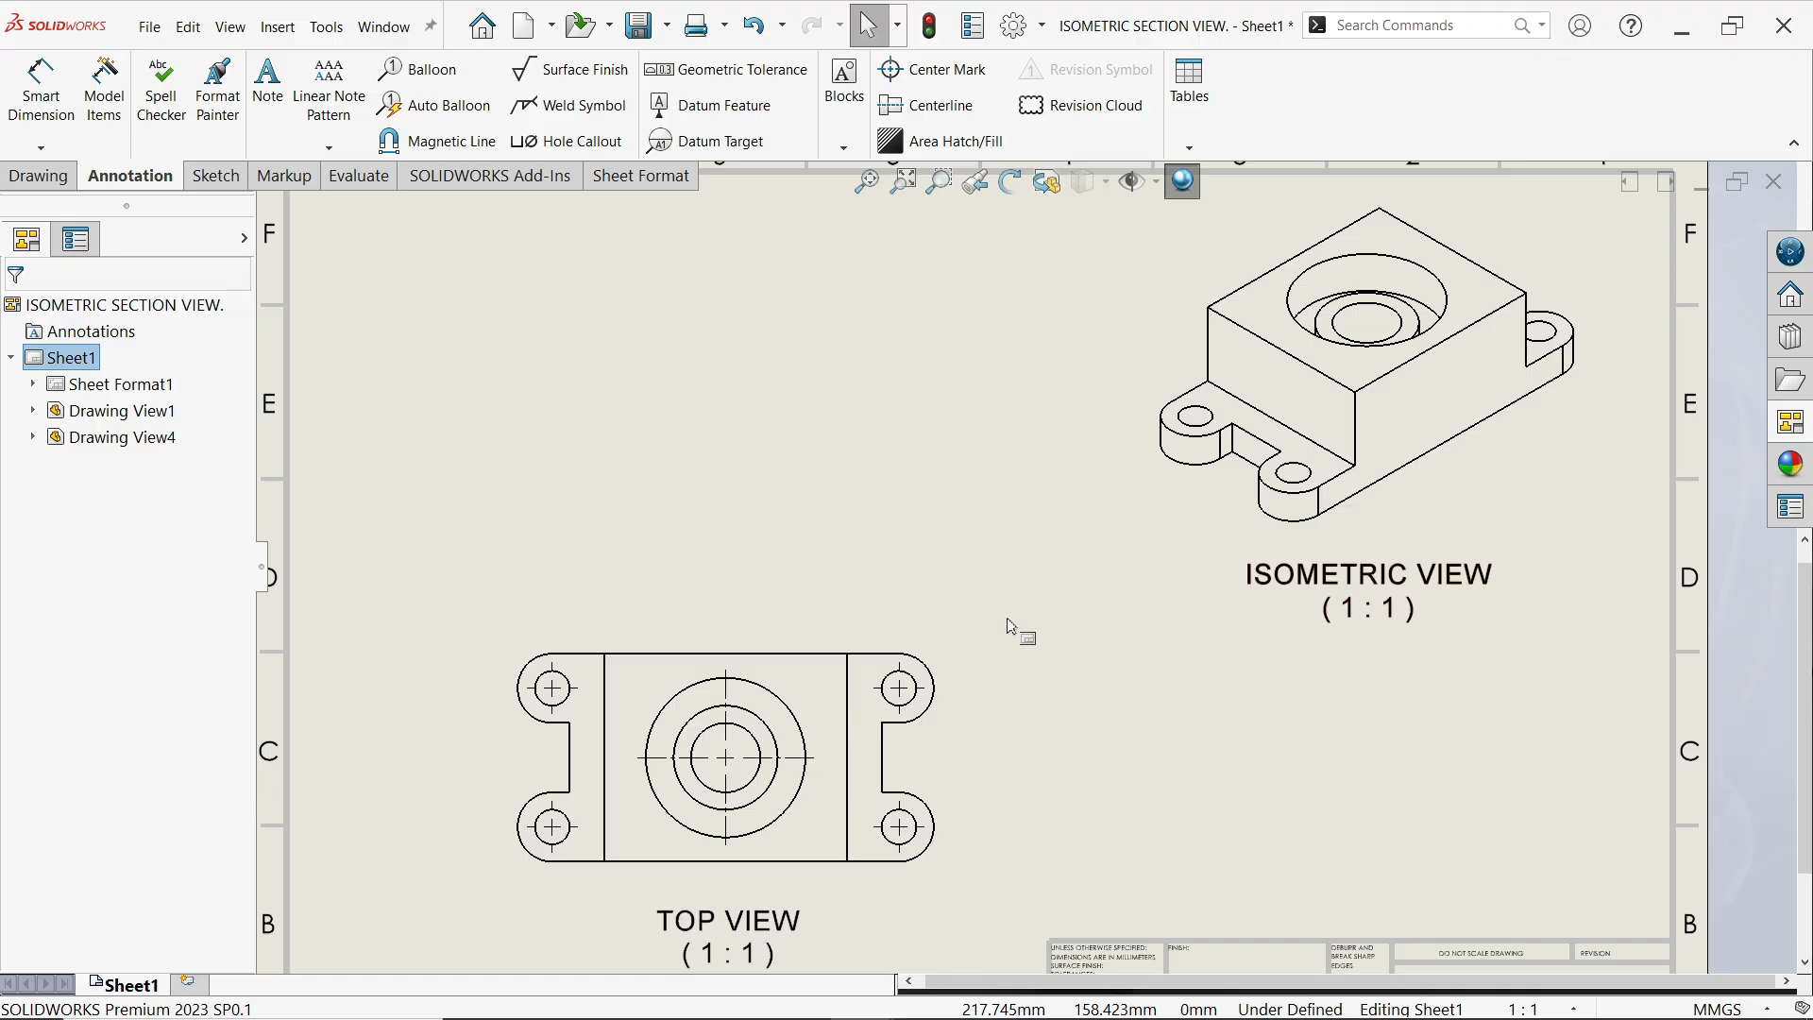
Step: Select and deselect the top view, then switch to the Drawing tab's view-creation commands
{"action": "left_click", "coordinate": [844, 700]}
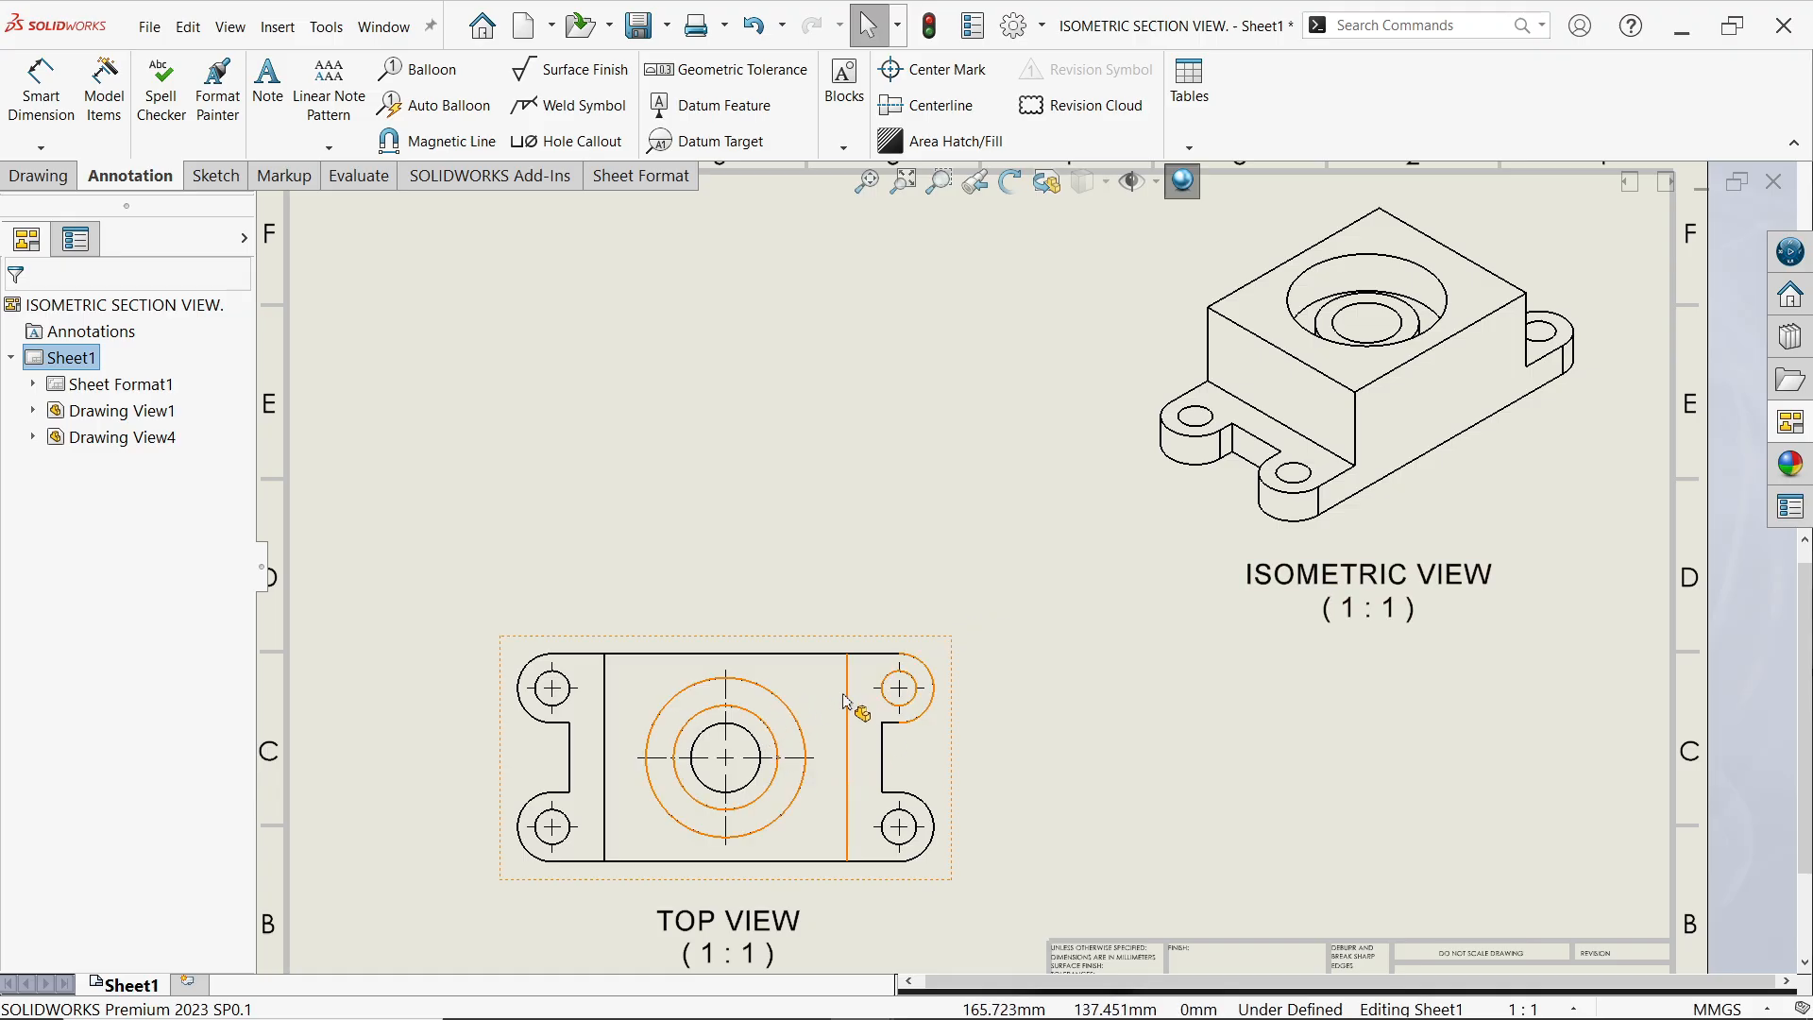
{"action": "left_click", "coordinate": [485, 355]}
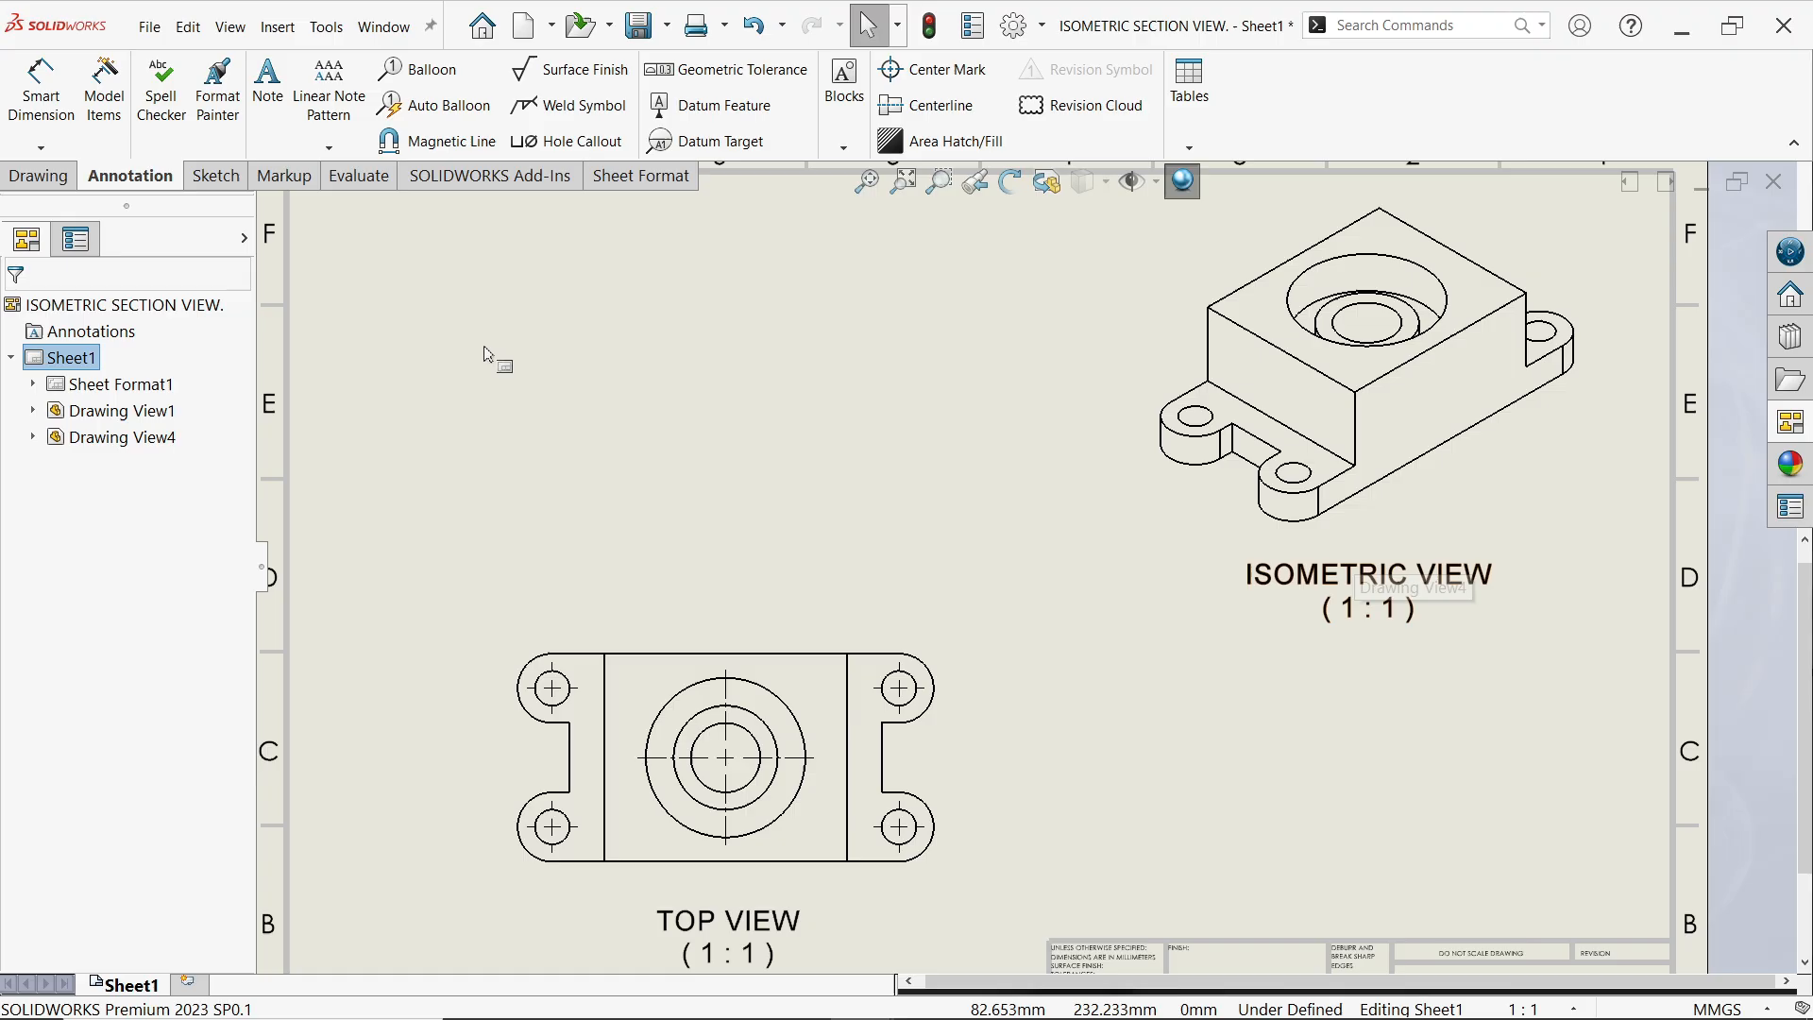
{"action": "left_click", "coordinate": [40, 175]}
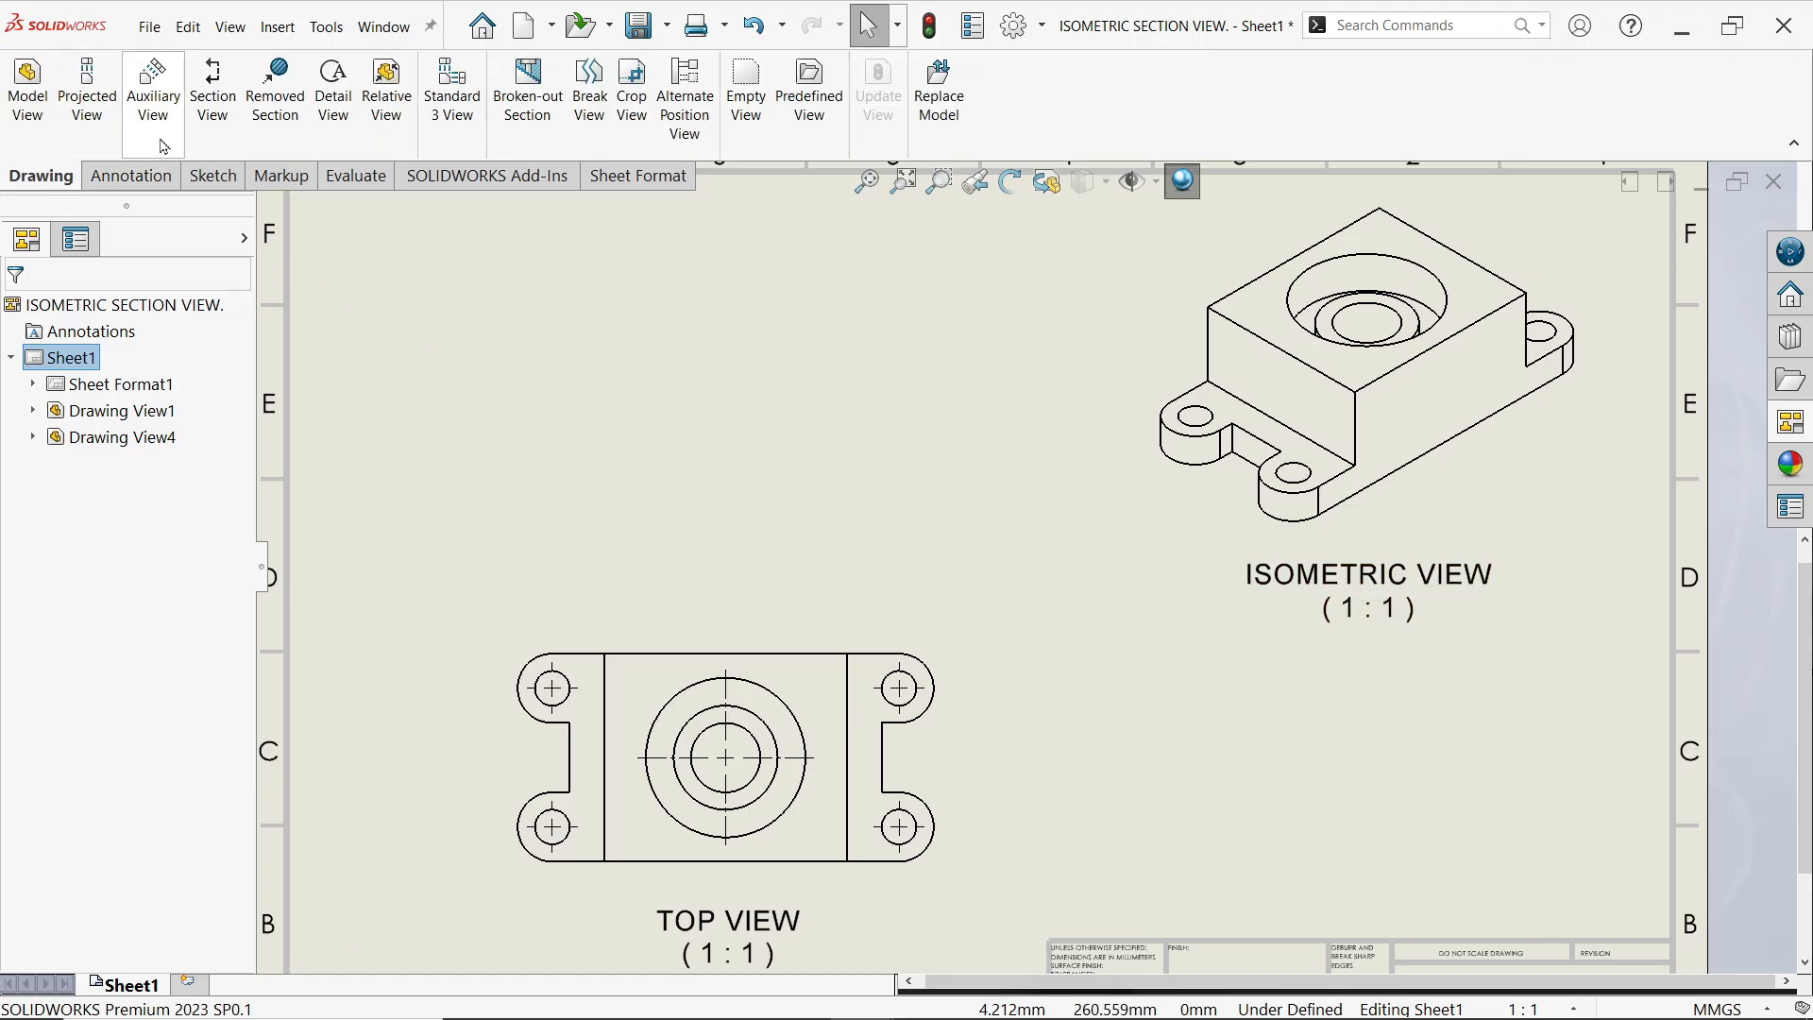
Step: Start a Section View and set it to Half Section
{"action": "left_click", "coordinate": [212, 91]}
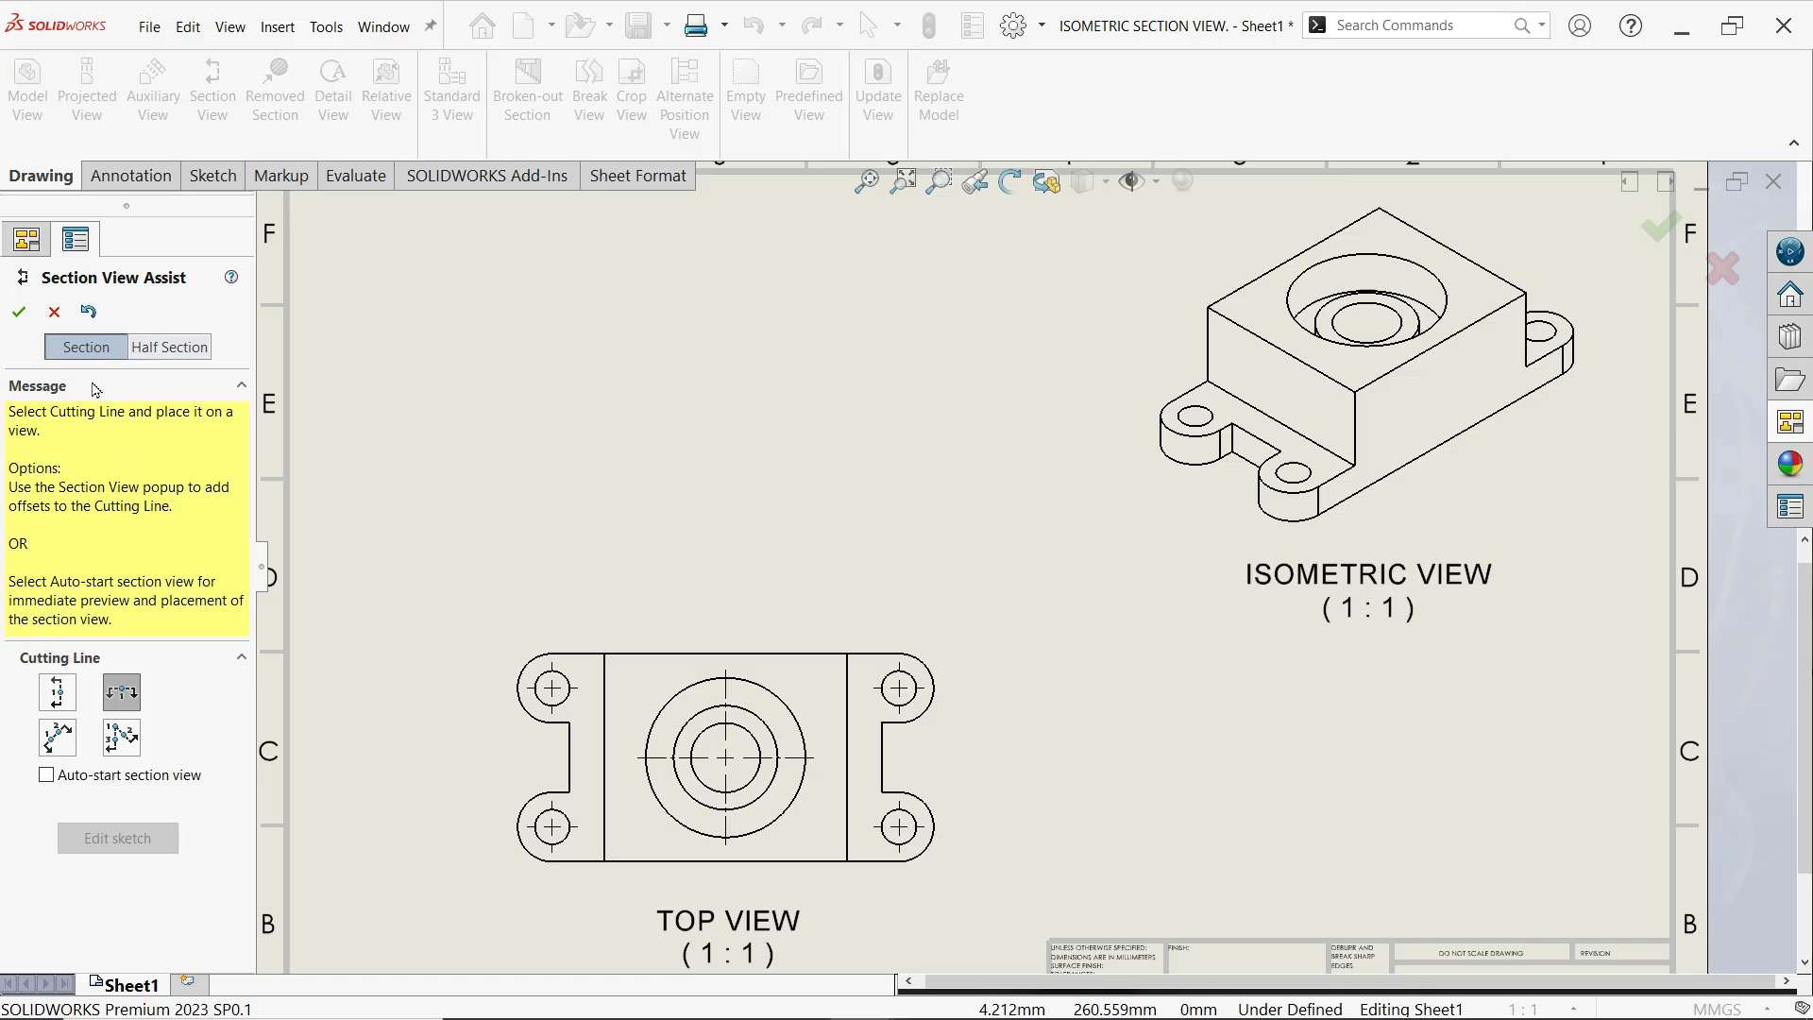
{"action": "mouse_move", "coordinate": [55, 737]}
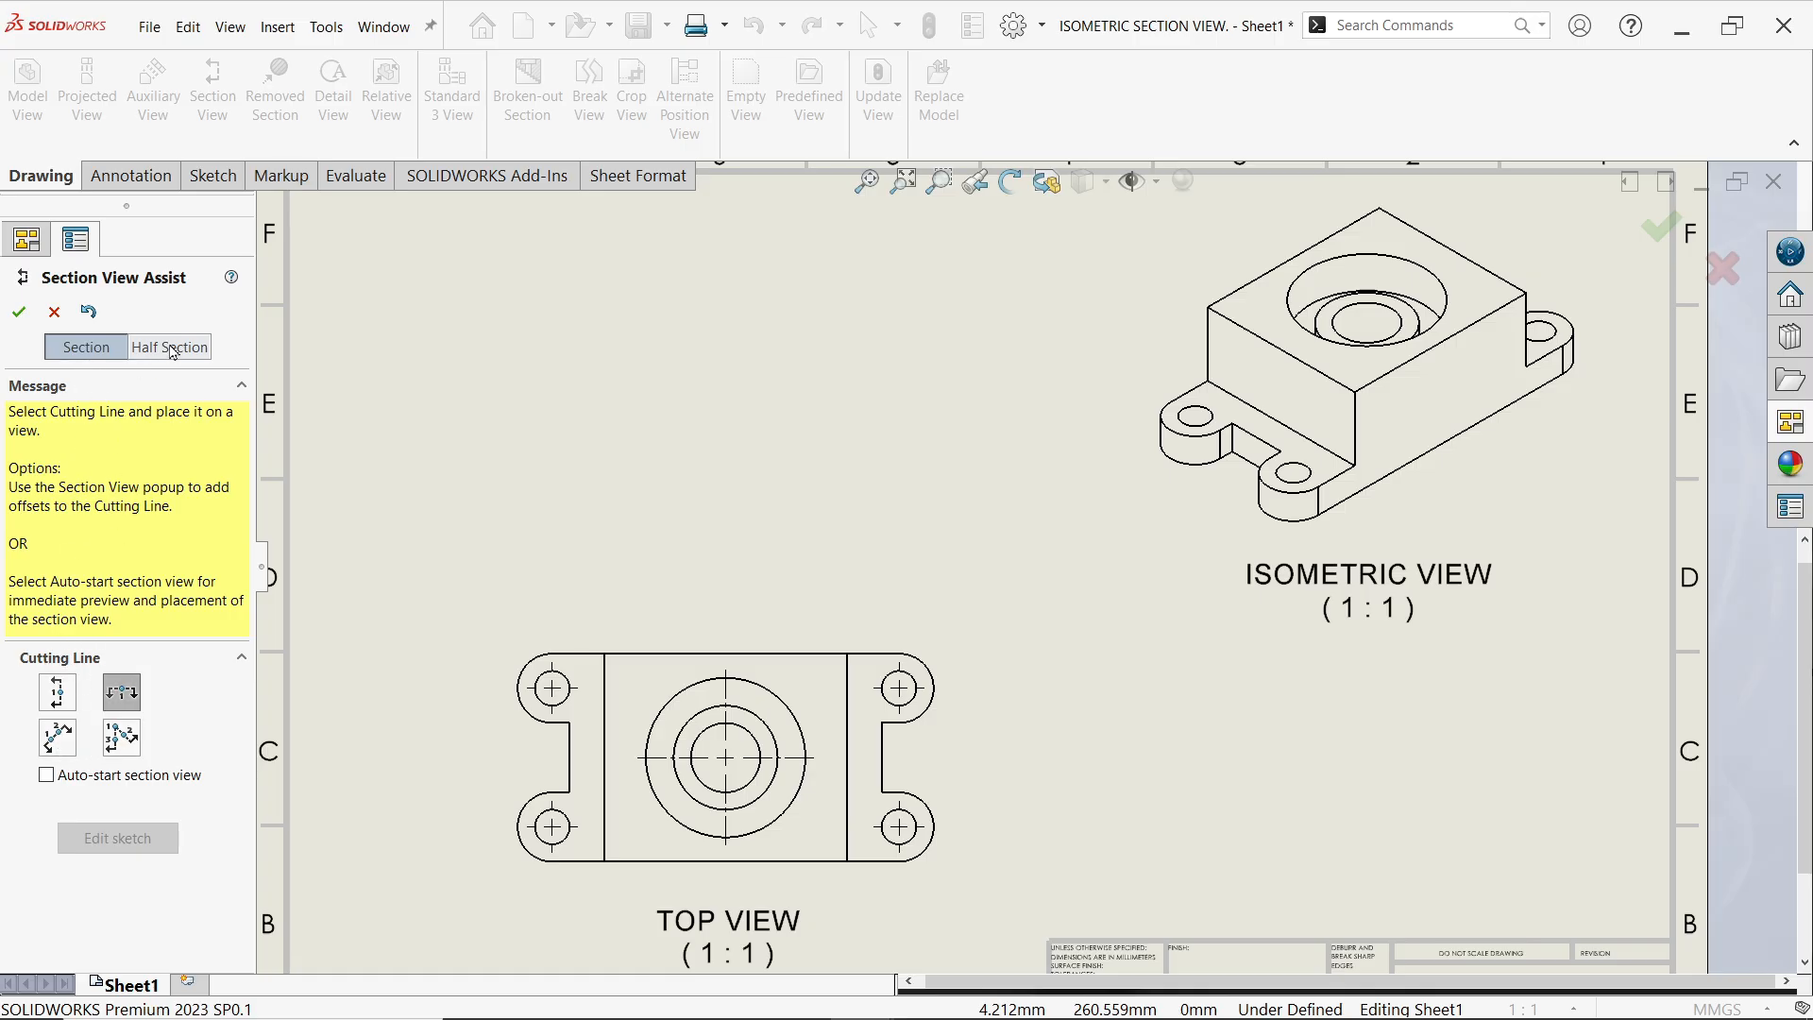
{"action": "left_click", "coordinate": [168, 347]}
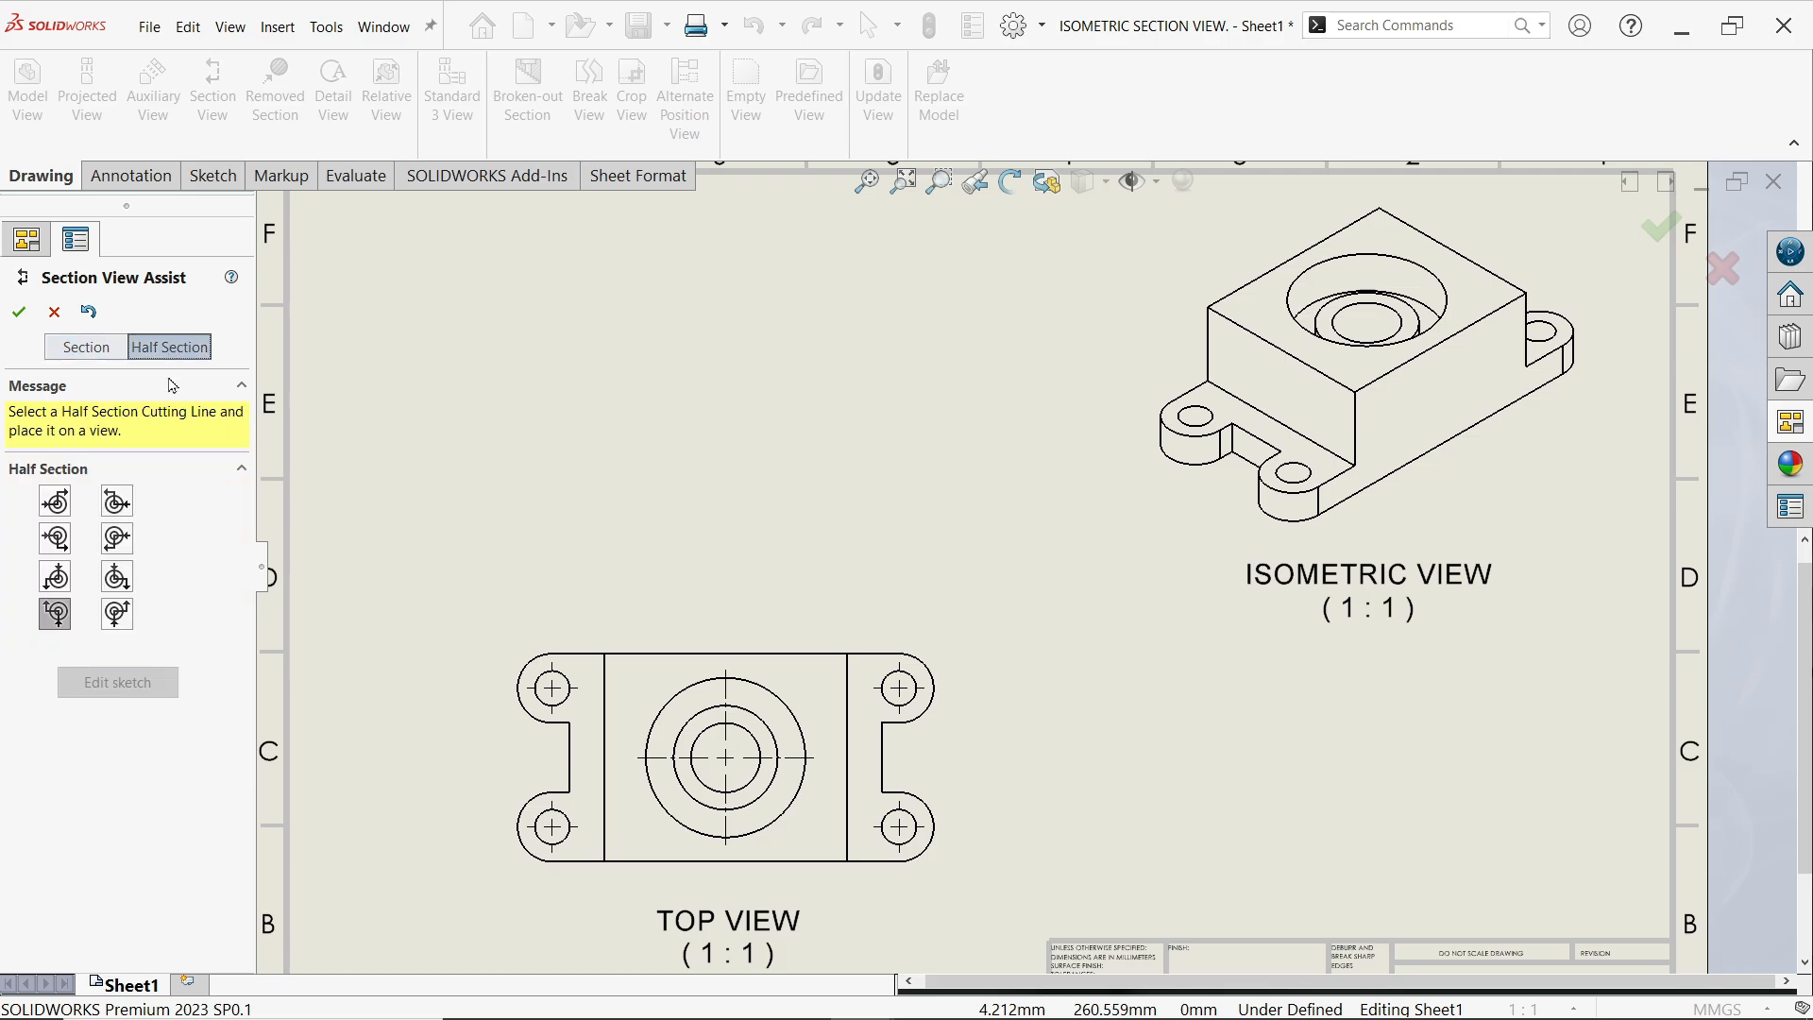
{"action": "mouse_move", "coordinate": [72, 472]}
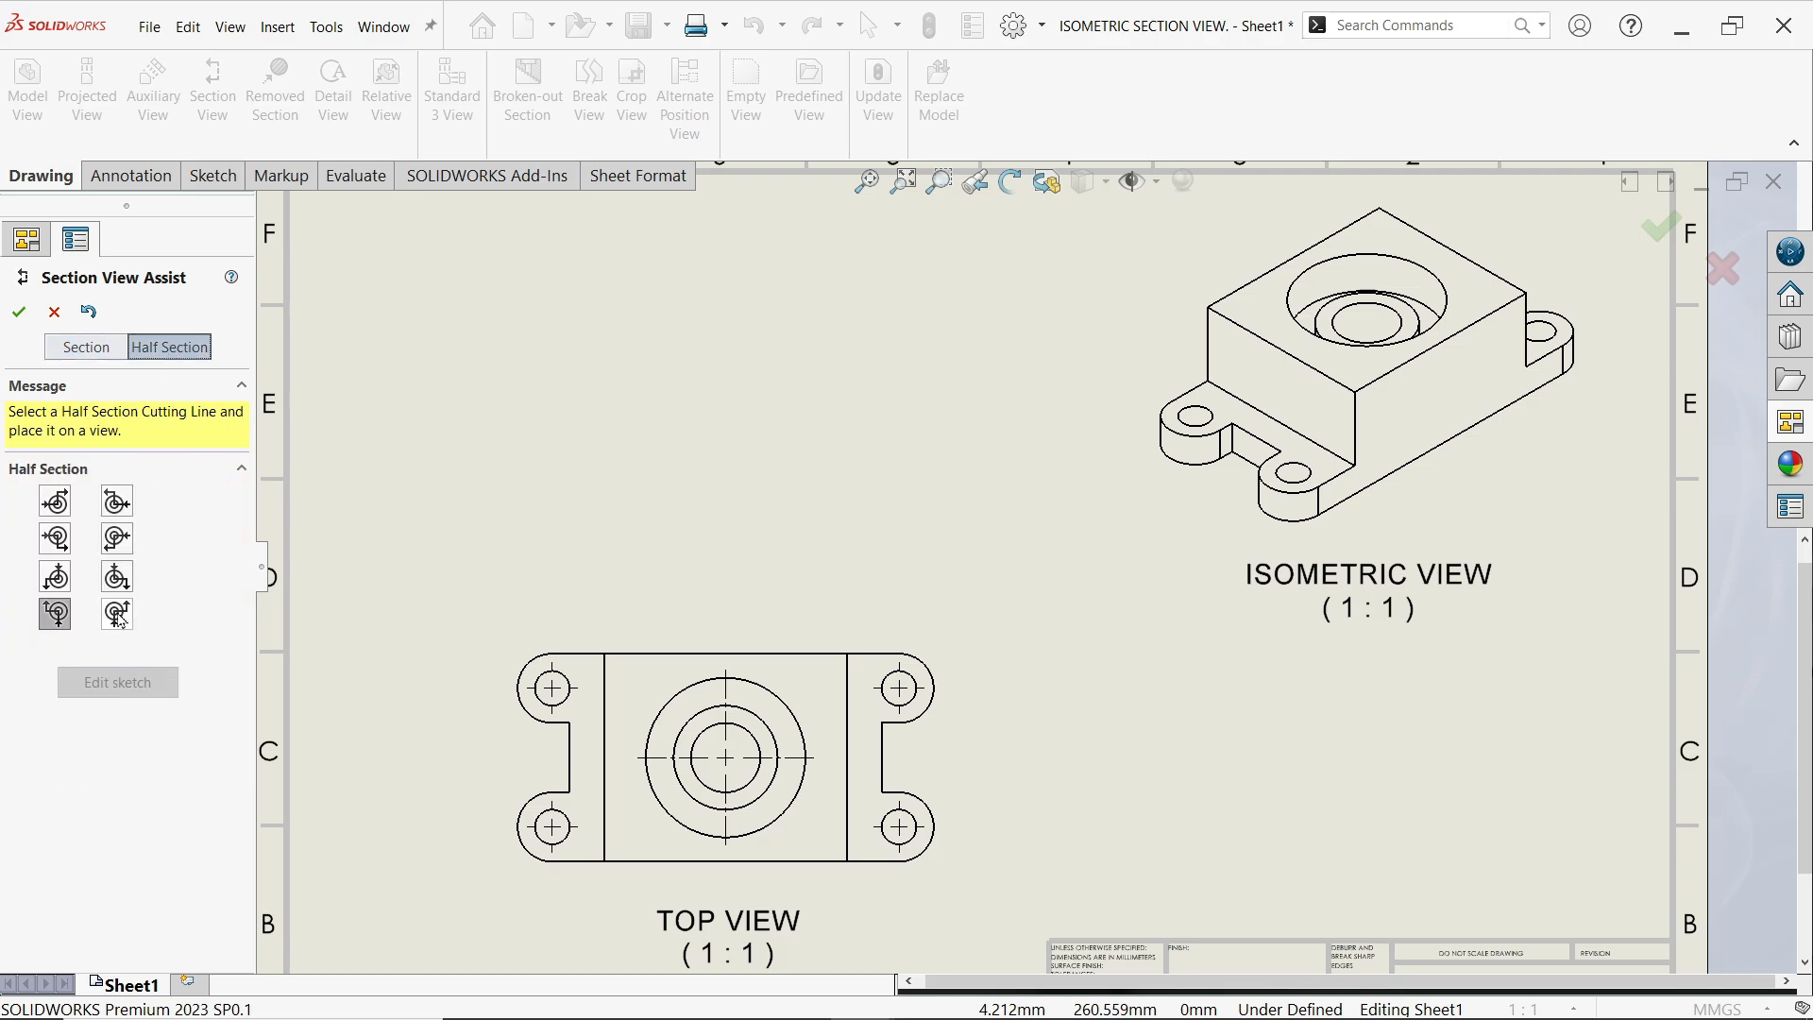
{"action": "mouse_move", "coordinate": [116, 613]}
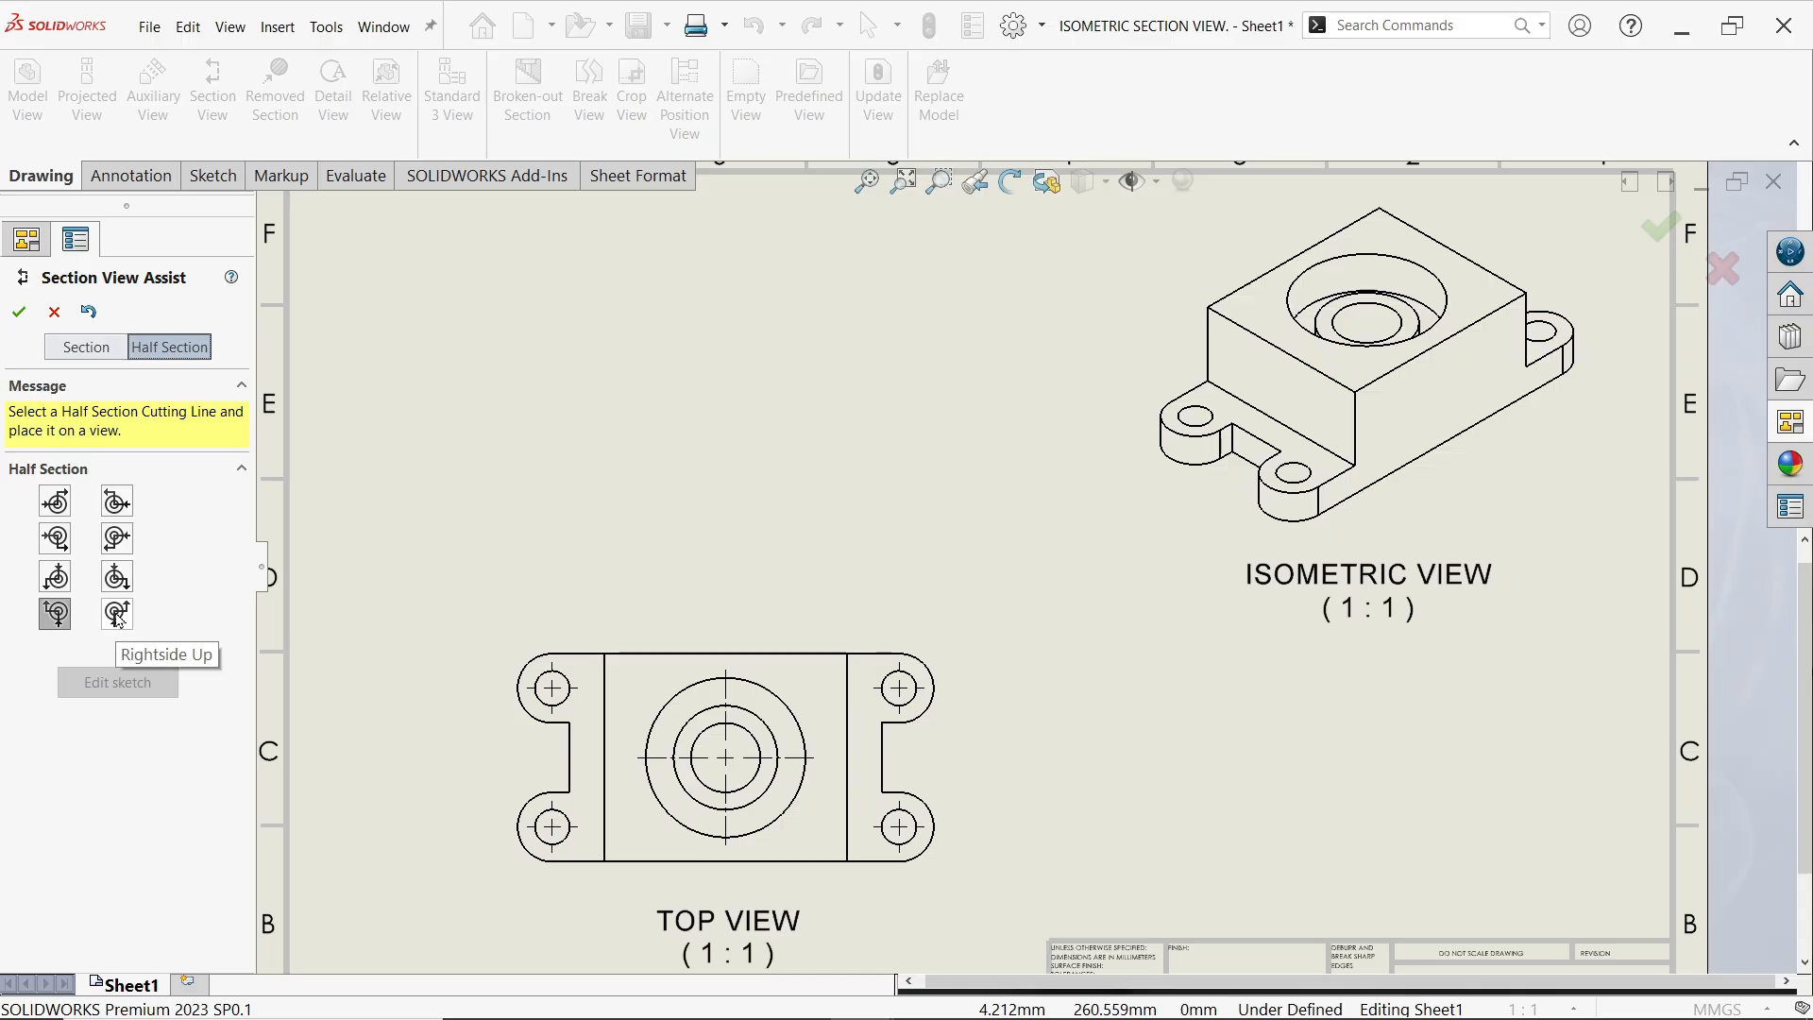
{"action": "mouse_move", "coordinate": [54, 613]}
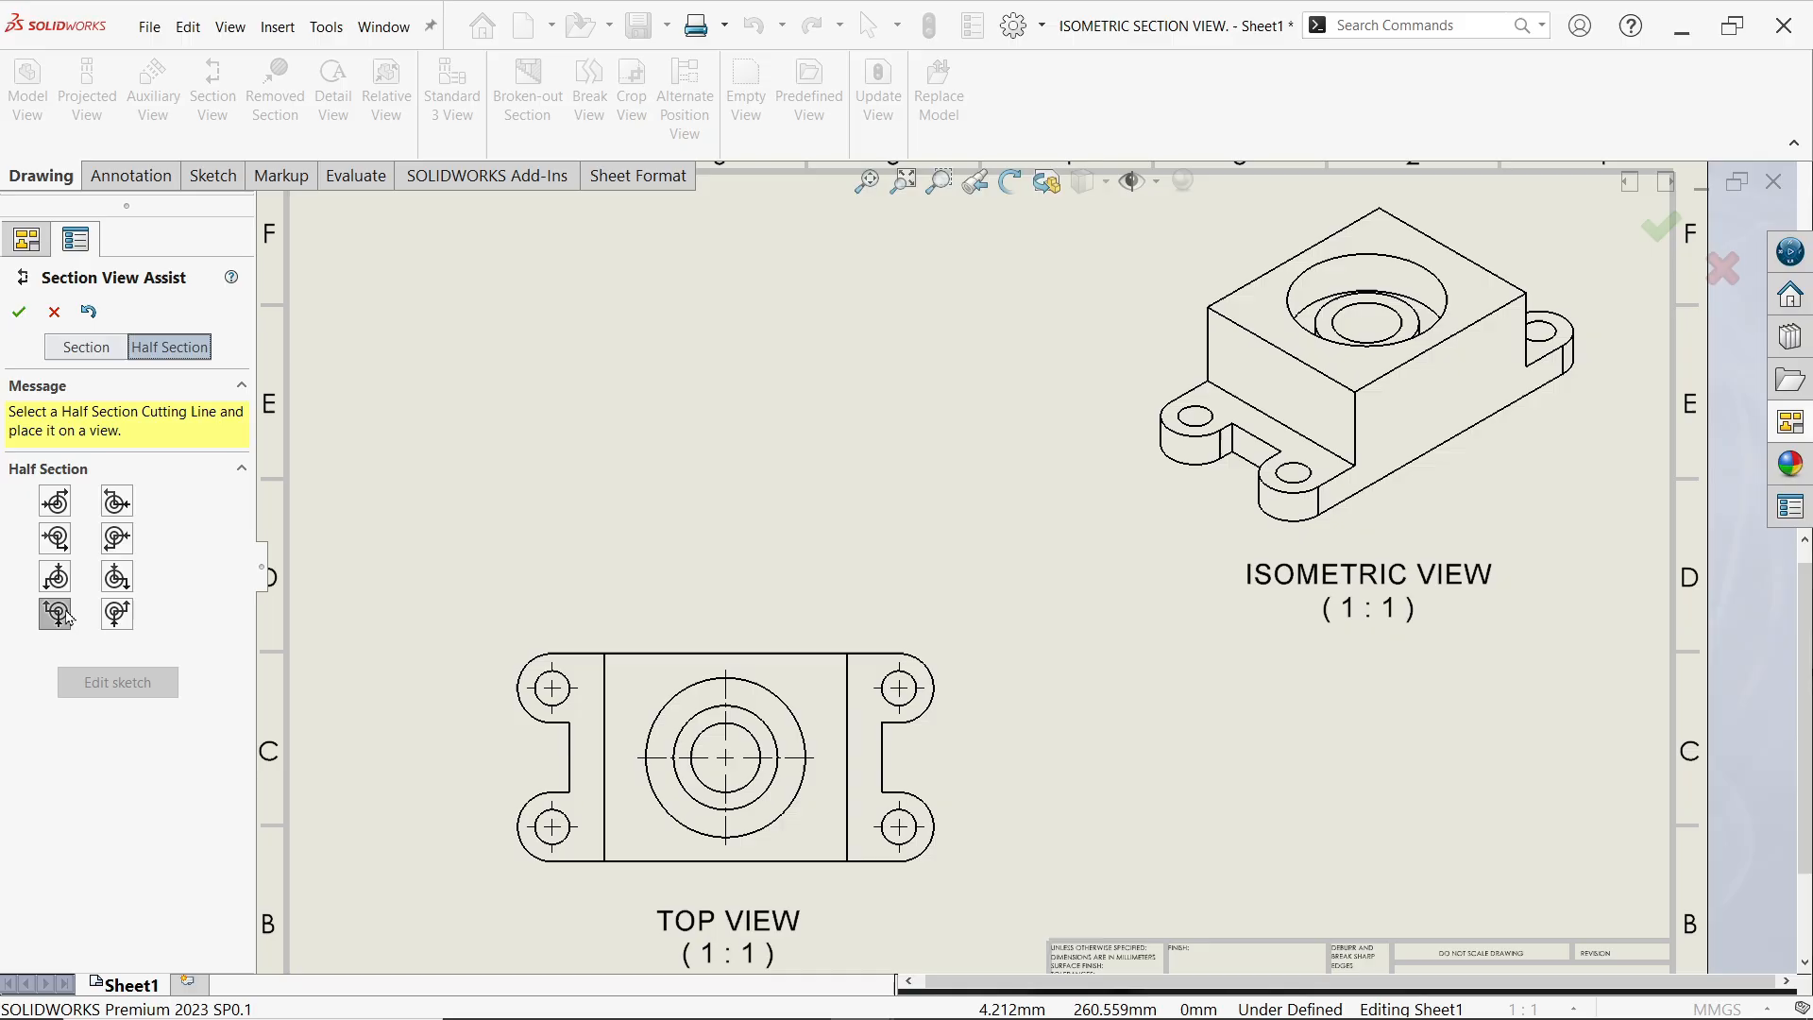
{"action": "mouse_move", "coordinate": [52, 613]}
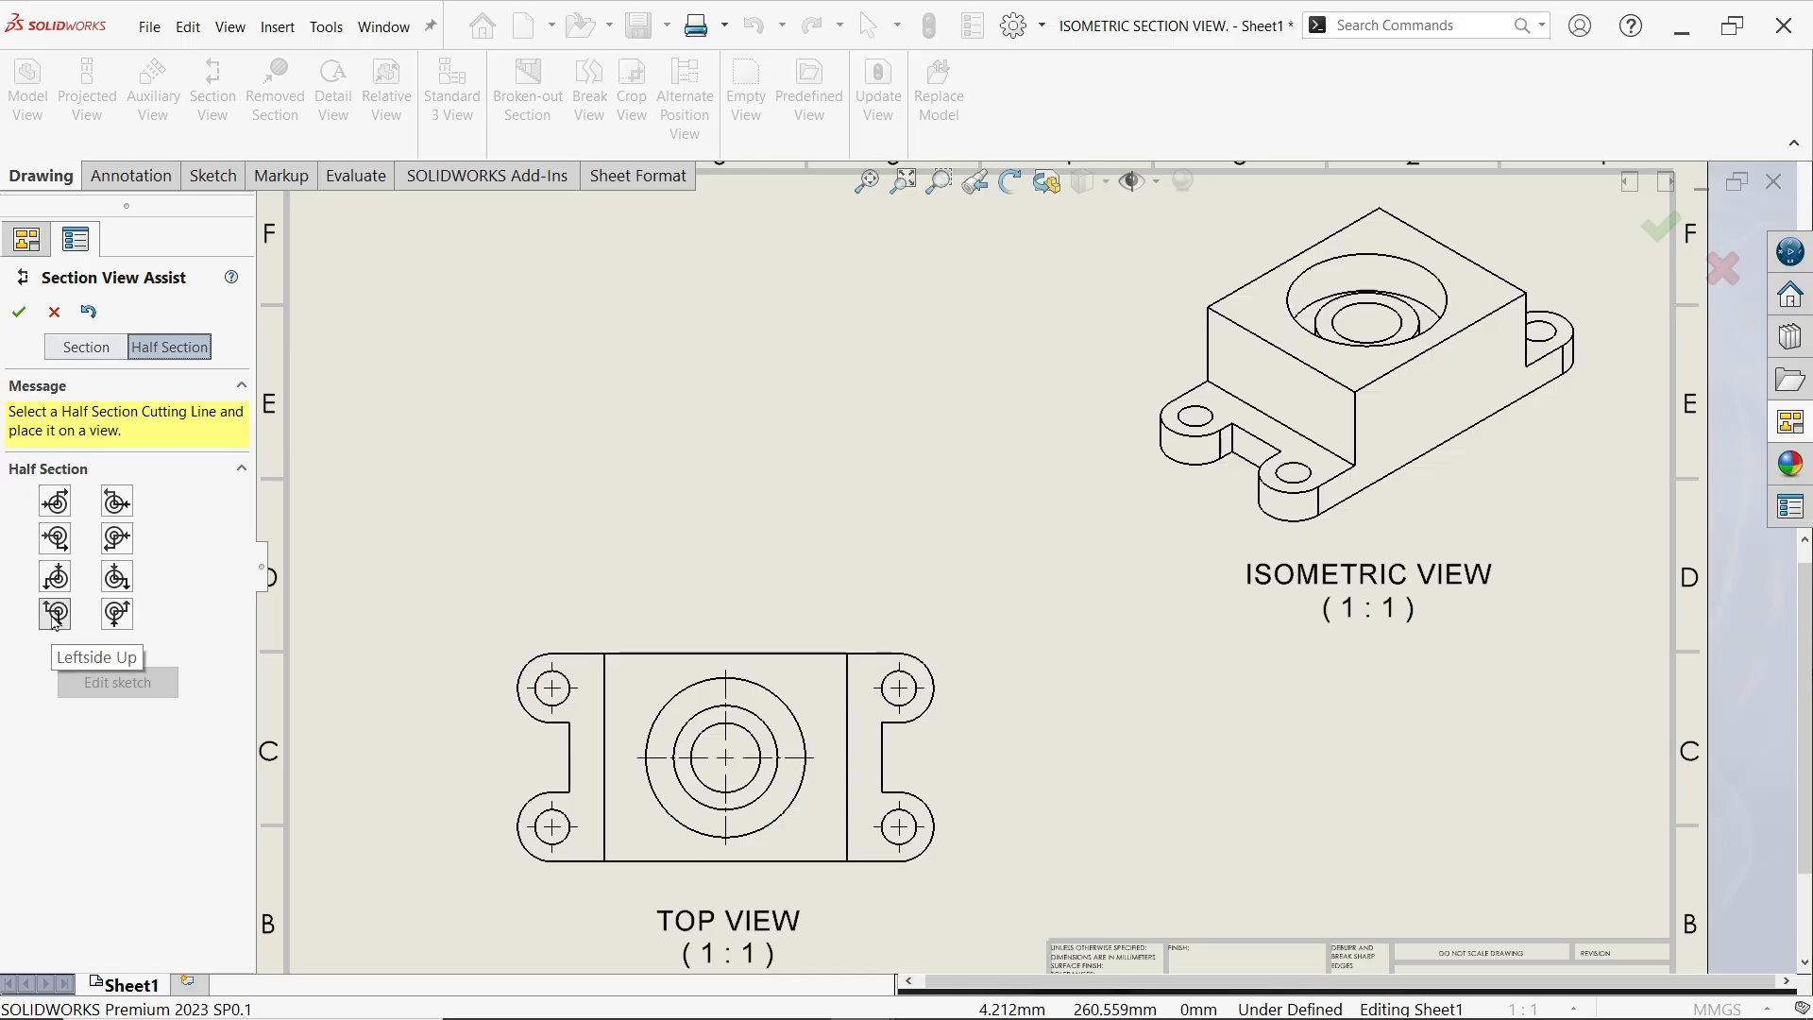
{"action": "mouse_move", "coordinate": [263, 642]}
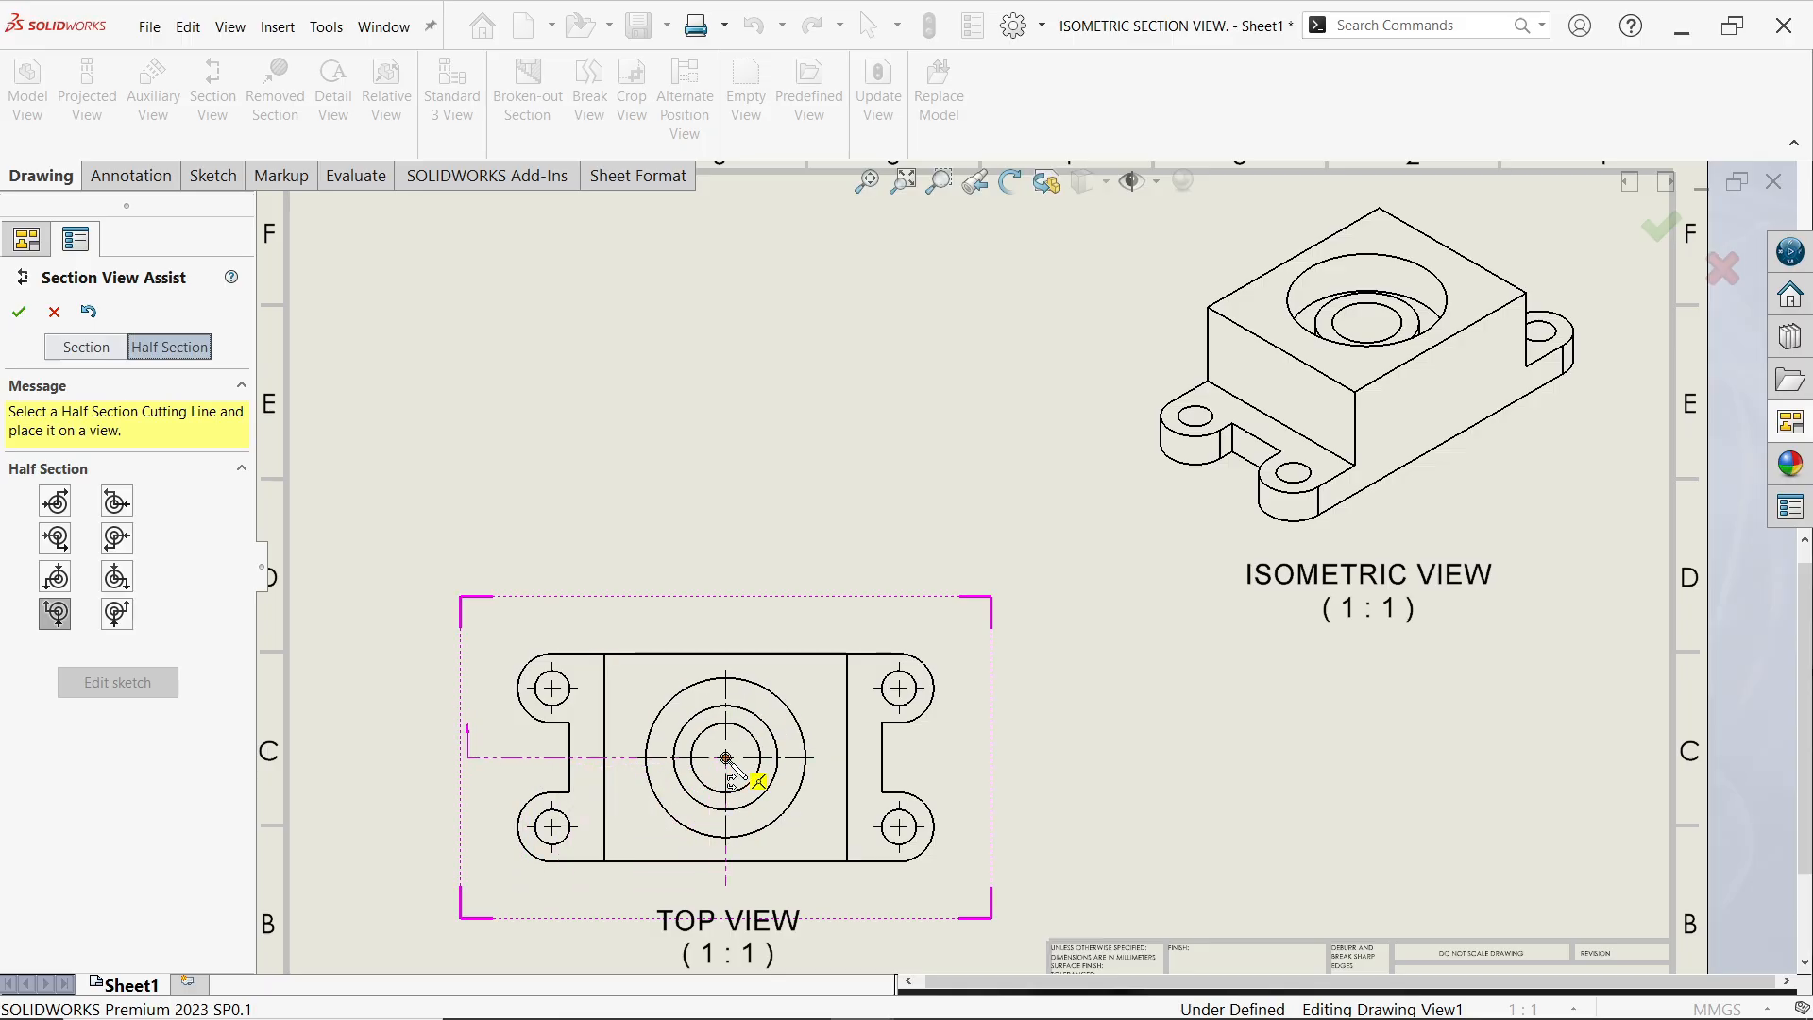
Step: Place half-section C-C at the top view's centre and make it an isometric section view
{"action": "left_click", "coordinate": [726, 759]}
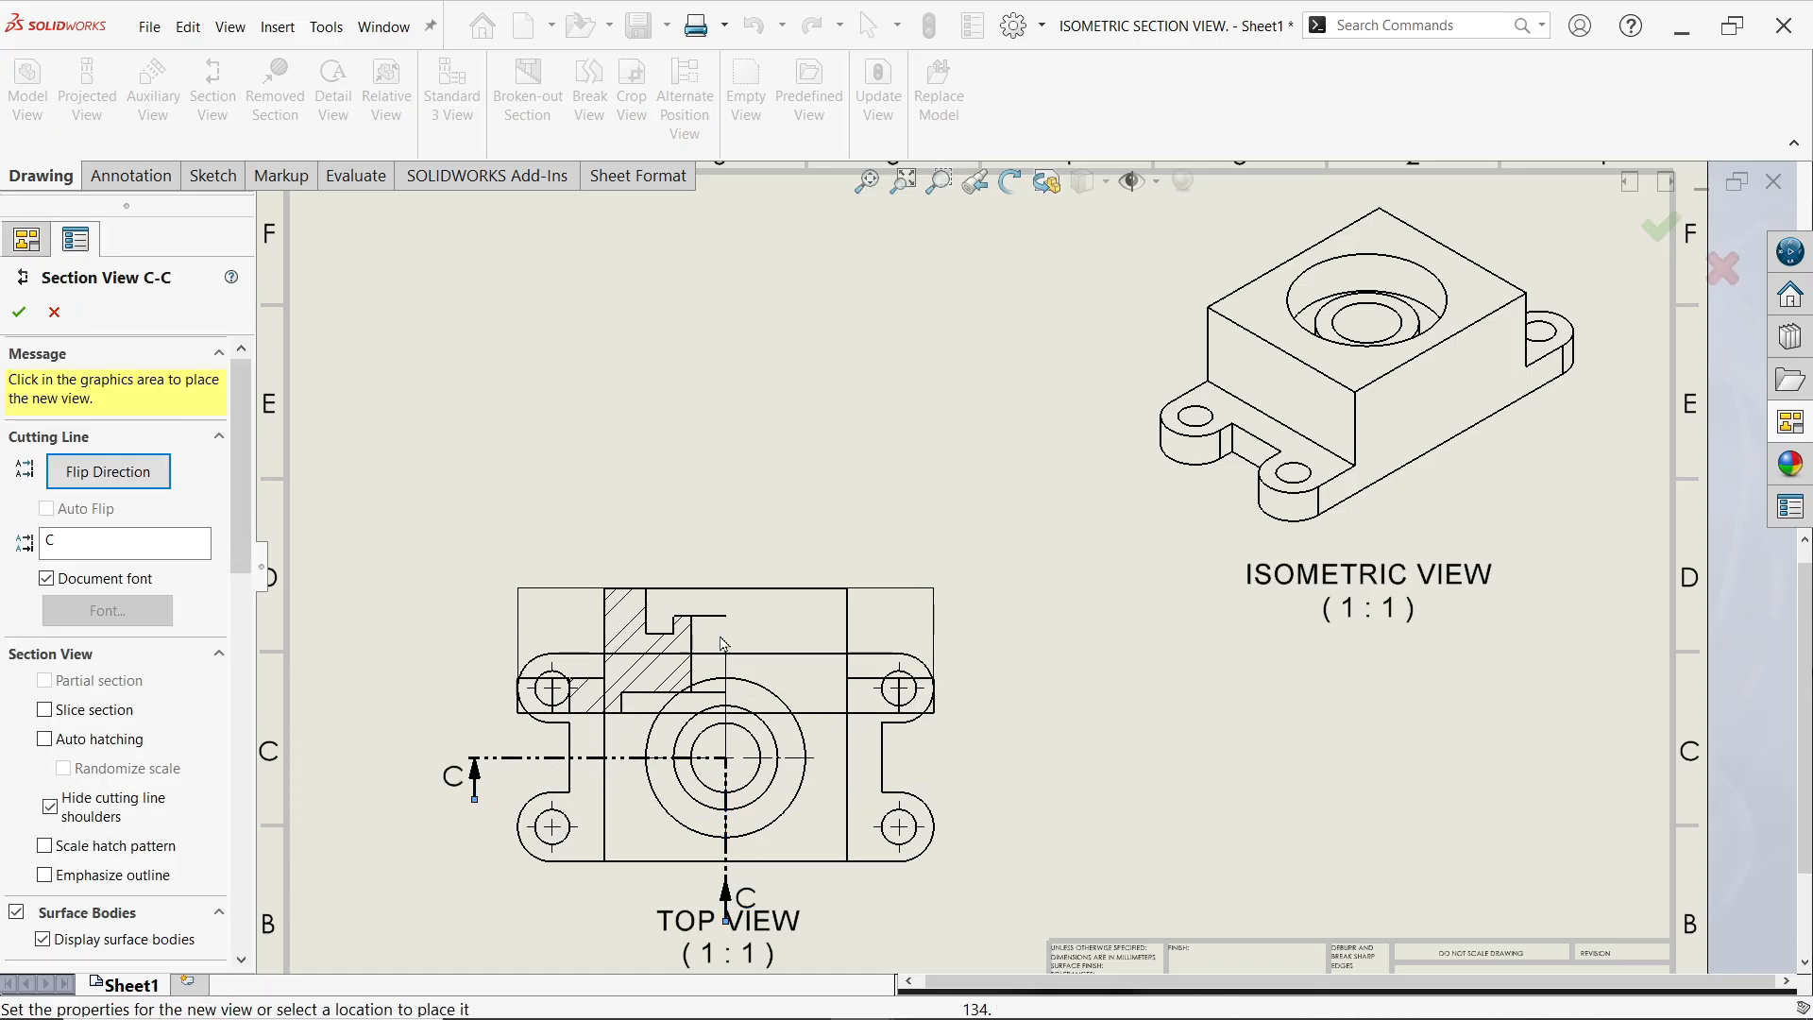
{"action": "mouse_move", "coordinate": [711, 455]}
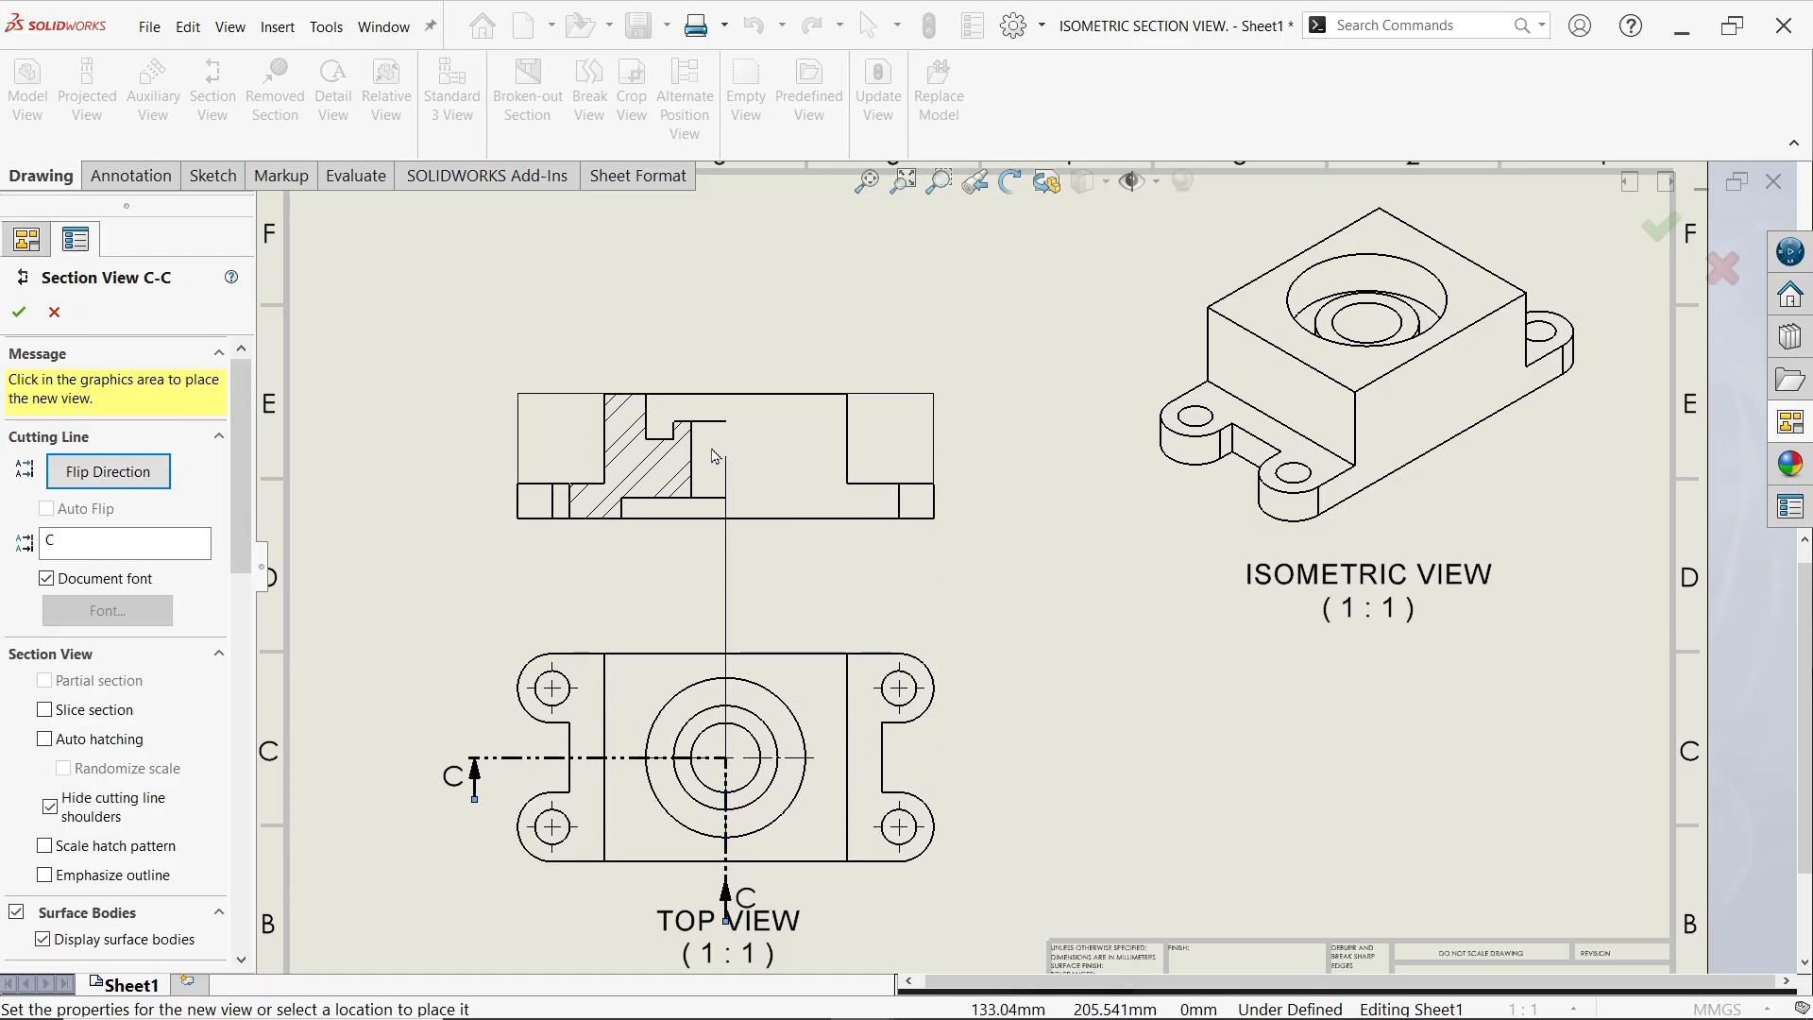
{"action": "mouse_move", "coordinate": [711, 397]}
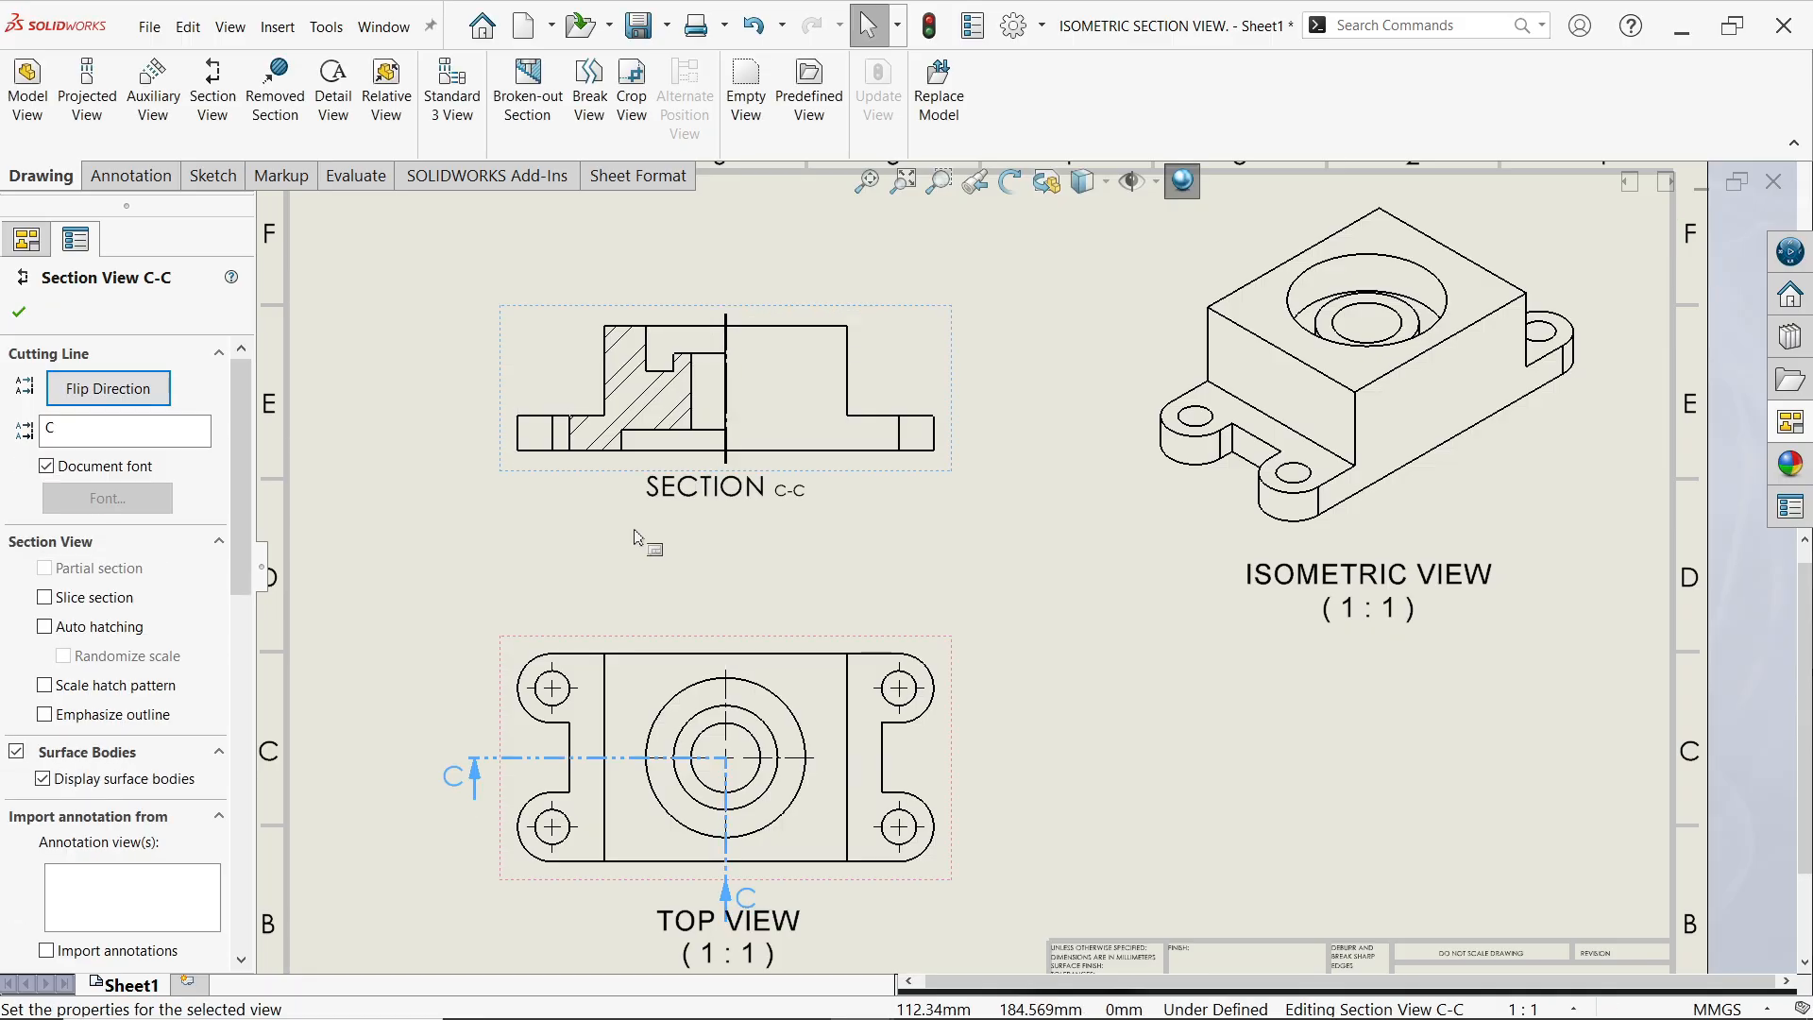
{"action": "left_click", "coordinate": [19, 313]}
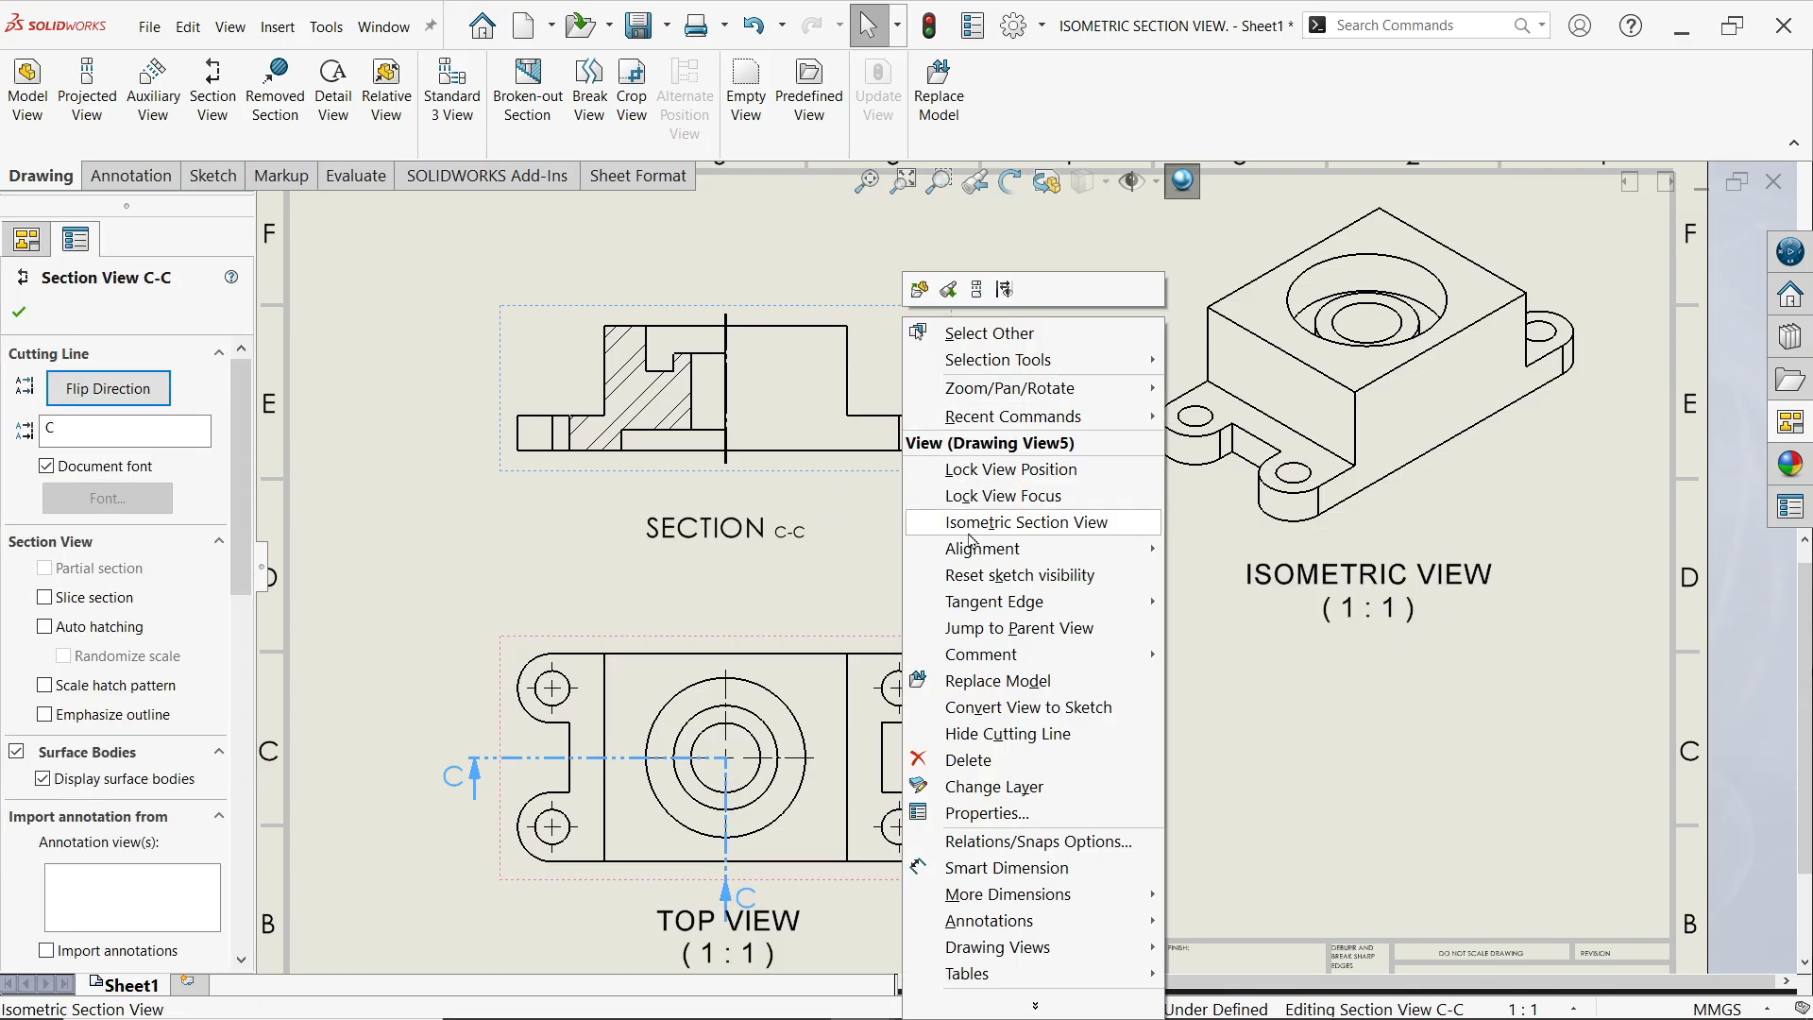
{"action": "left_click", "coordinate": [1030, 521]}
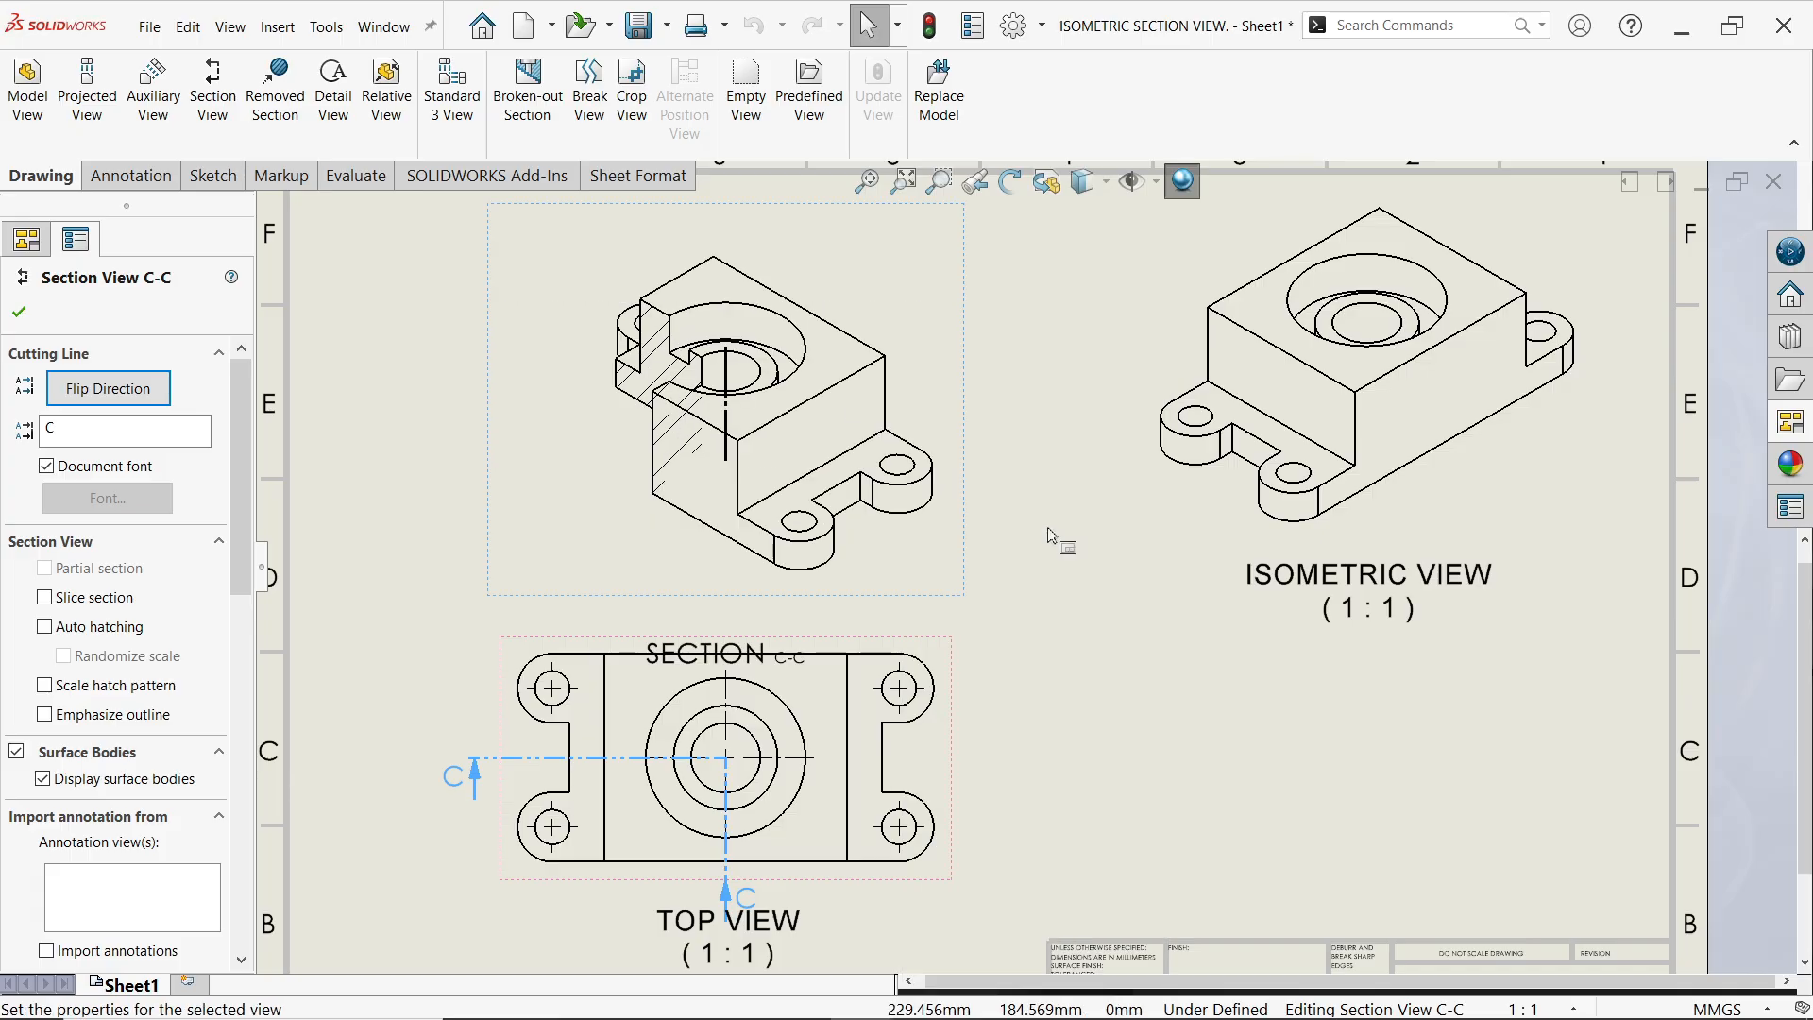
{"action": "mouse_move", "coordinate": [676, 376]}
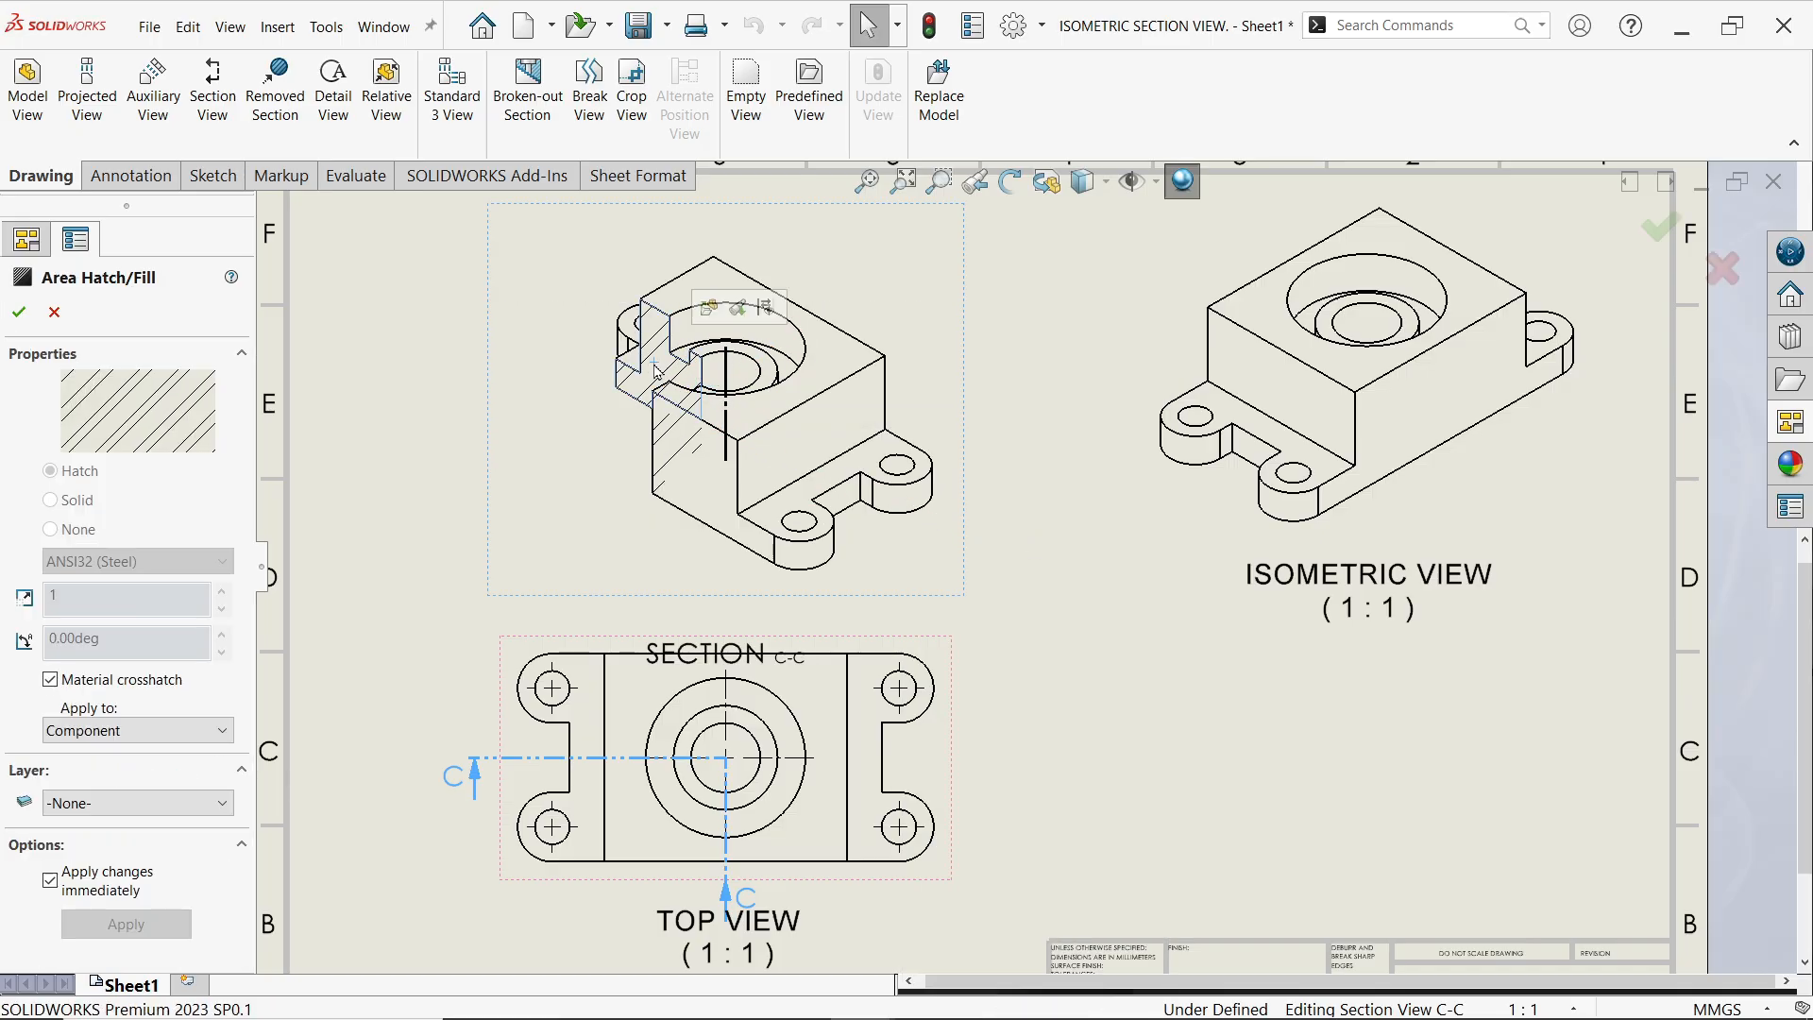
Step: Replace the material crosshatch with DIN 201 grey cast iron hatch at scale 2
{"action": "left_click", "coordinate": [135, 730]}
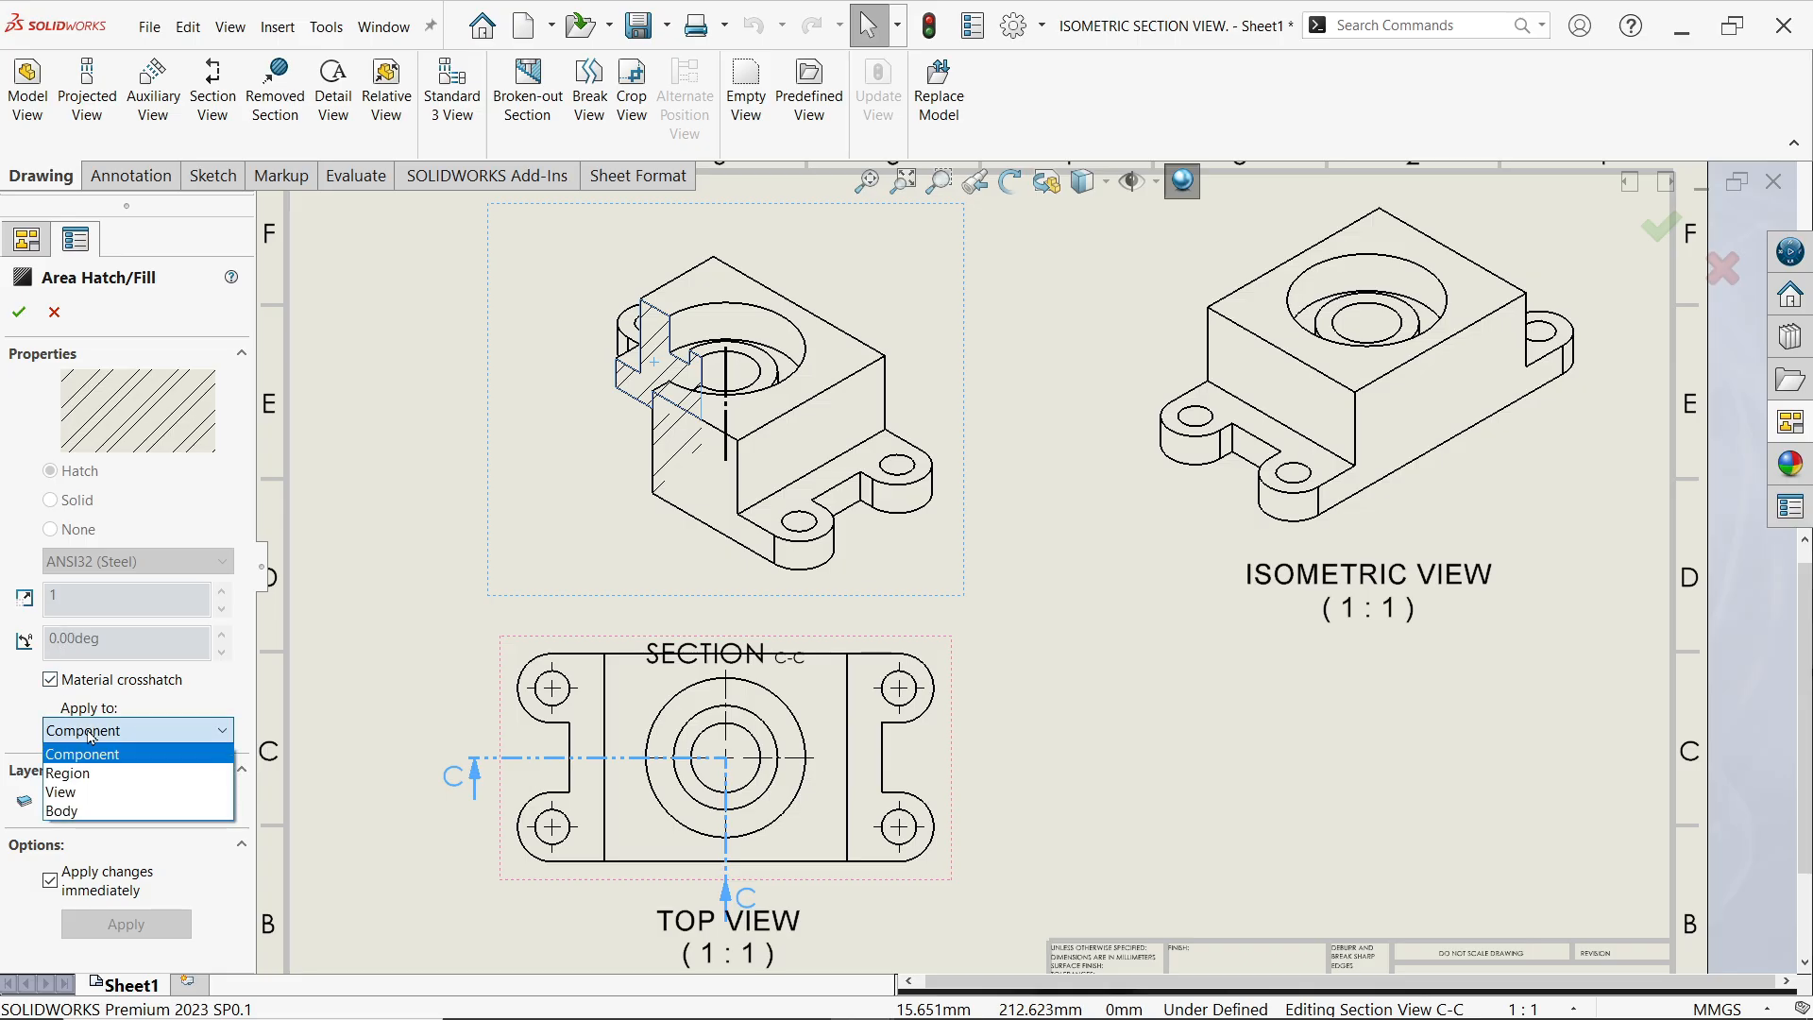
{"action": "left_click", "coordinate": [83, 752]}
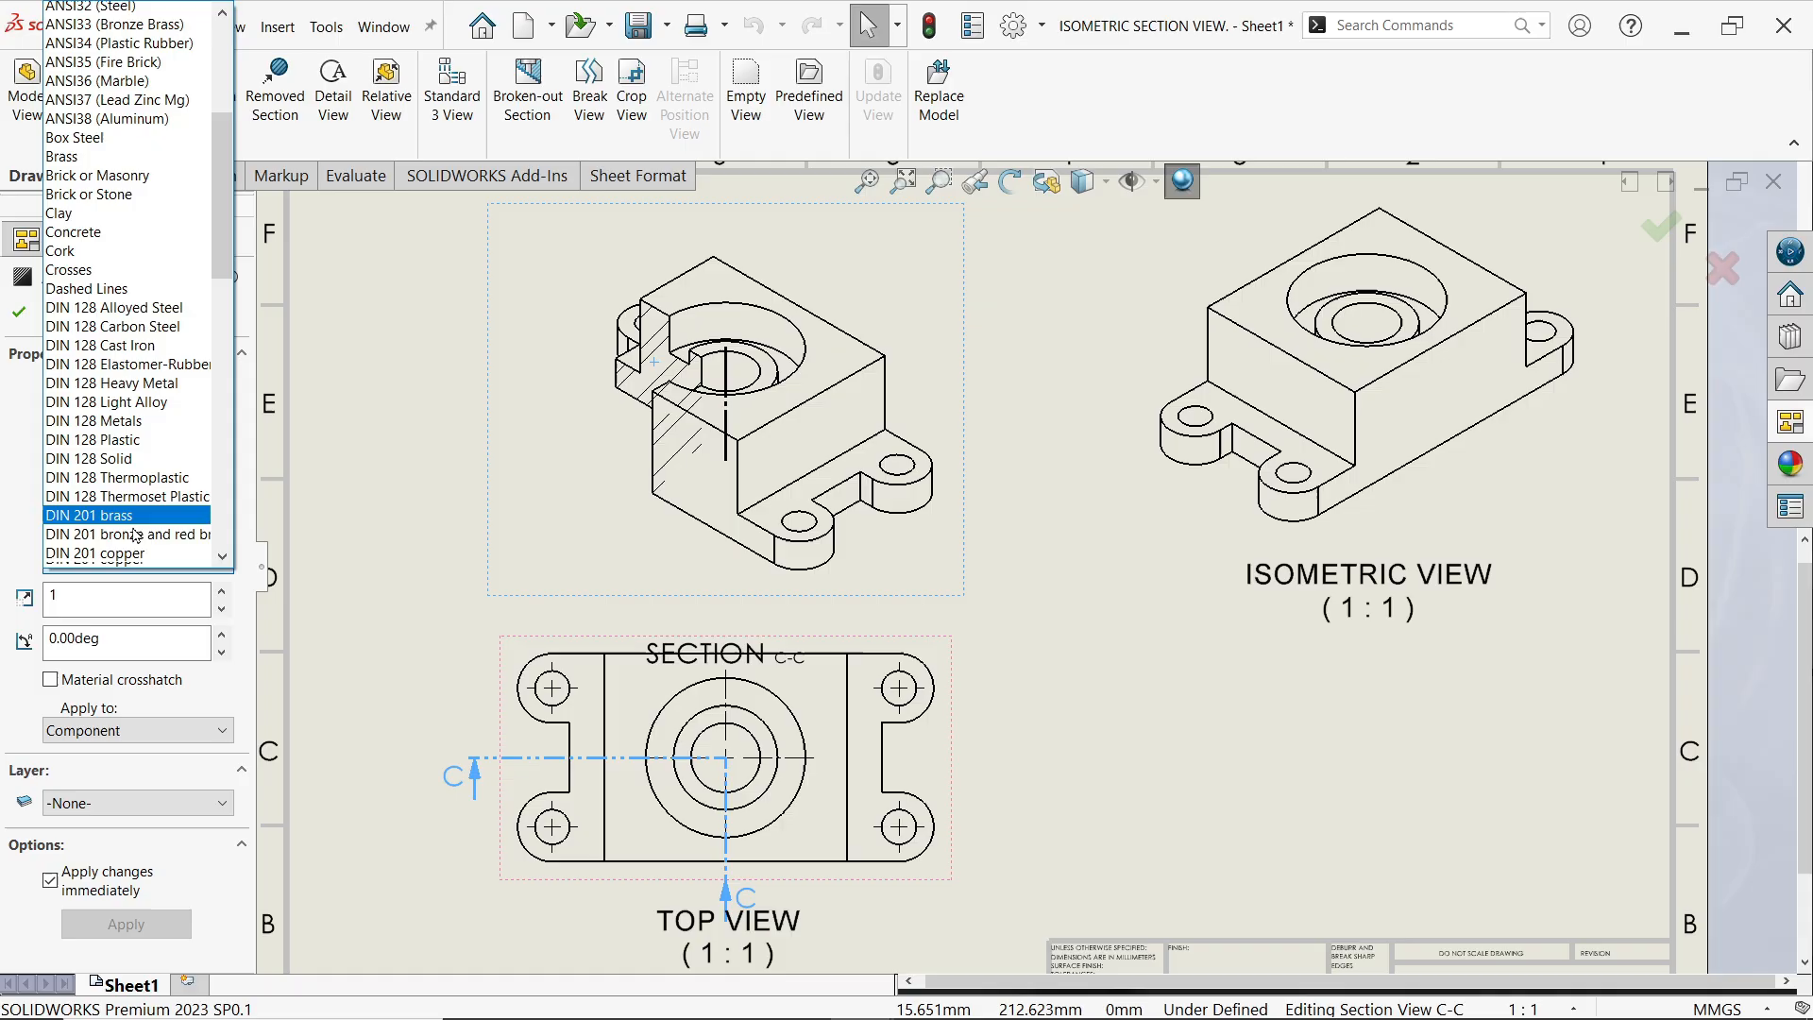
{"action": "left_click", "coordinate": [92, 558]}
{"action": "type", "text": "2"}
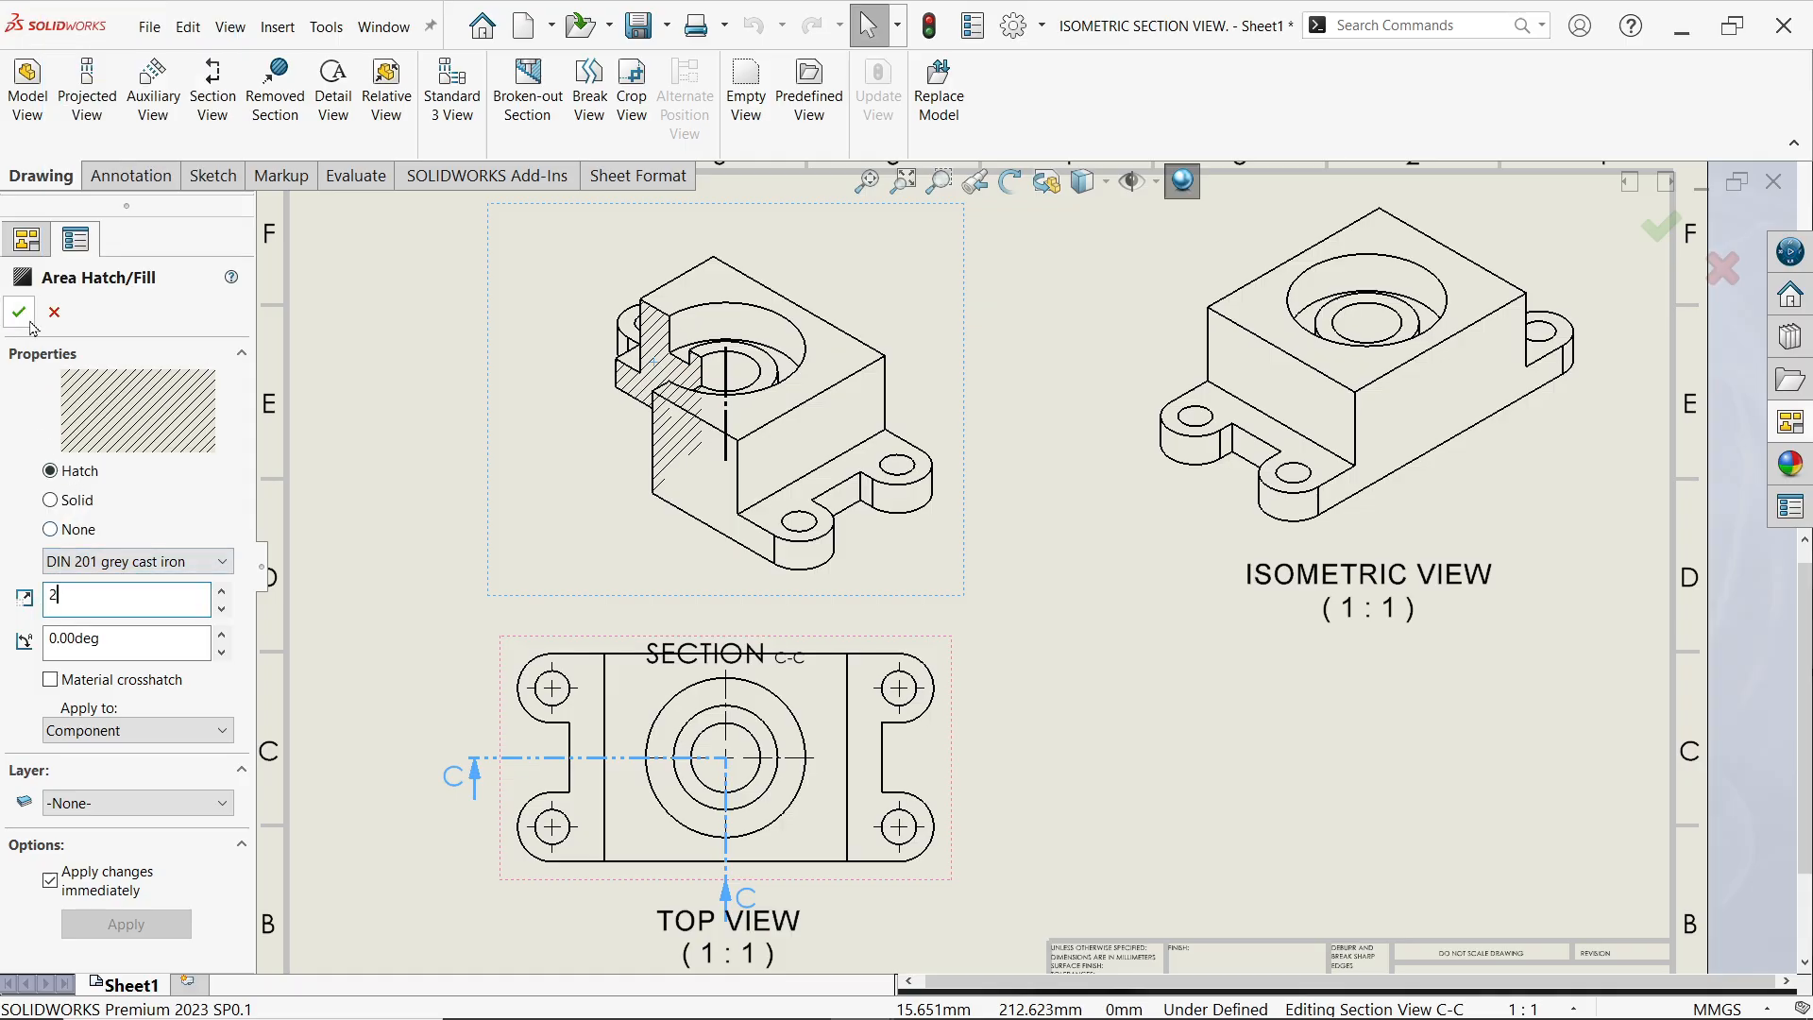
{"action": "left_click", "coordinate": [19, 313]}
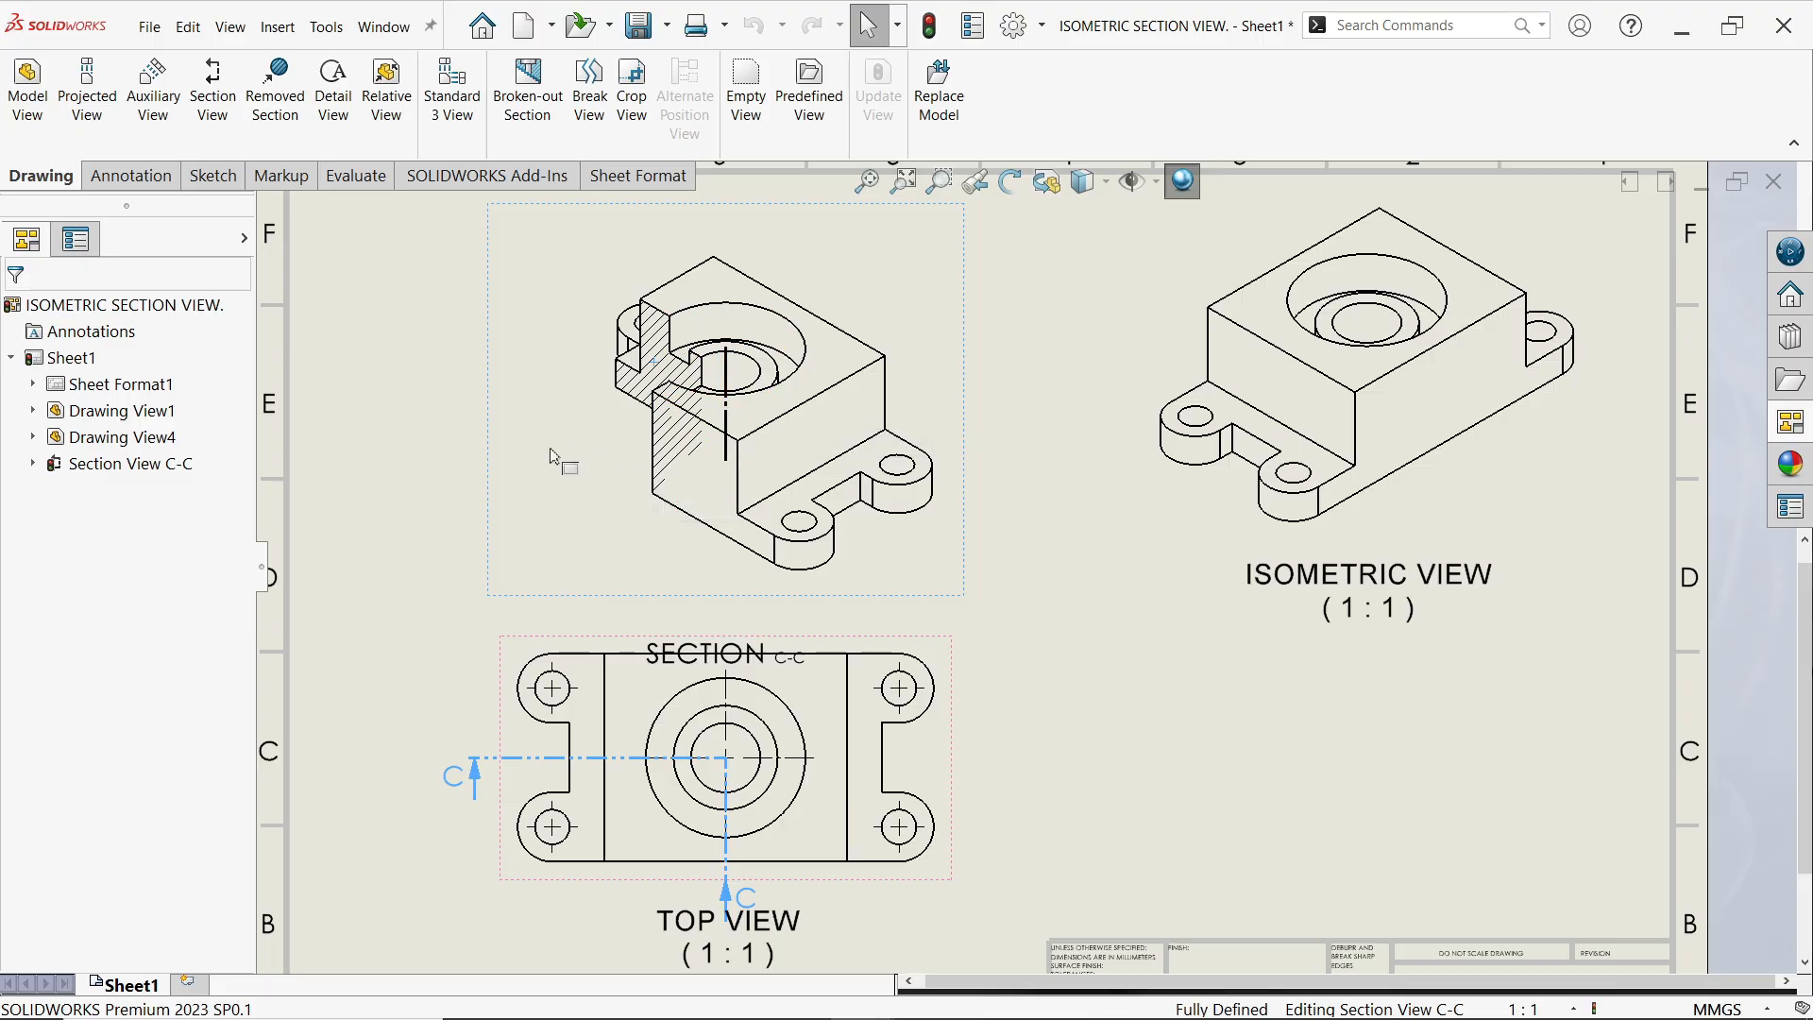
{"action": "right_click", "coordinate": [725, 399]}
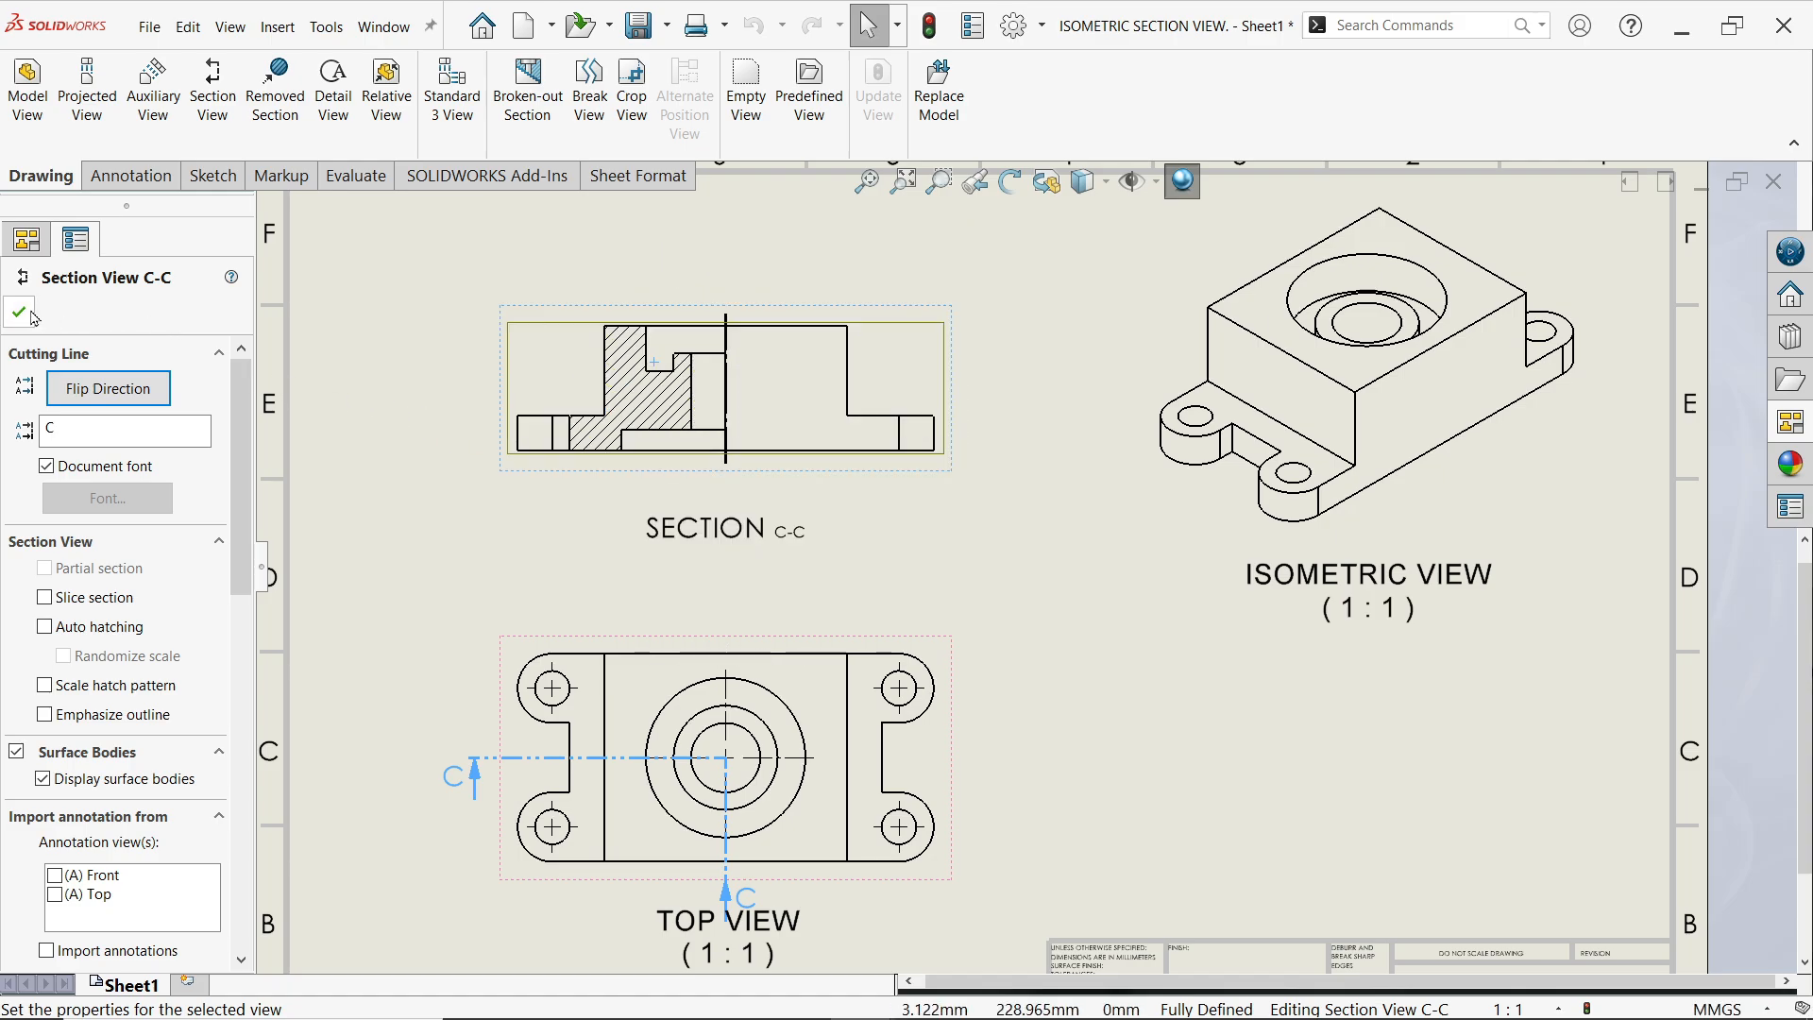
{"action": "left_click", "coordinate": [17, 313]}
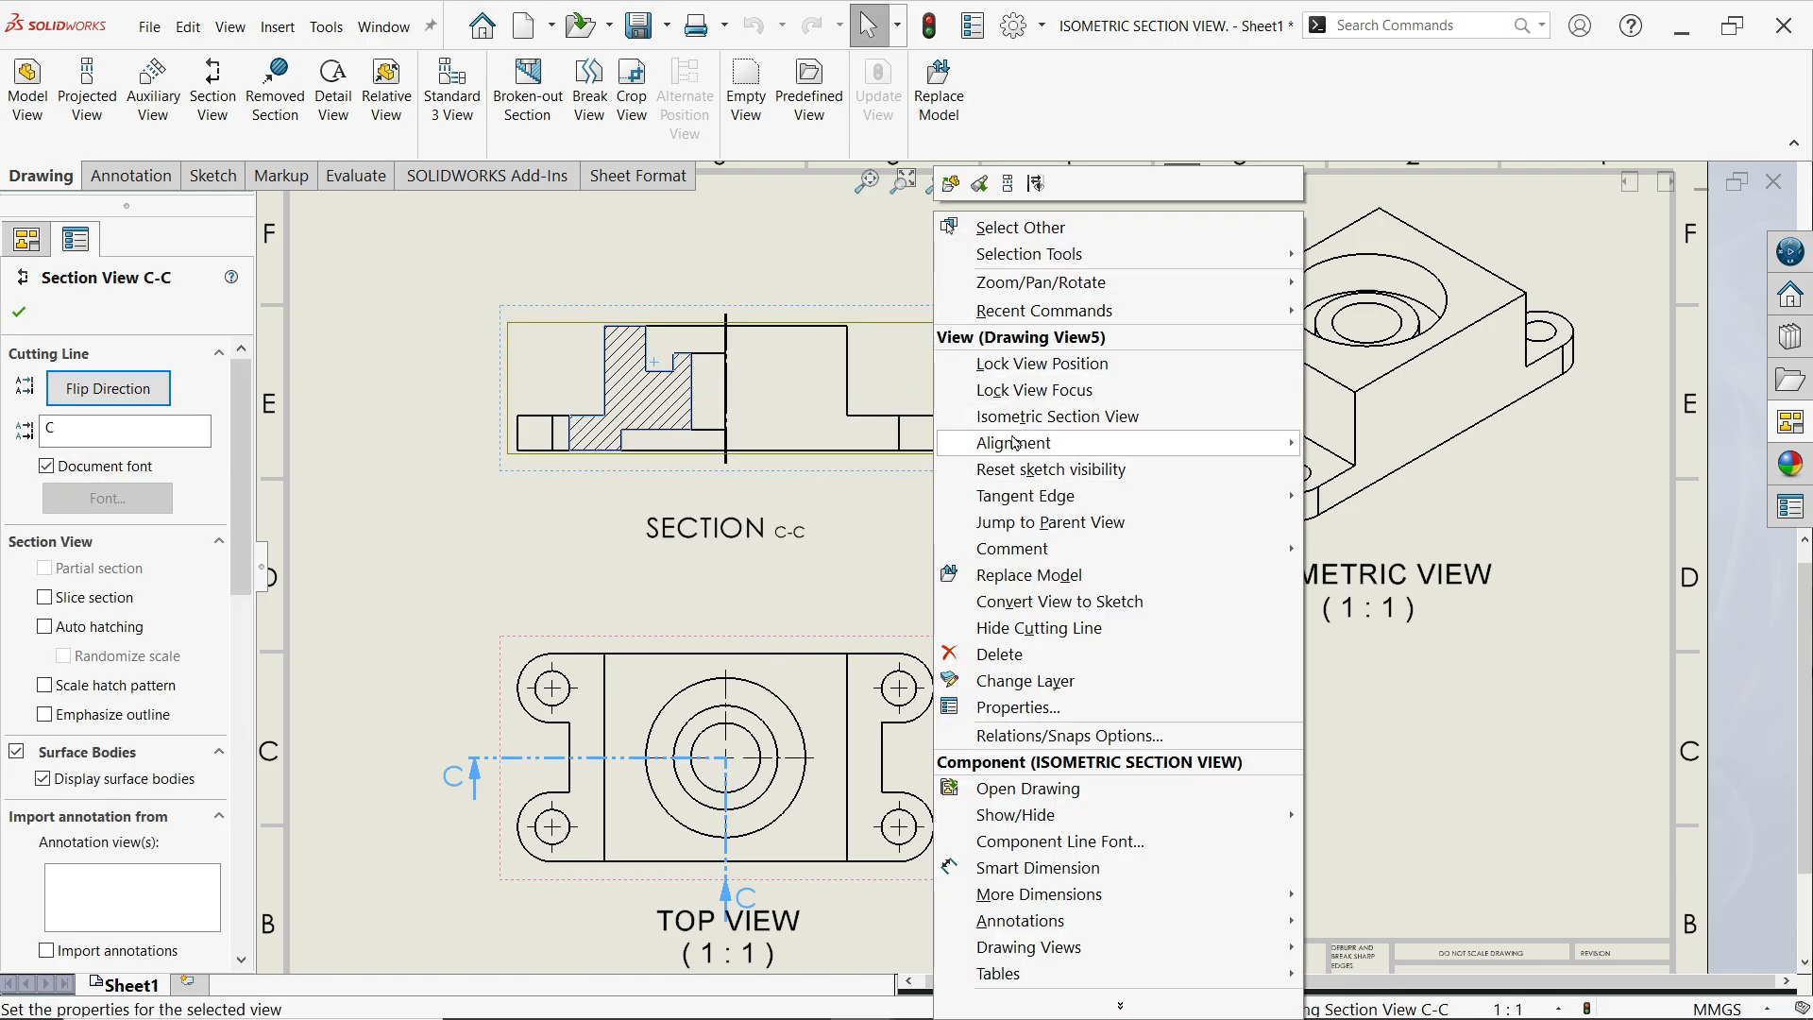
{"action": "left_click", "coordinate": [1056, 416]}
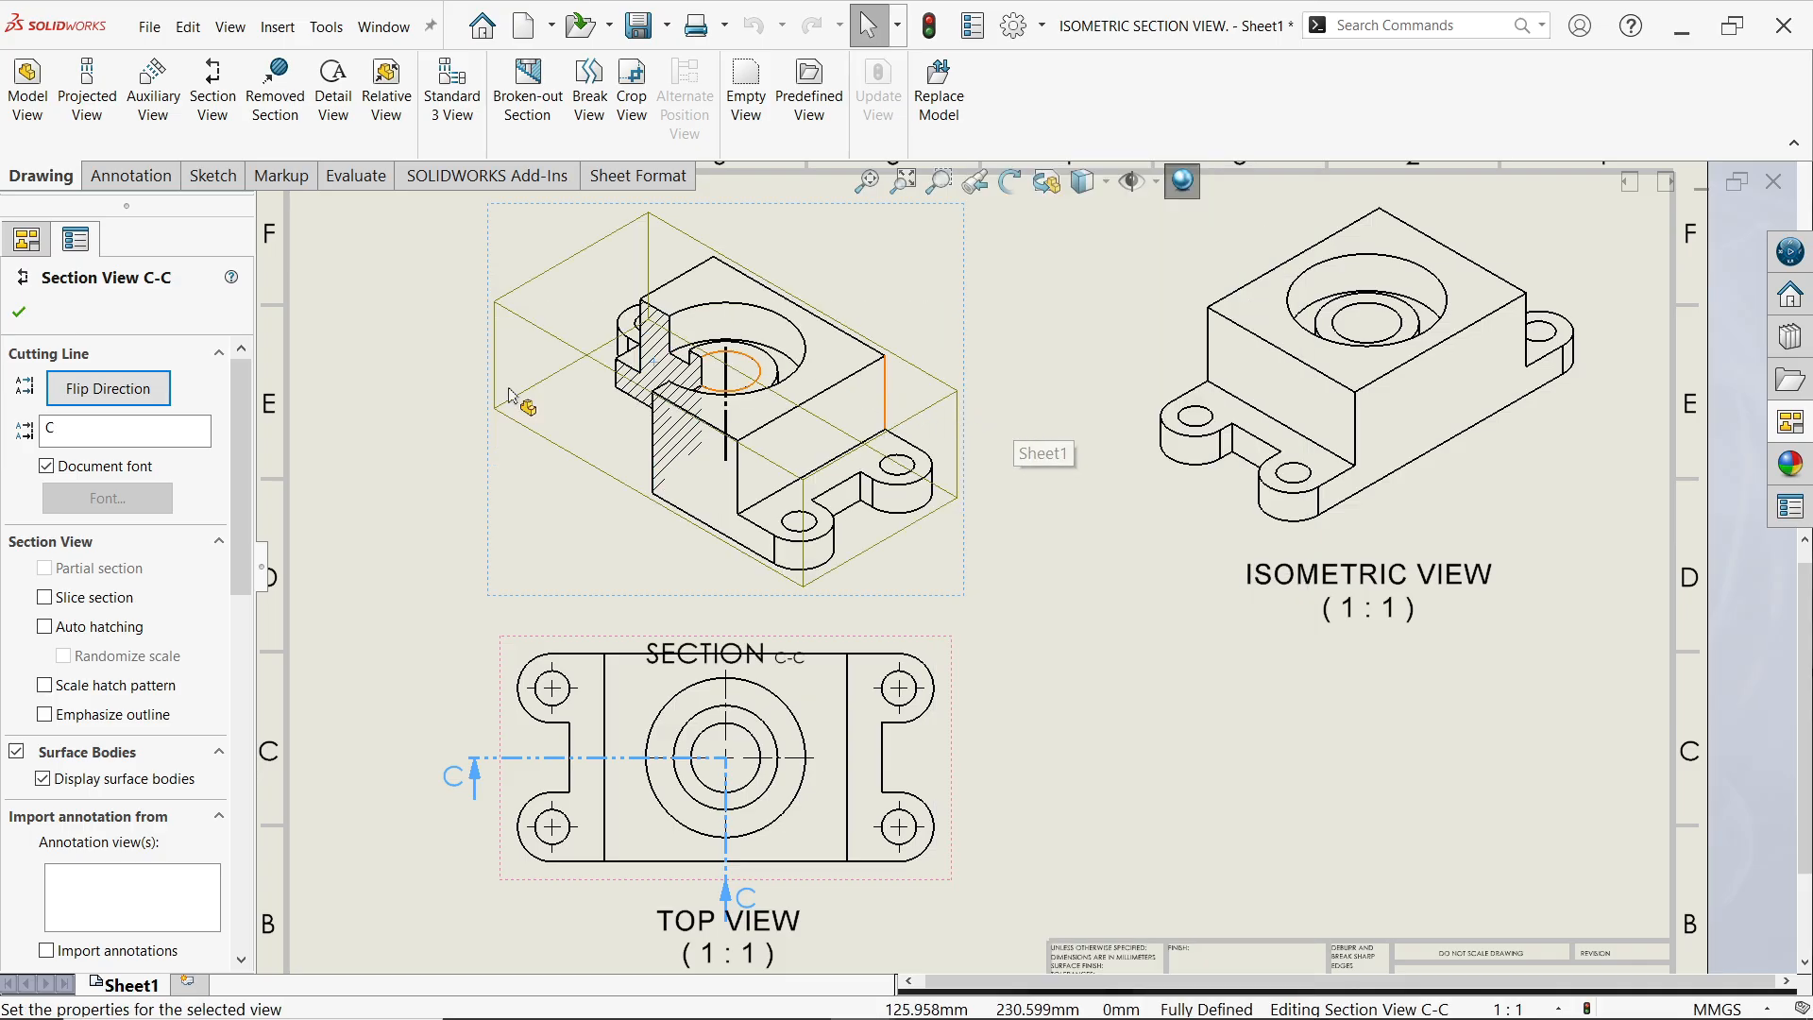
{"action": "left_click", "coordinate": [17, 312]}
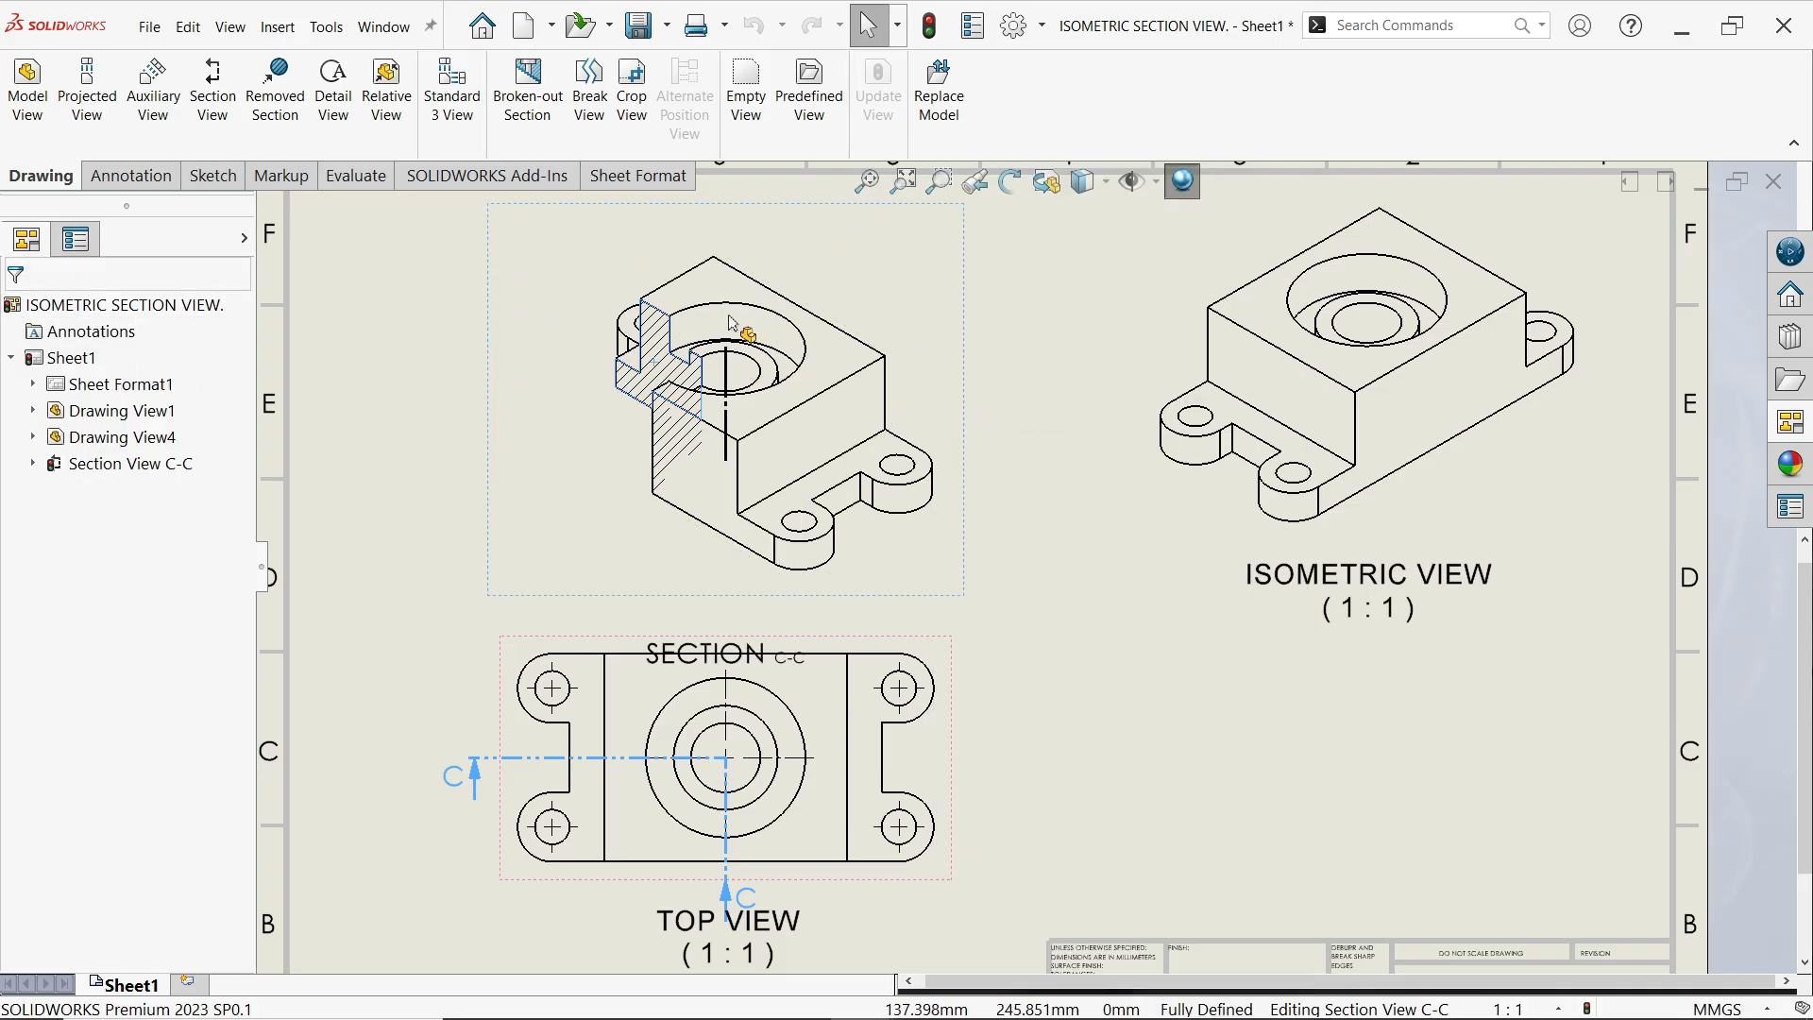
{"action": "mouse_move", "coordinate": [1044, 183]}
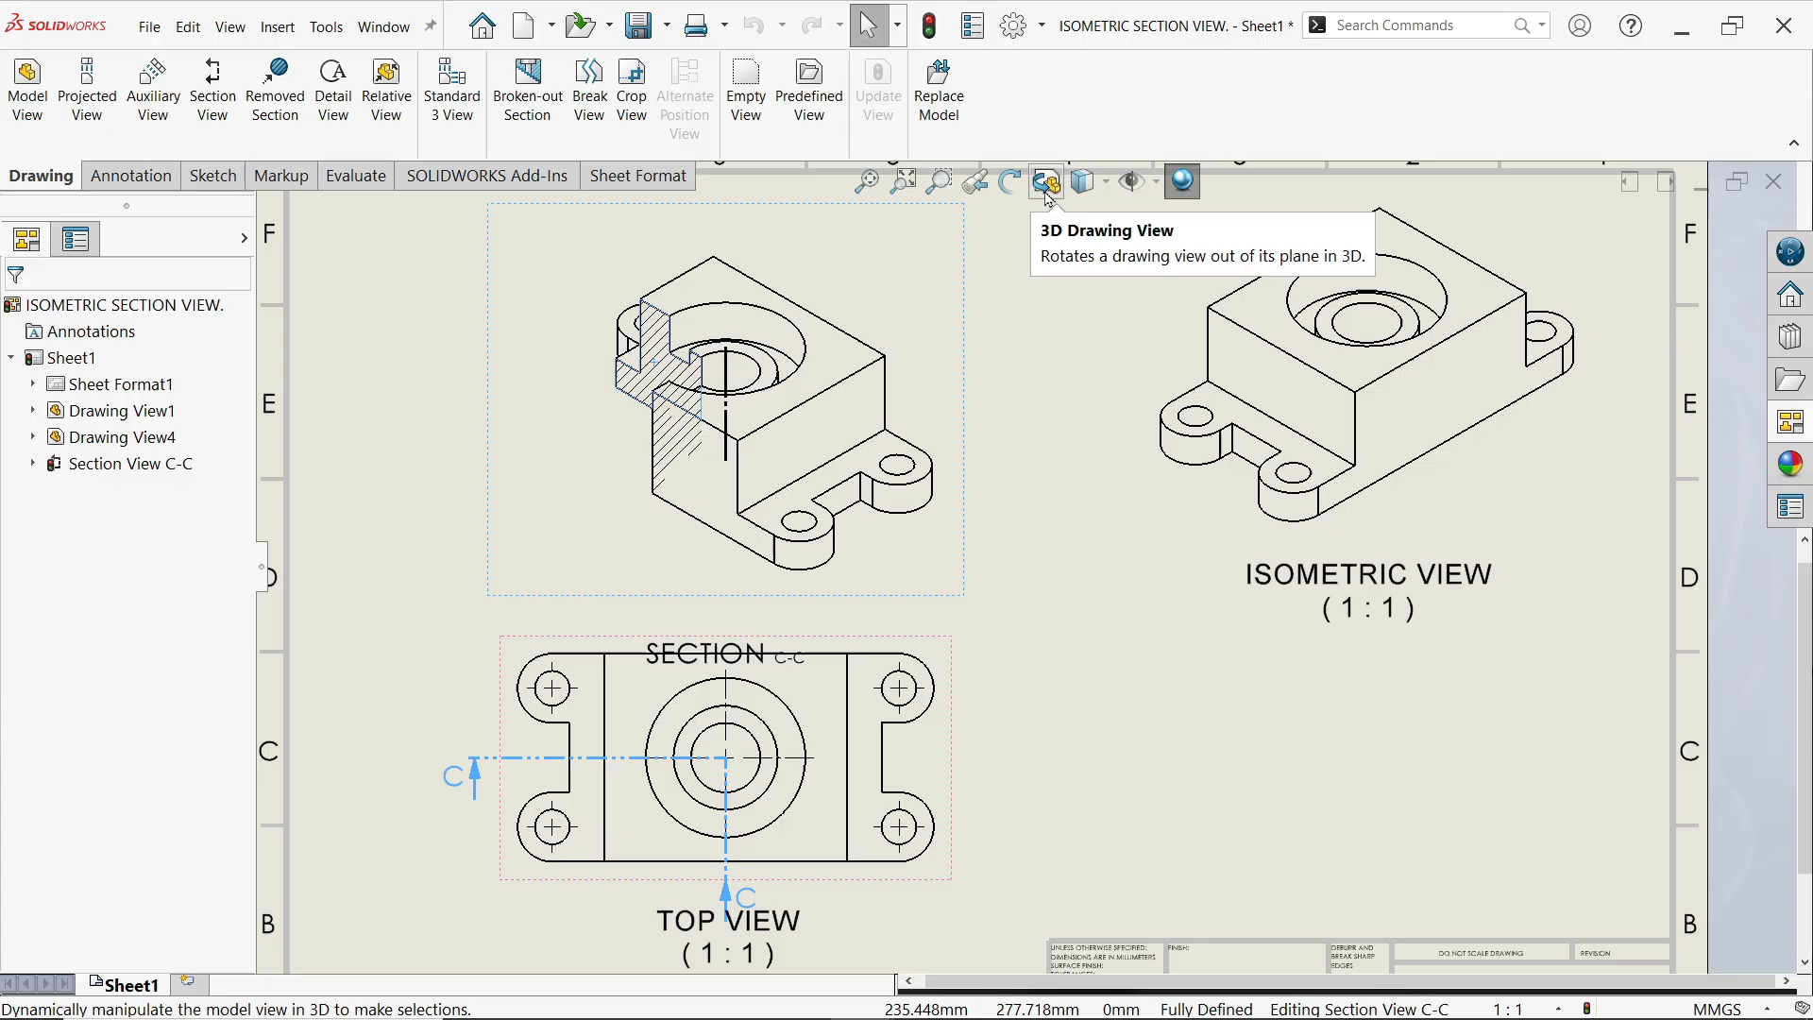
Step: Rotate isometric section C-C in 3D so its hatched cut faces toward the viewer
{"action": "left_click", "coordinate": [1044, 181]}
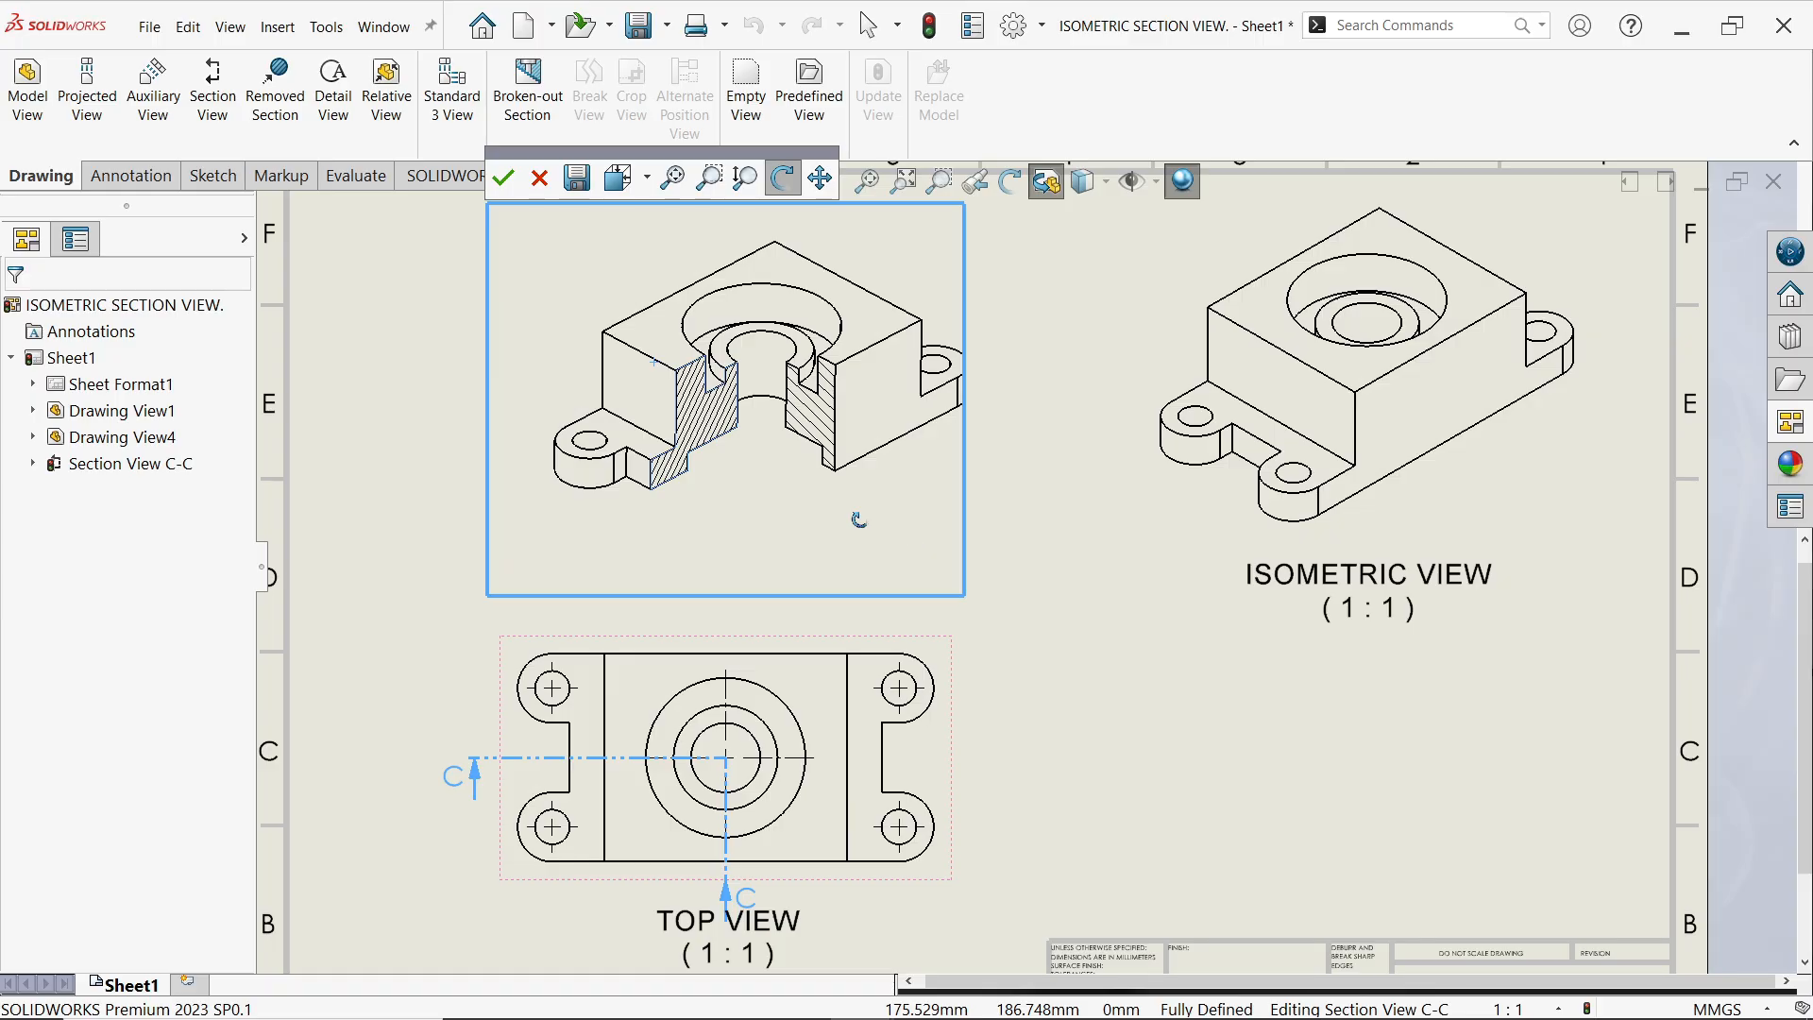
{"action": "left_click", "coordinate": [501, 177]}
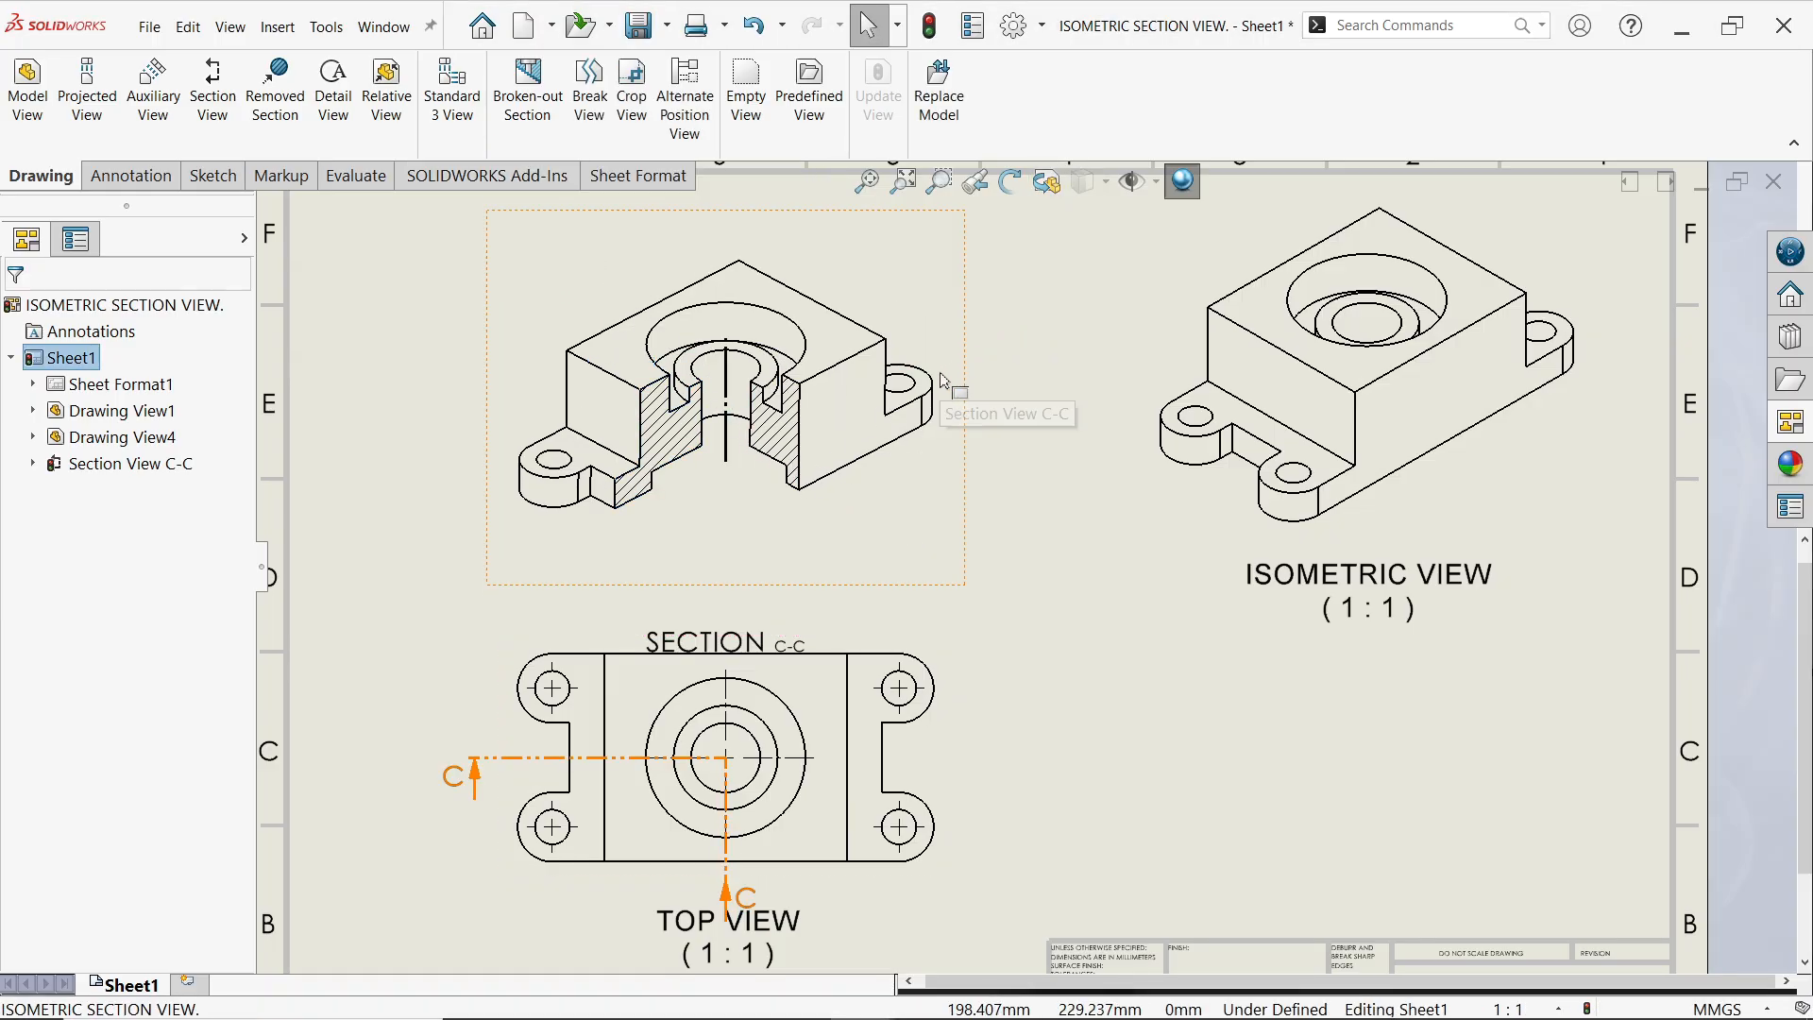
{"action": "mouse_move", "coordinate": [902, 411]}
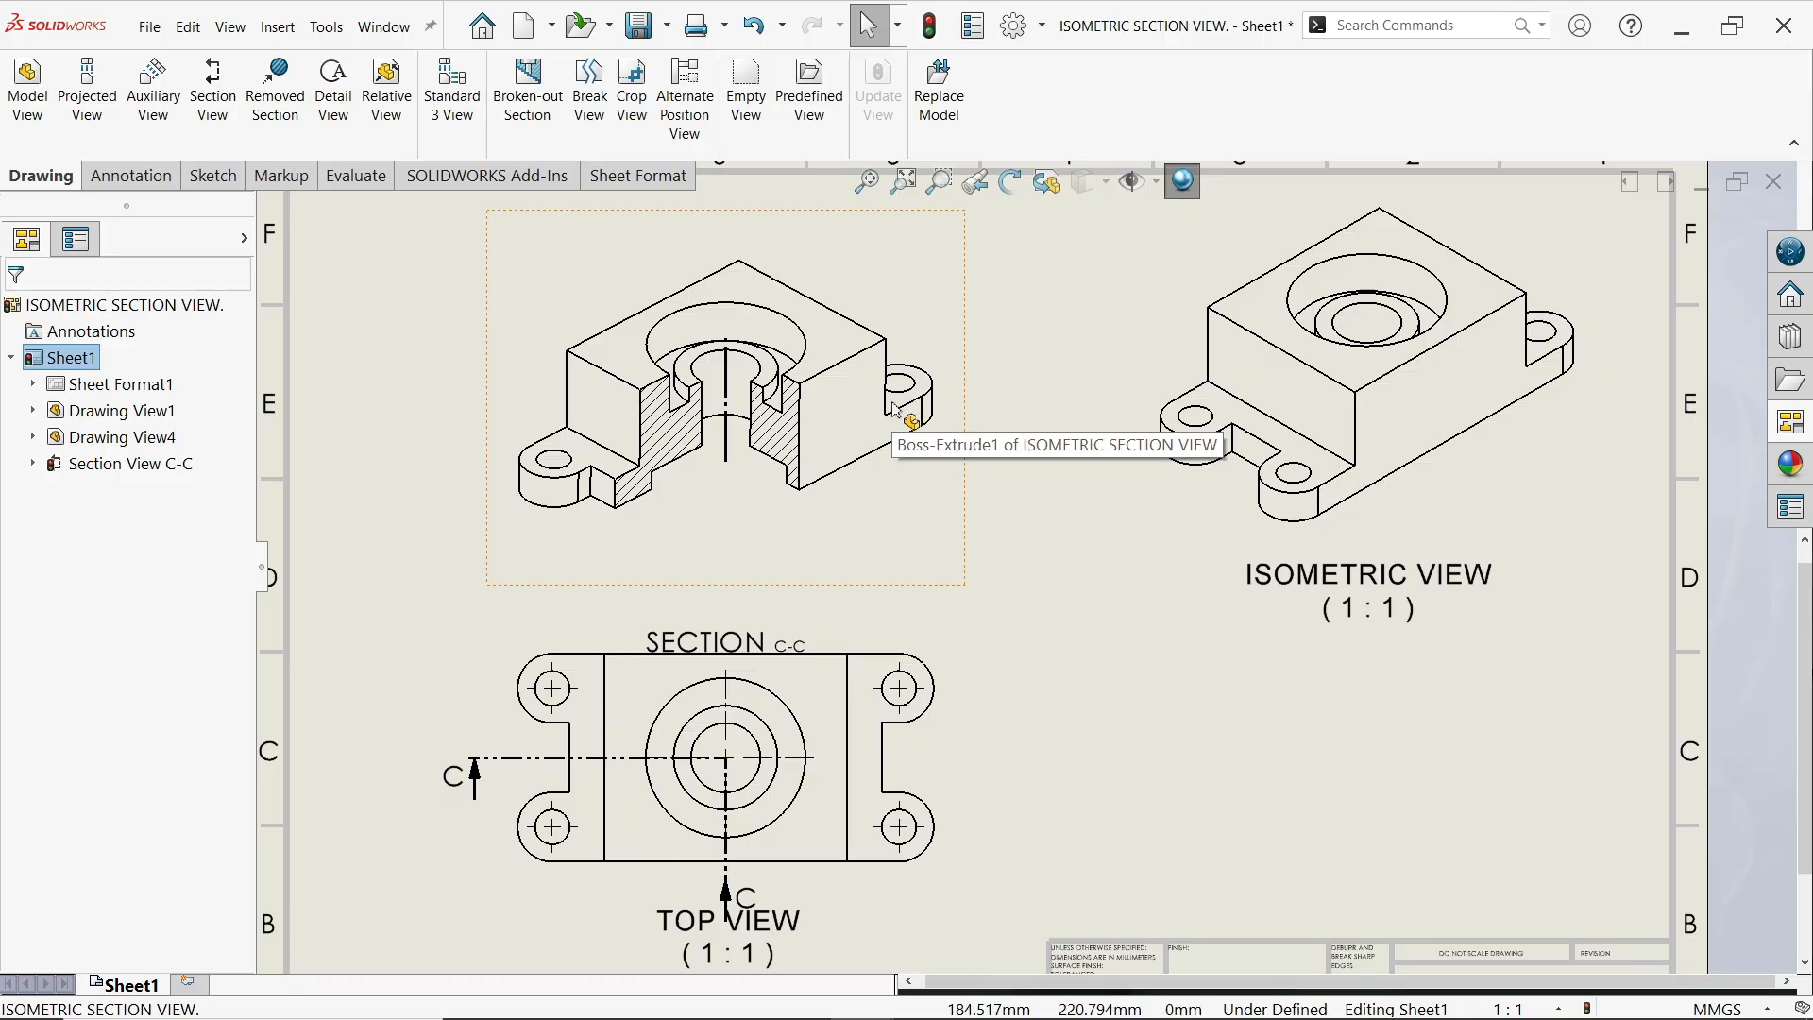
{"action": "mouse_move", "coordinate": [803, 463]}
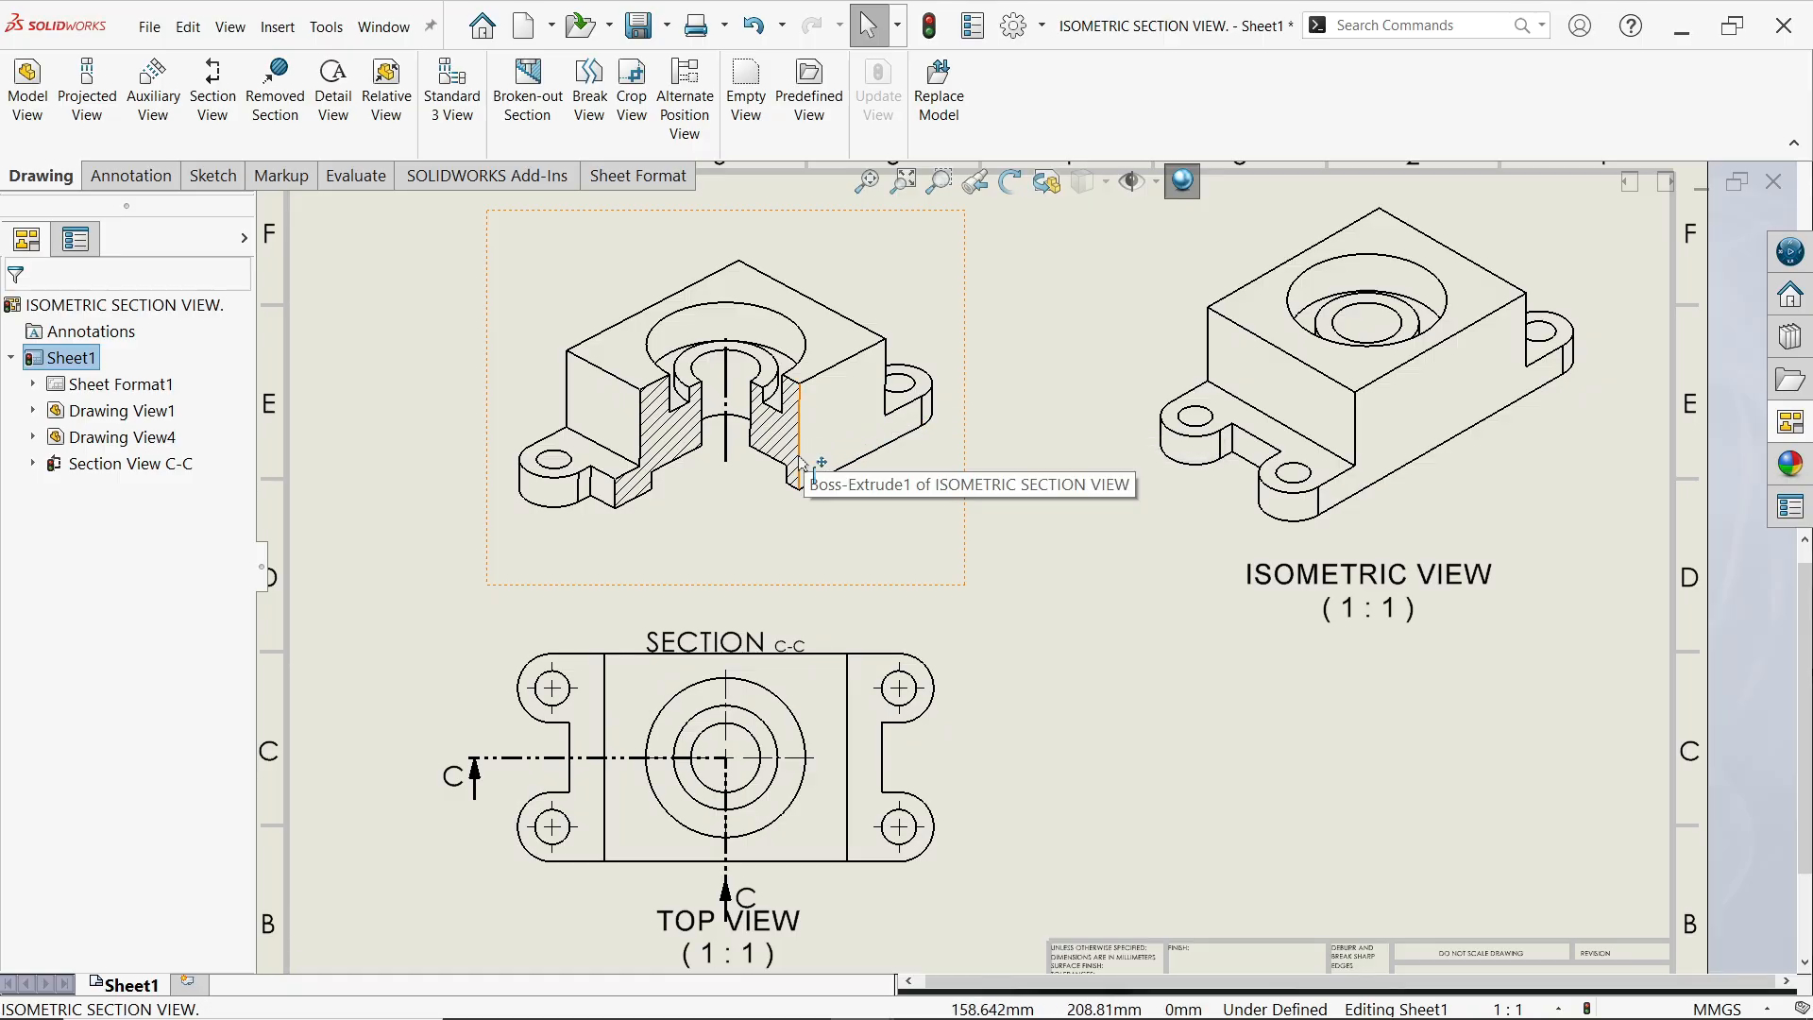
{"action": "mouse_move", "coordinate": [807, 479]}
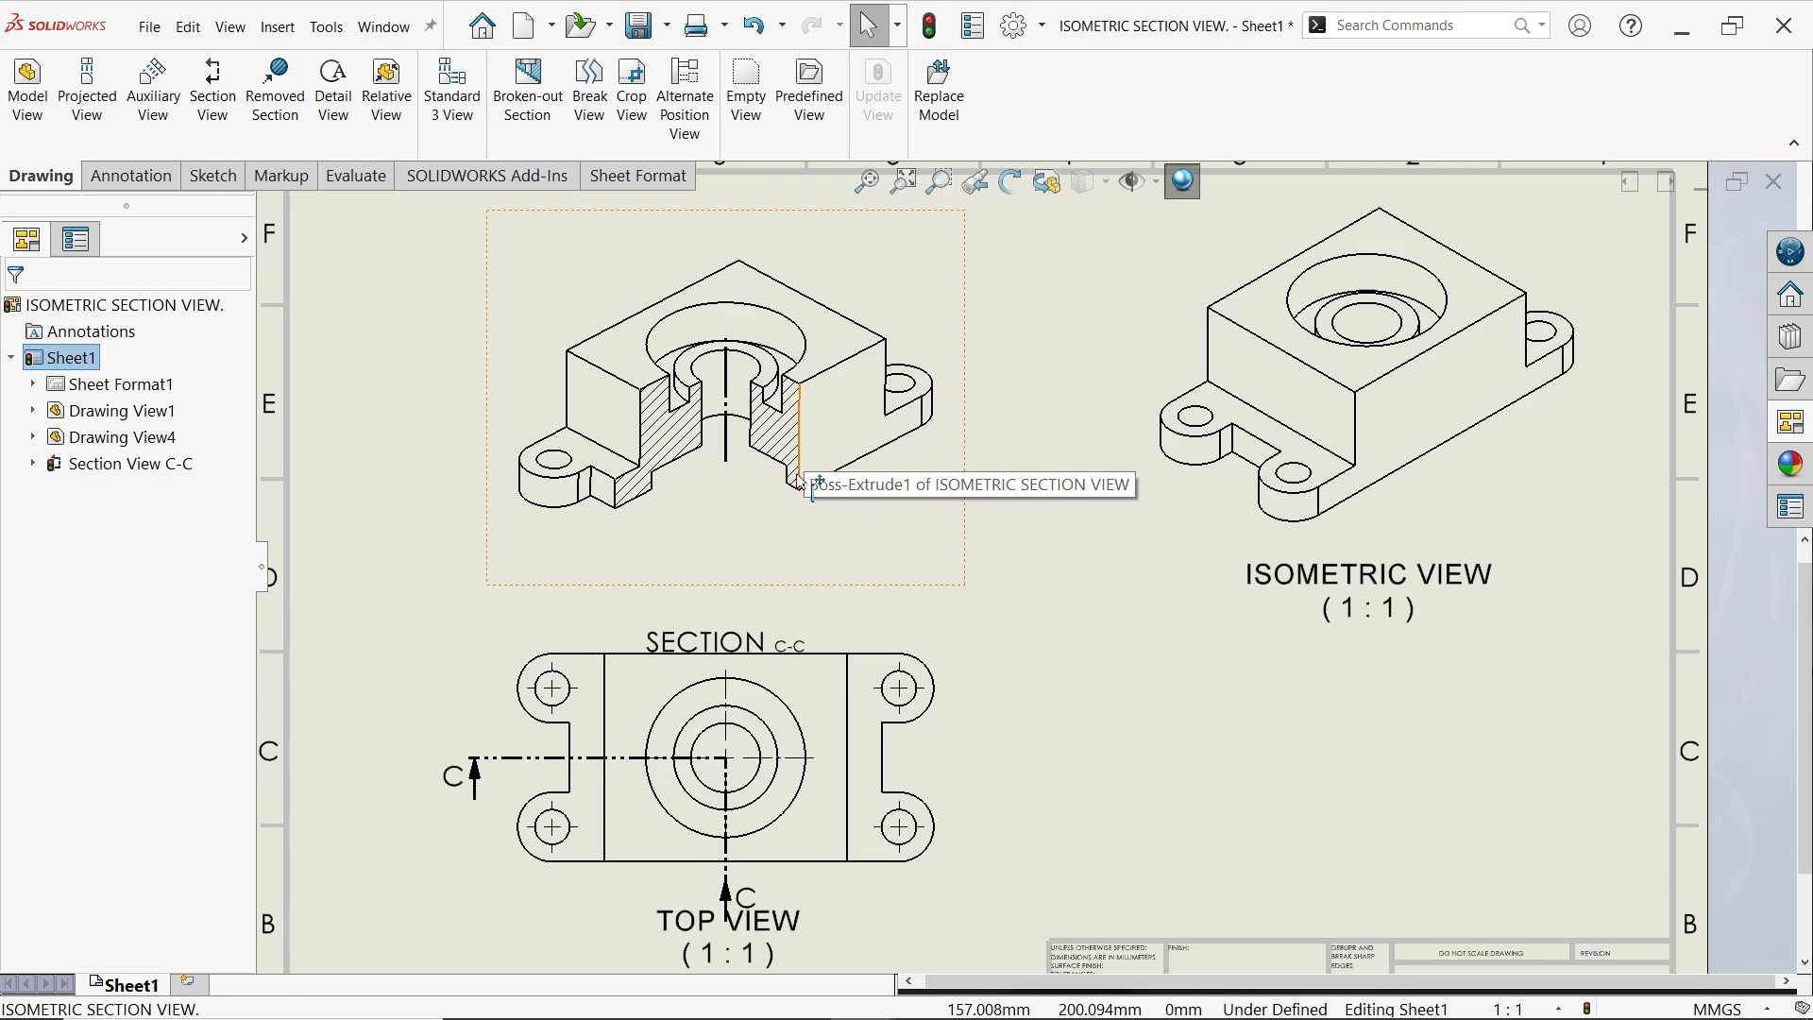
{"action": "mouse_move", "coordinate": [786, 540]}
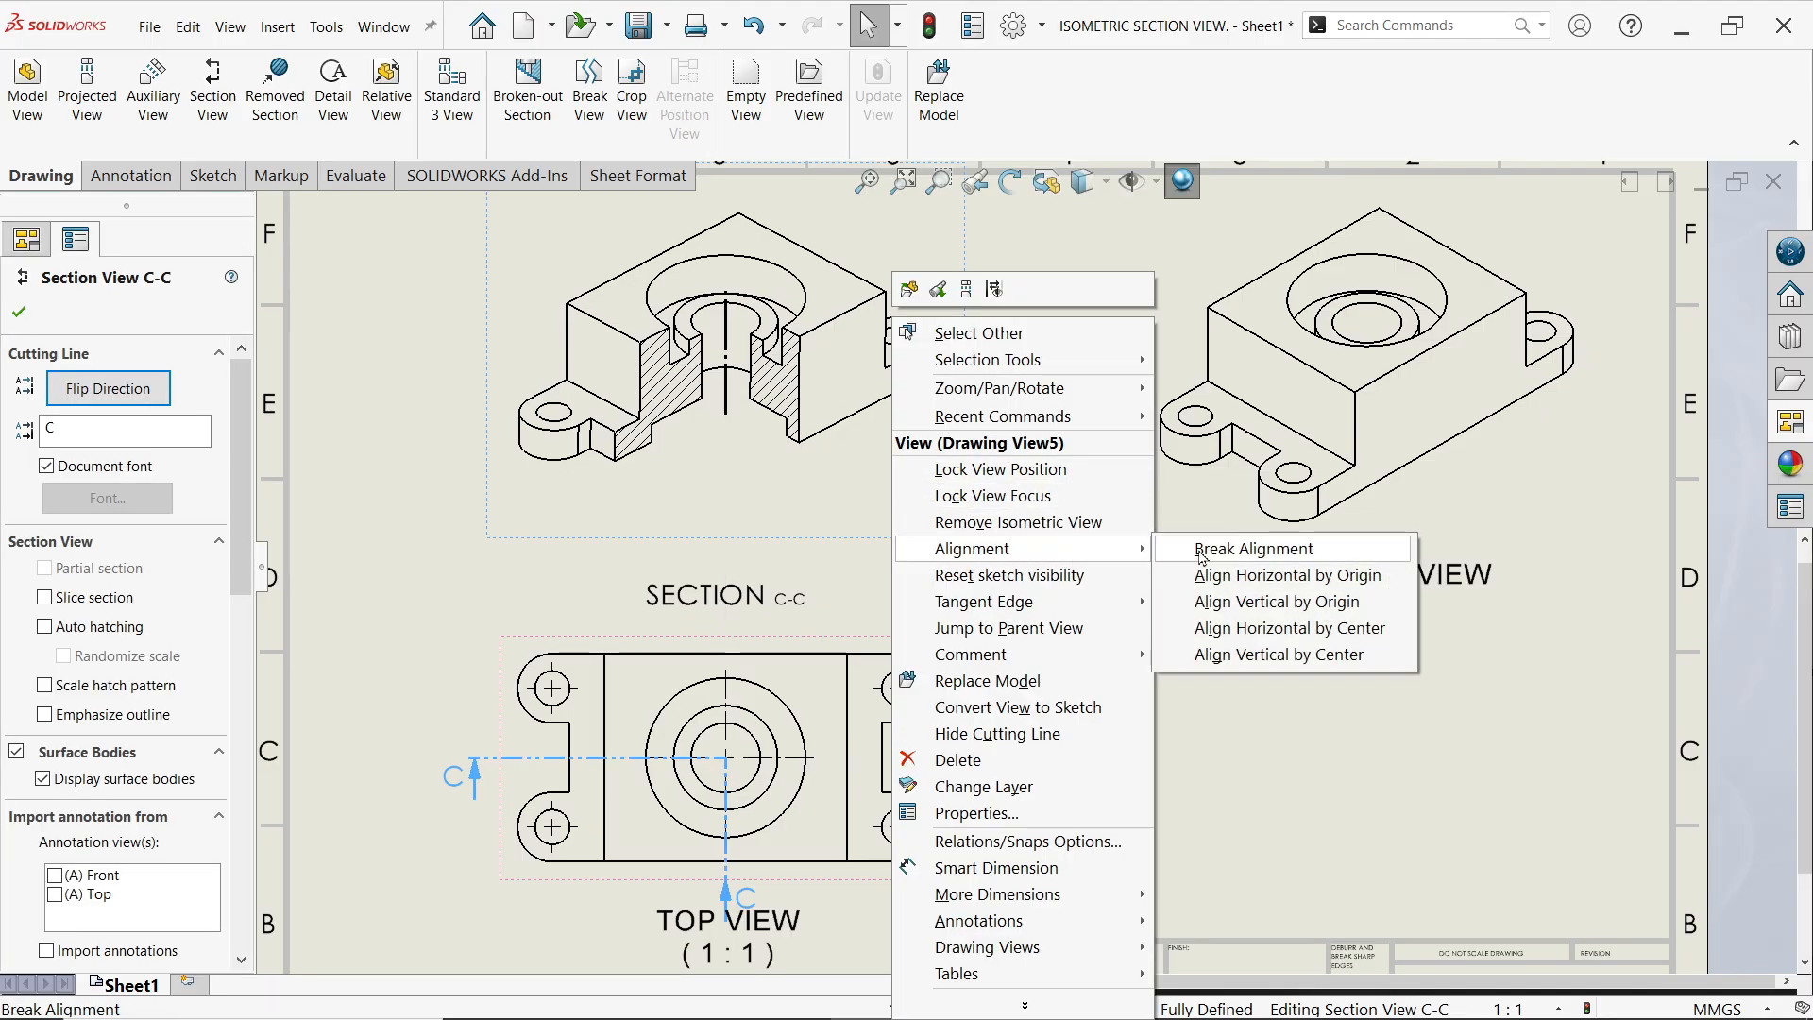
Step: Break section C-C's alignment and move it to the sheet's lower right
{"action": "left_click", "coordinate": [1250, 548]}
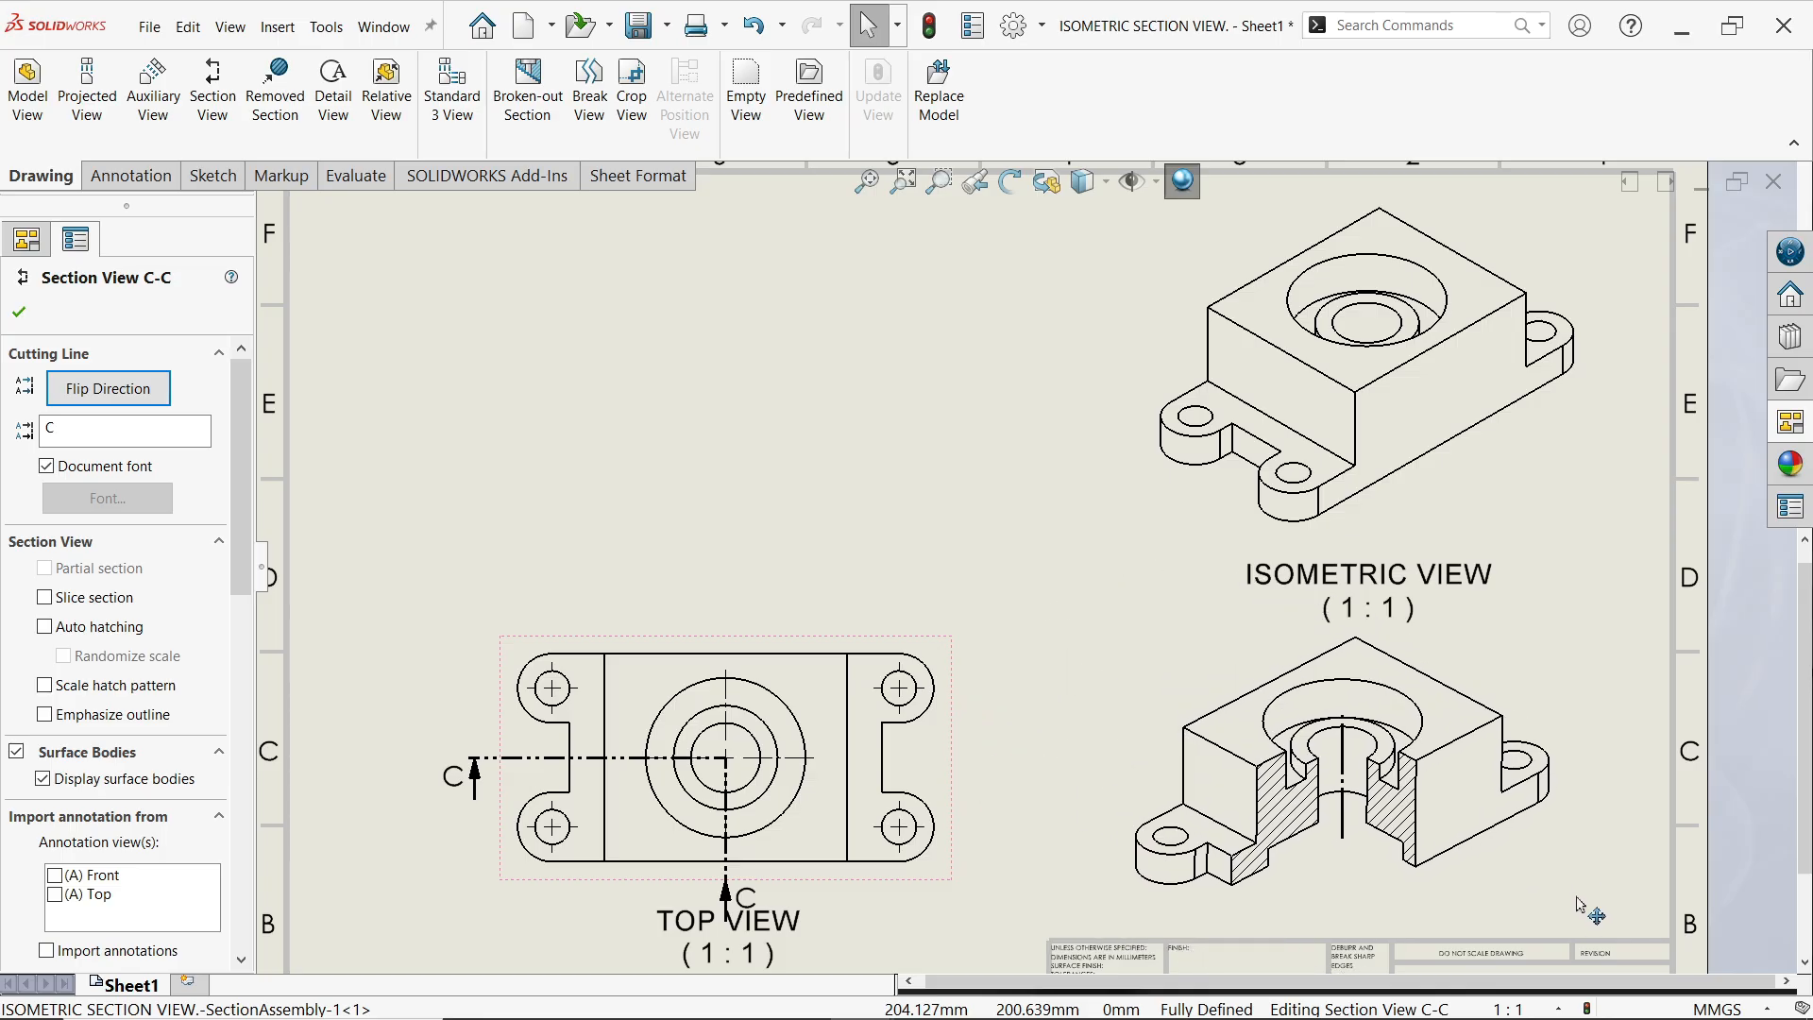
{"action": "left_click", "coordinate": [1364, 751]}
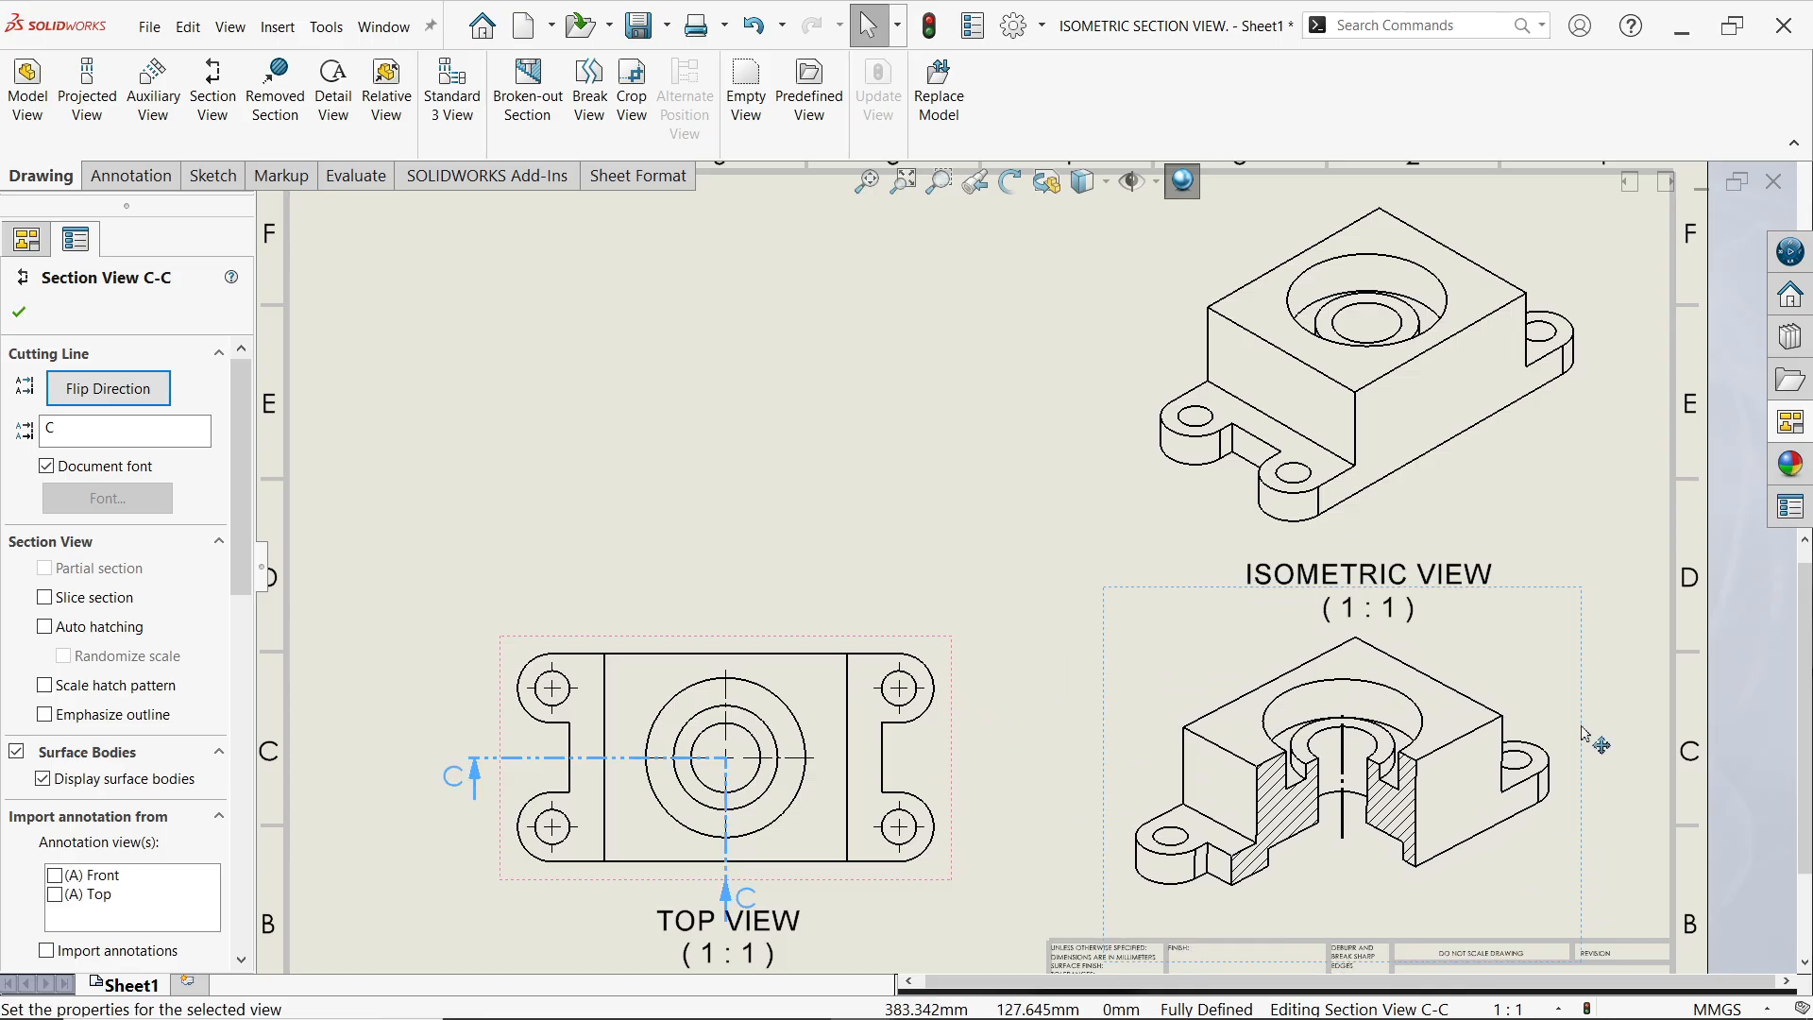
{"action": "mouse_move", "coordinate": [948, 422]}
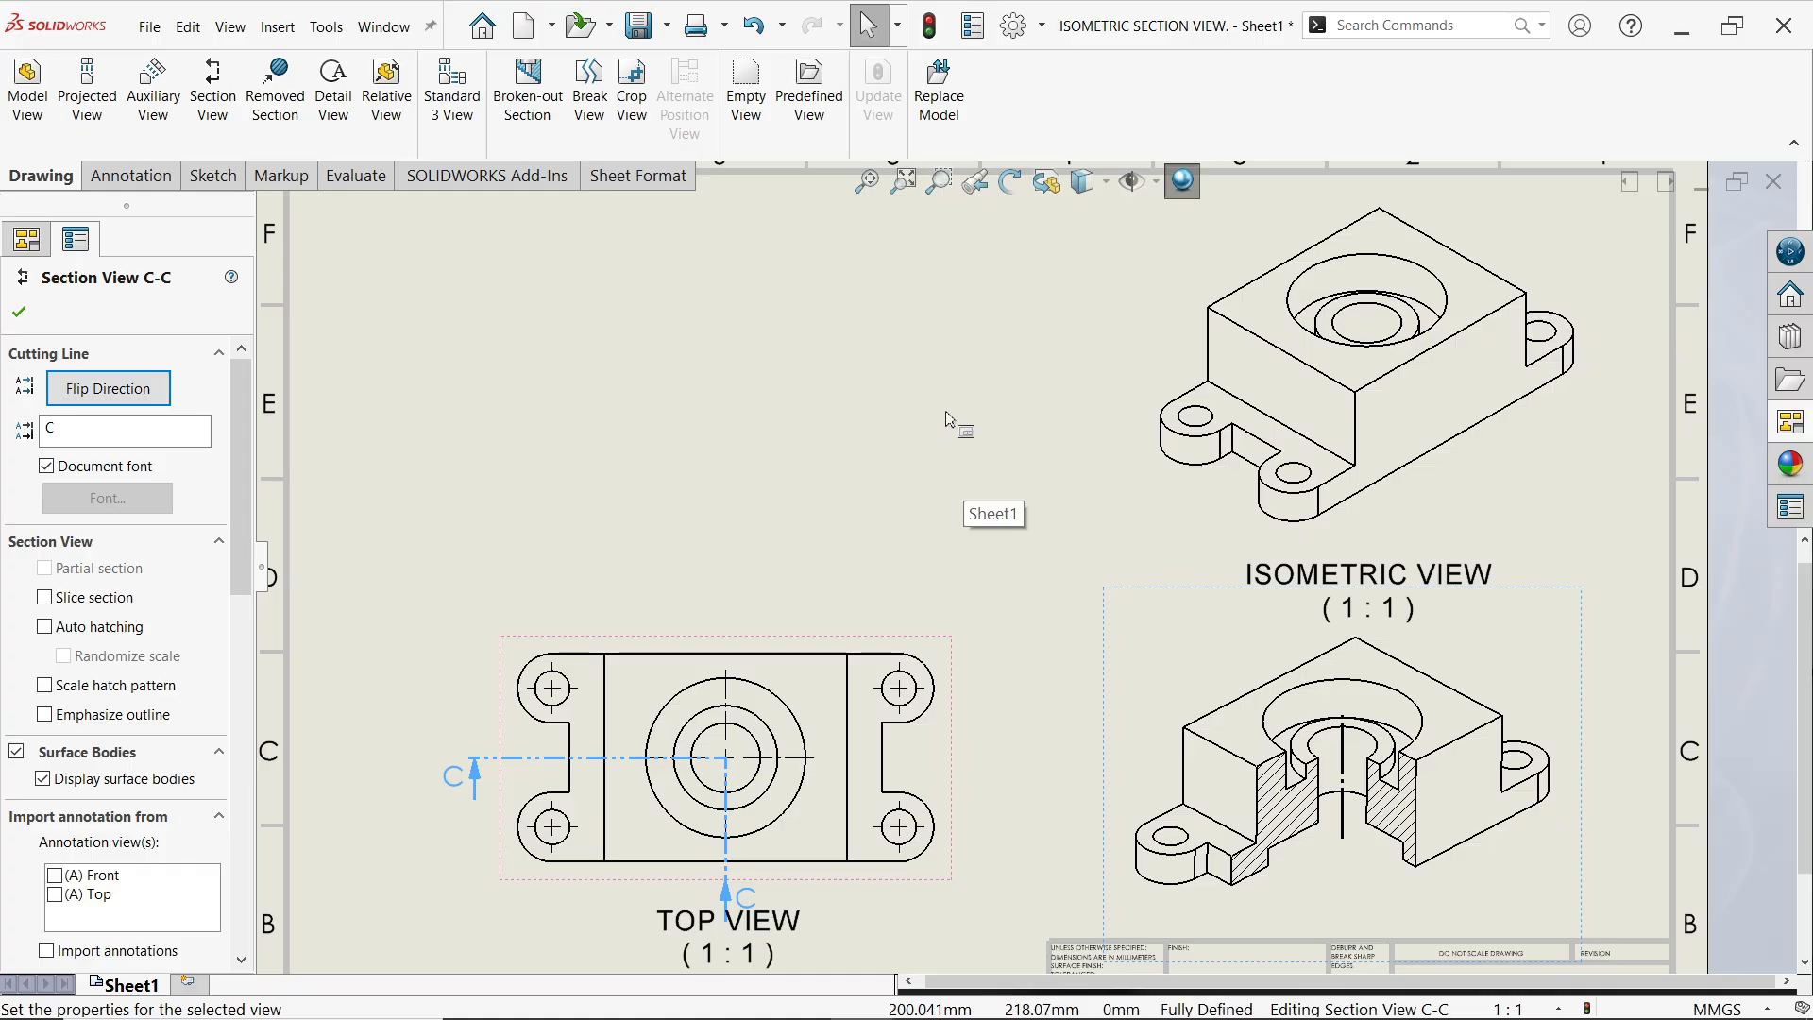
{"action": "mouse_move", "coordinate": [948, 419]}
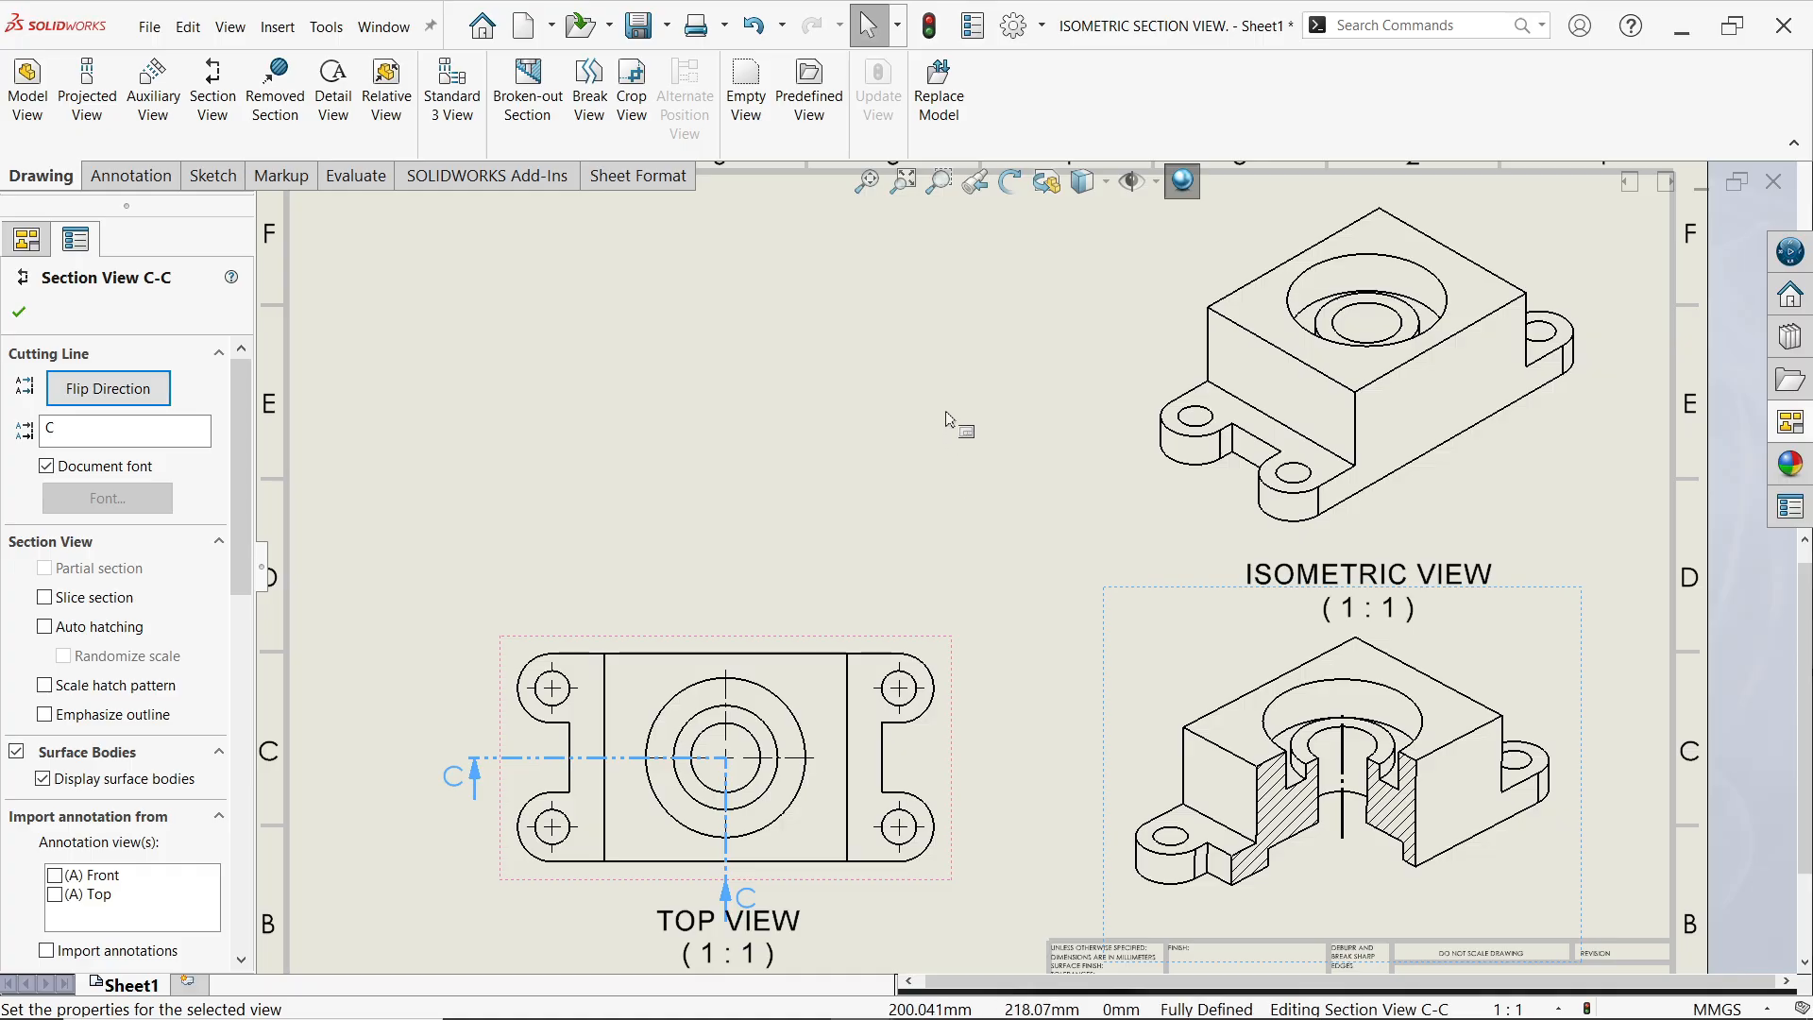